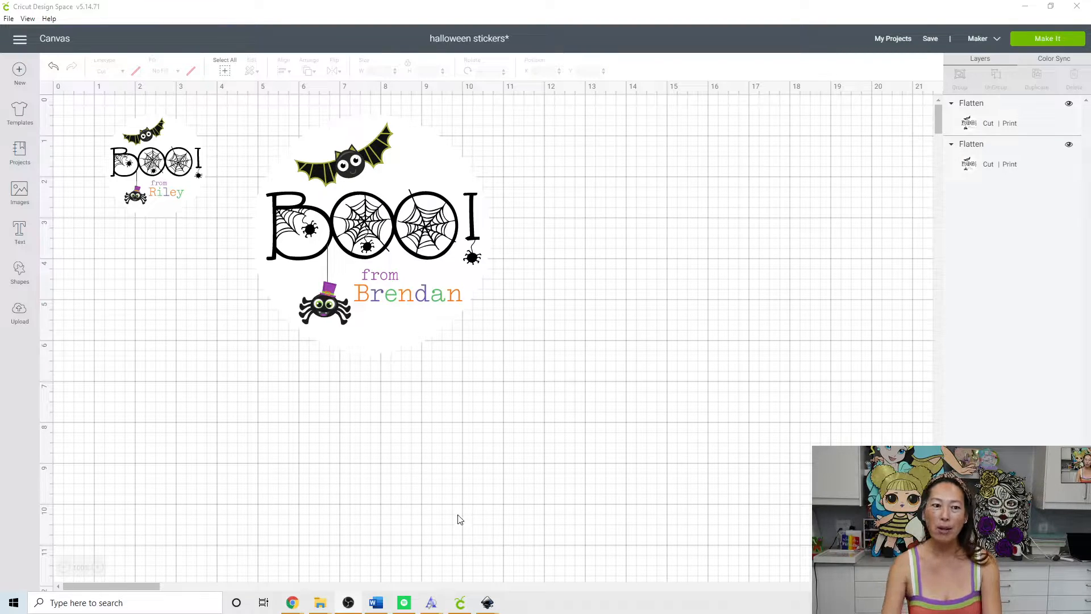
mouse_move(463, 493)
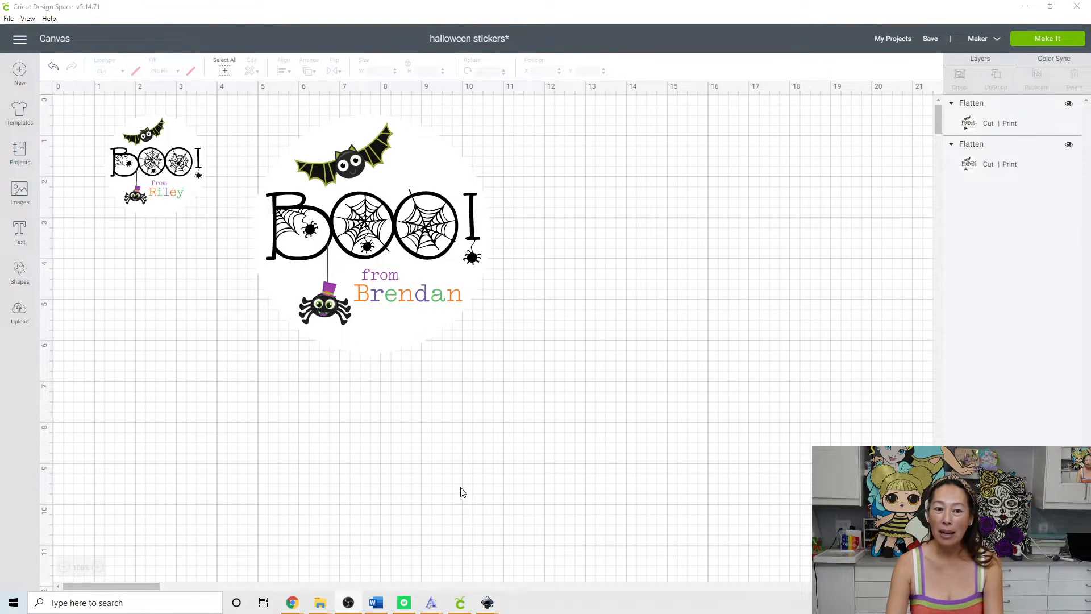
mouse_move(435, 335)
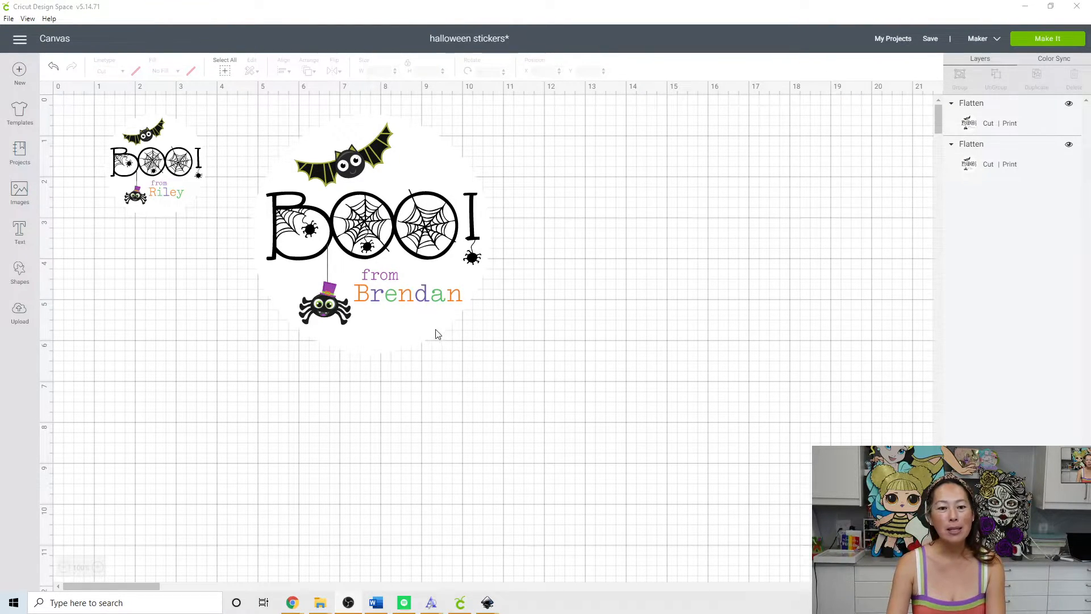
mouse_move(439, 417)
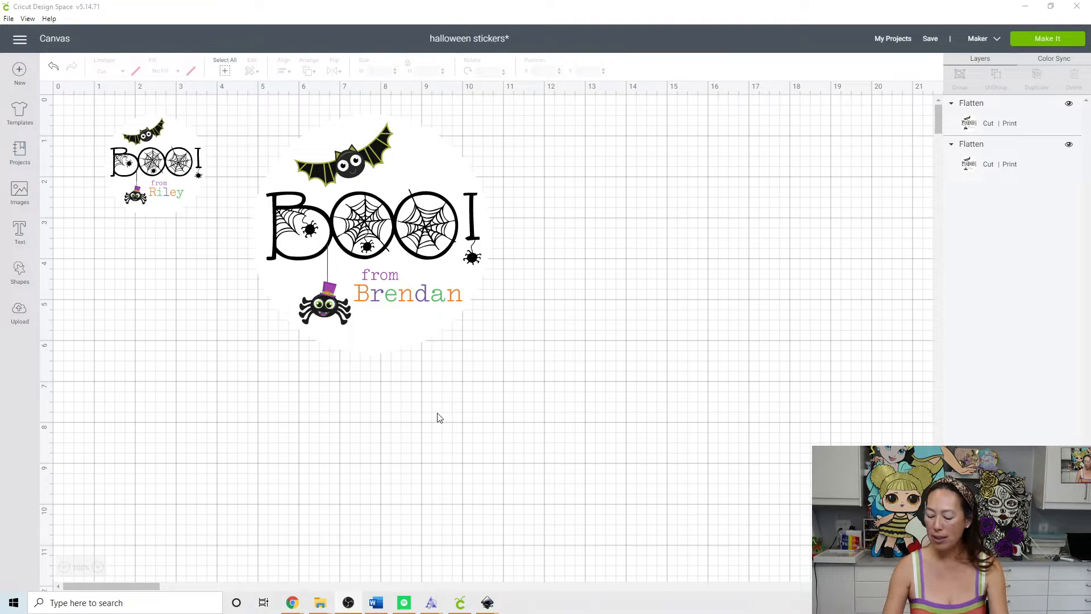
mouse_move(557, 194)
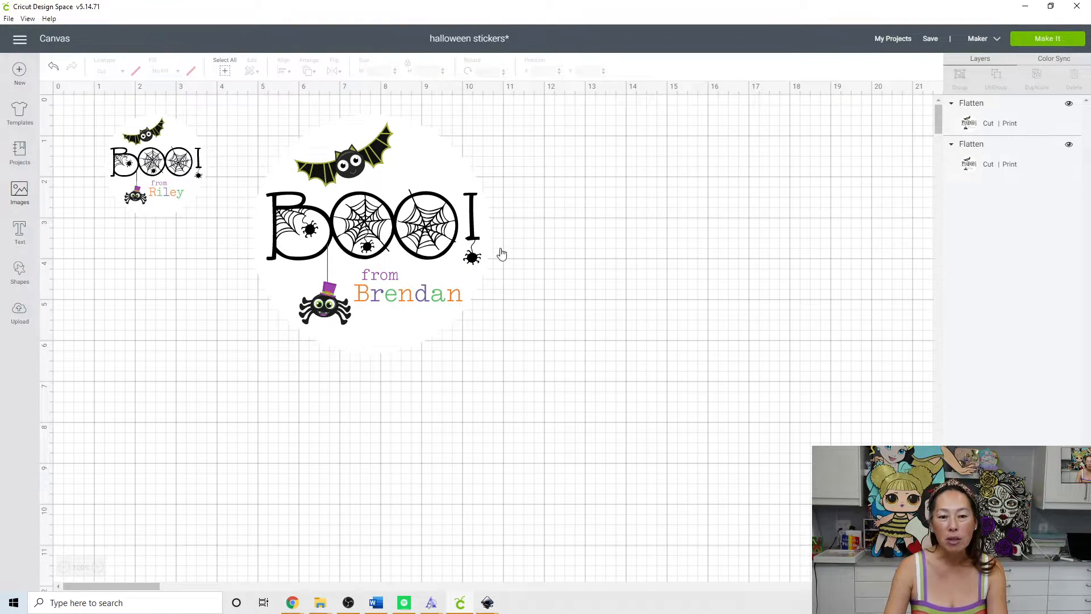
Search the image library for bats and choose the purple-winged Halloween Bat
click(19, 194)
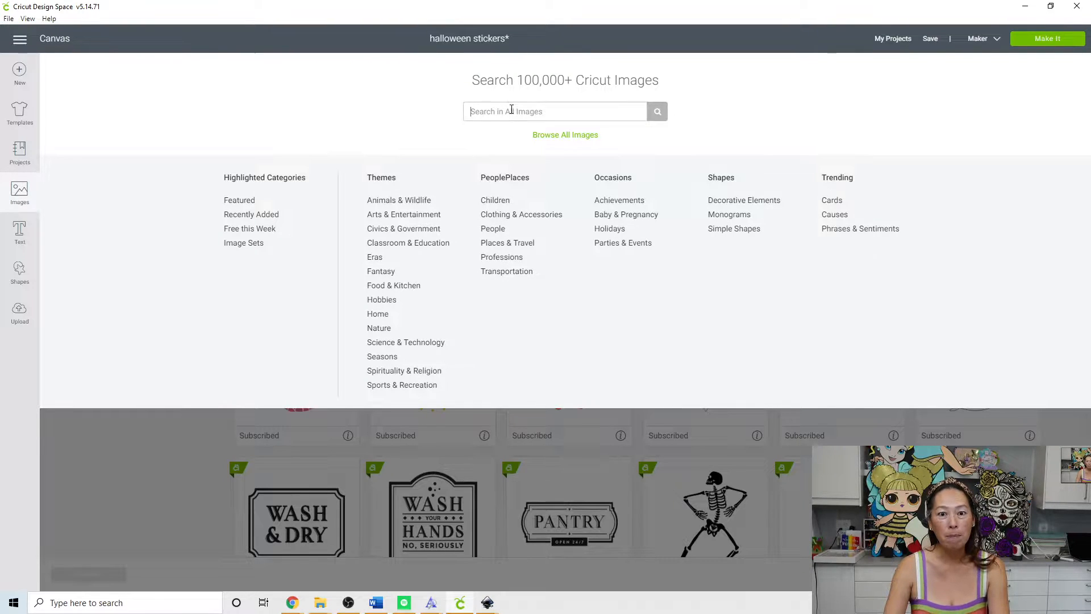
text(bats)
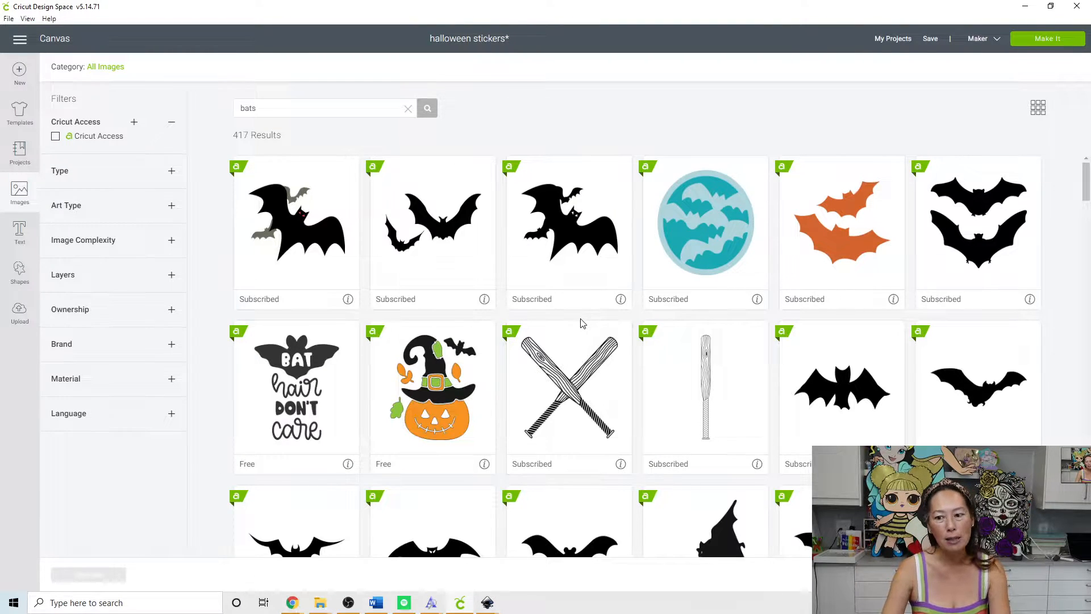
scroll(down, 3)
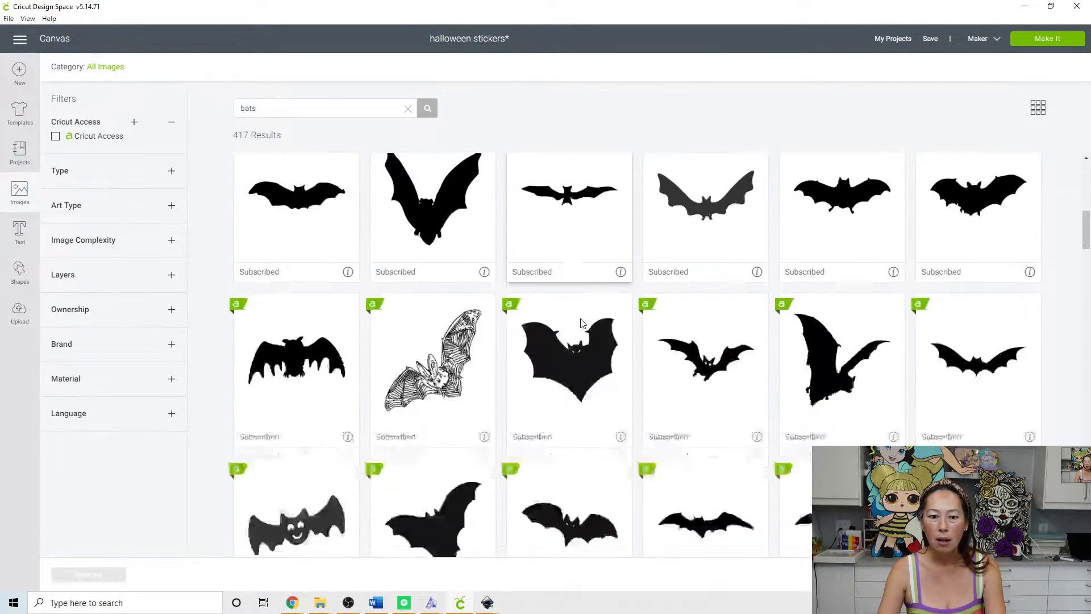
scroll(down, 3)
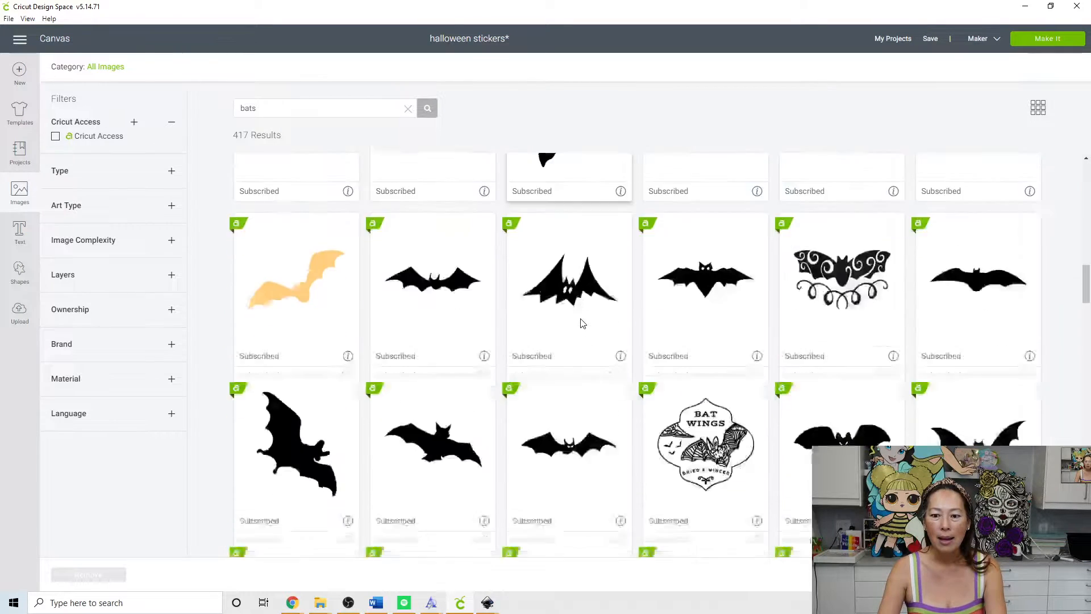
scroll(down, 3)
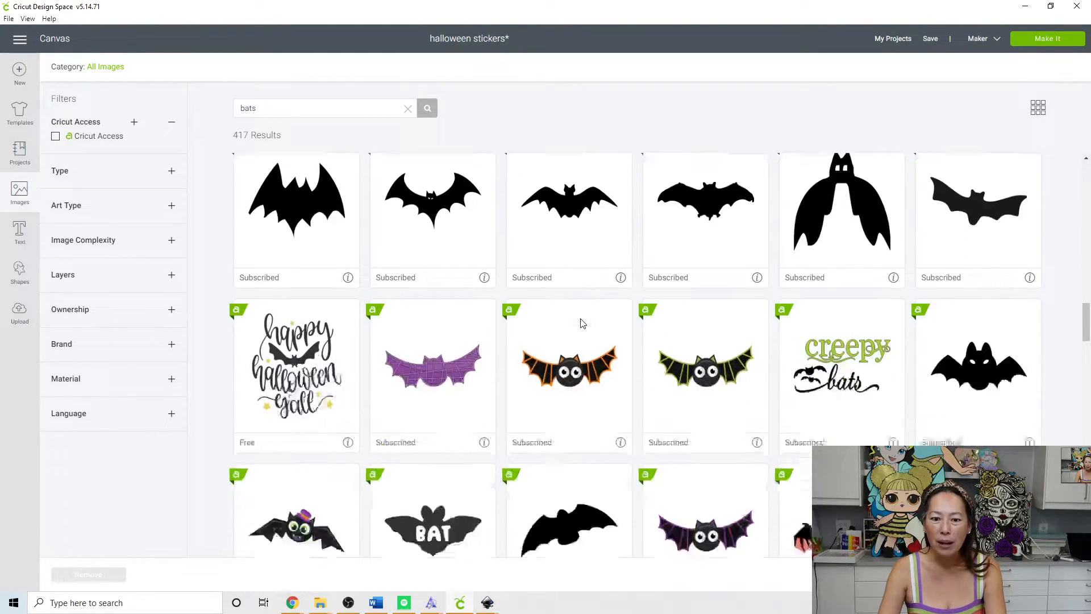
scroll(down, 3)
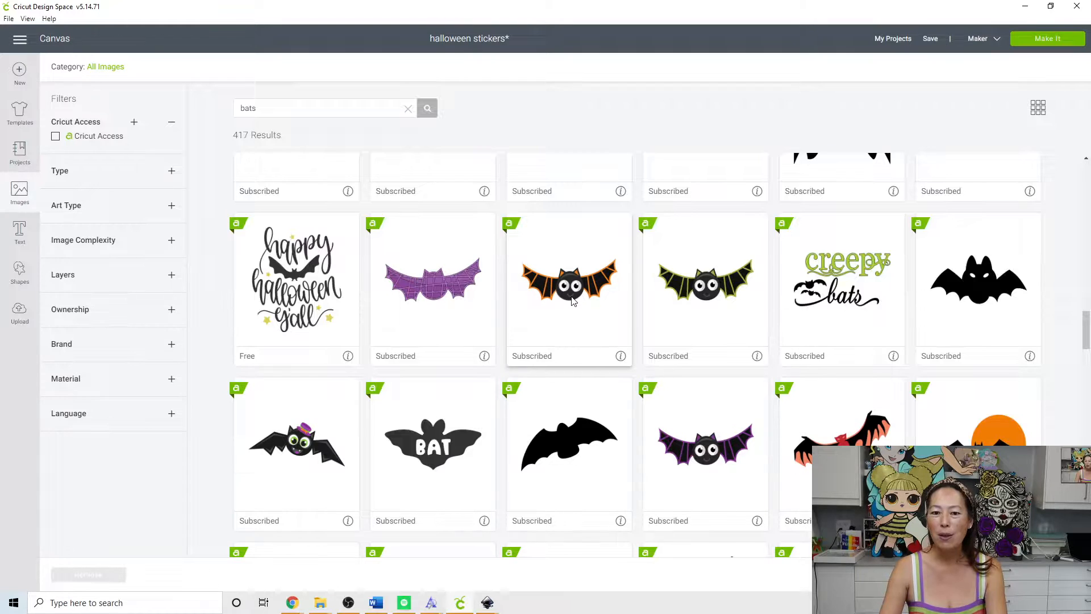
mouse_move(704, 445)
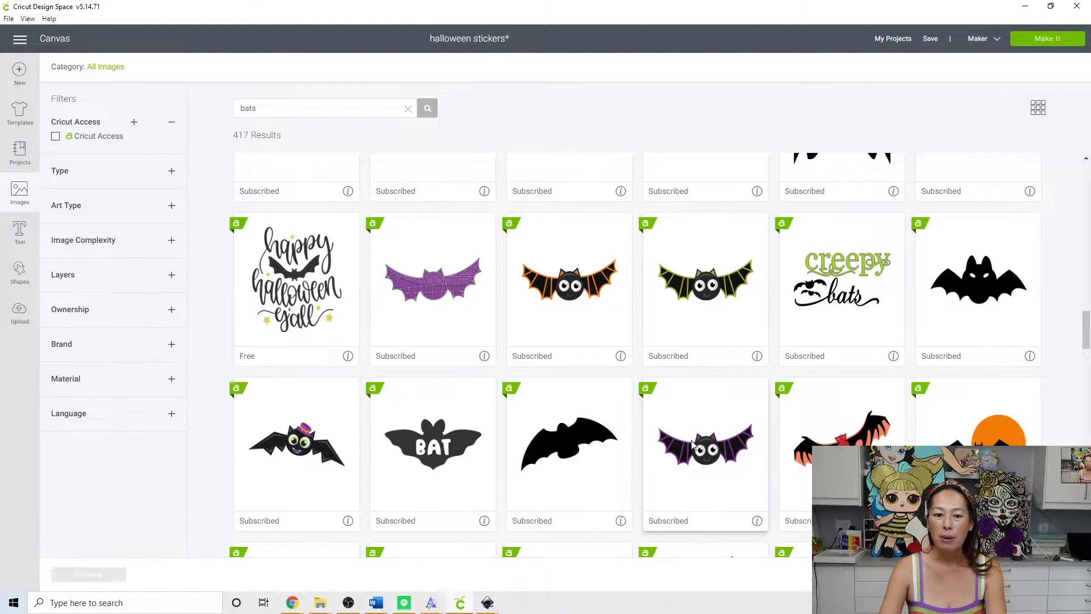
mouse_move(299, 445)
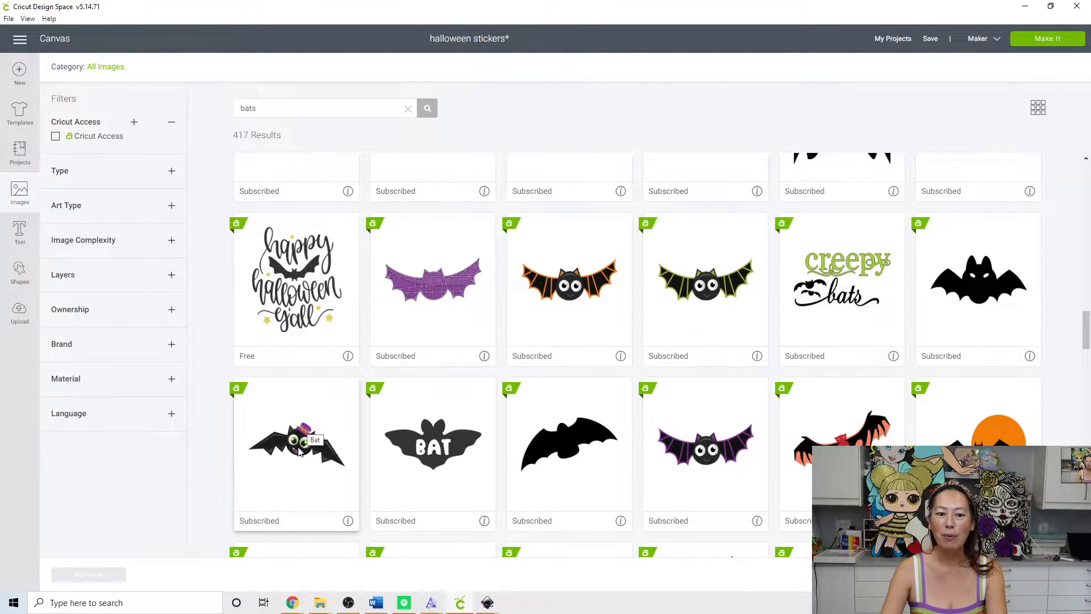
mouse_move(704, 452)
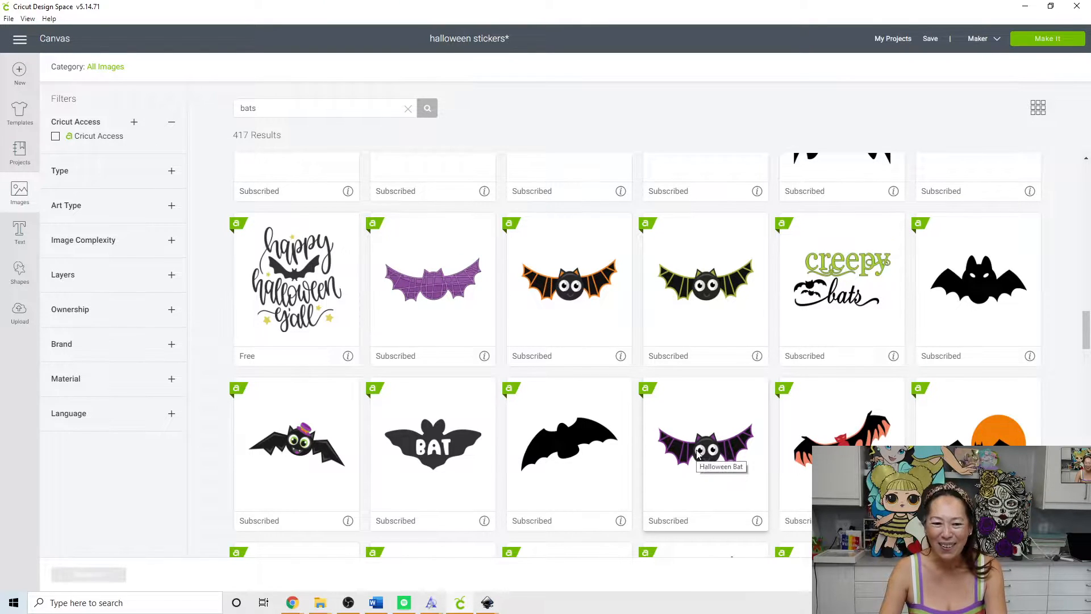
click(296, 443)
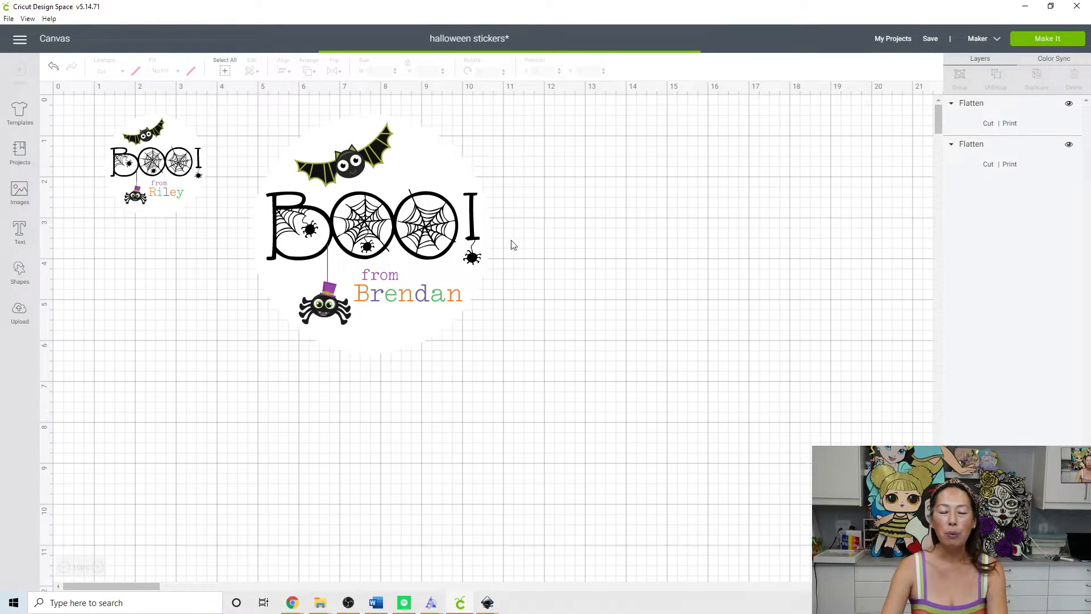
mouse_move(462, 259)
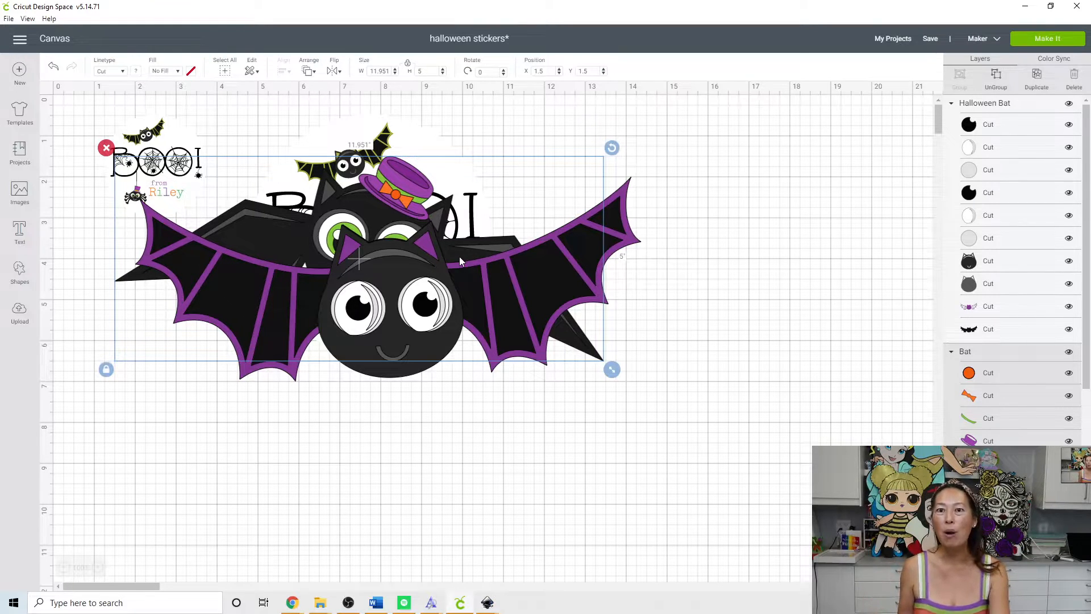
mouse_move(383, 319)
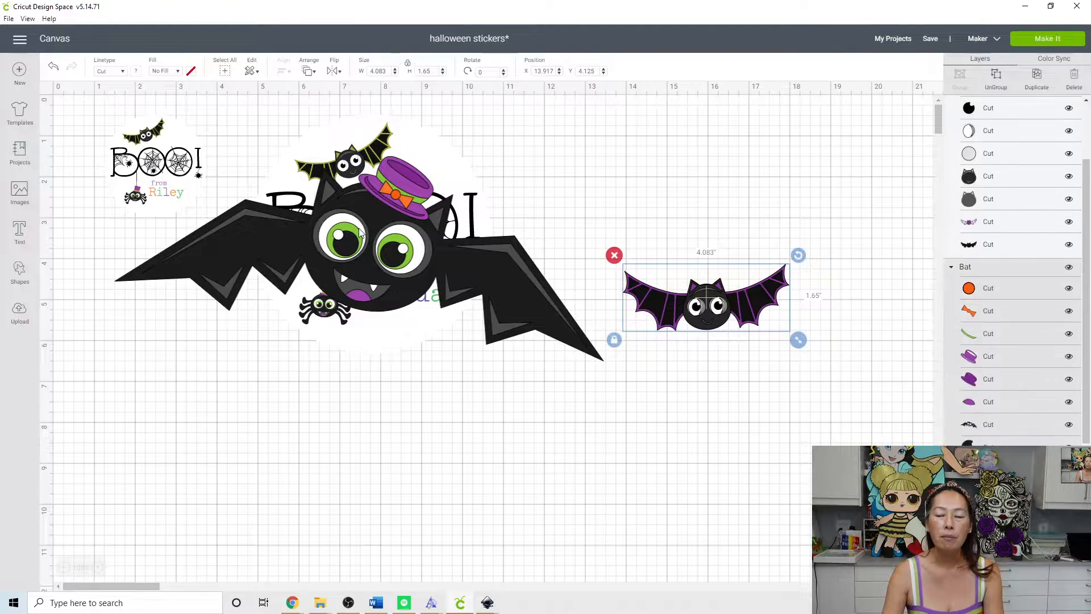
Select the large hat-wearing bat to move it below the big sticker
click(361, 243)
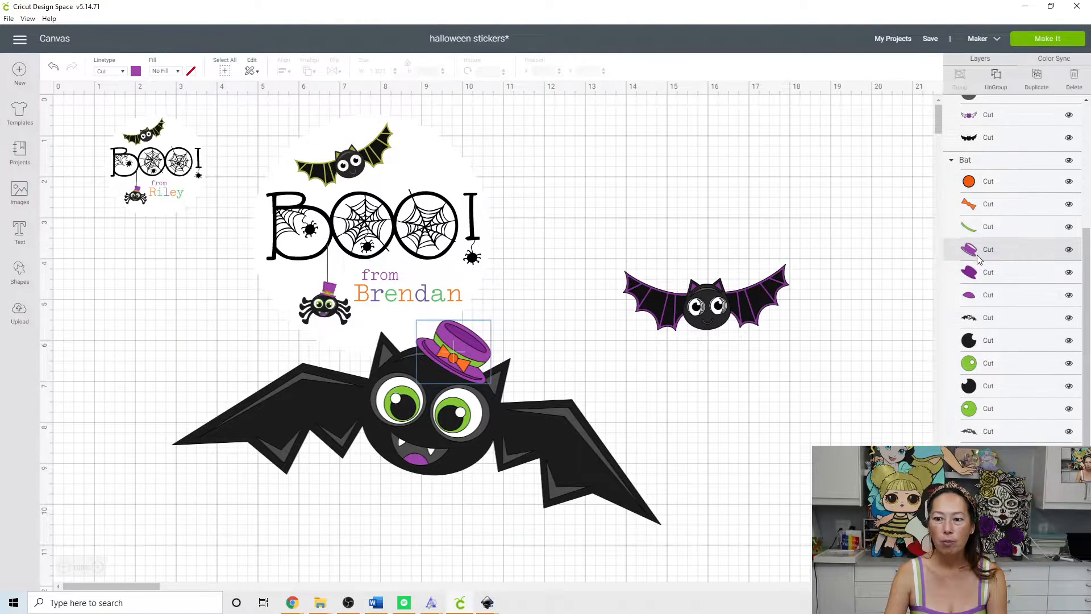
mouse_move(995, 262)
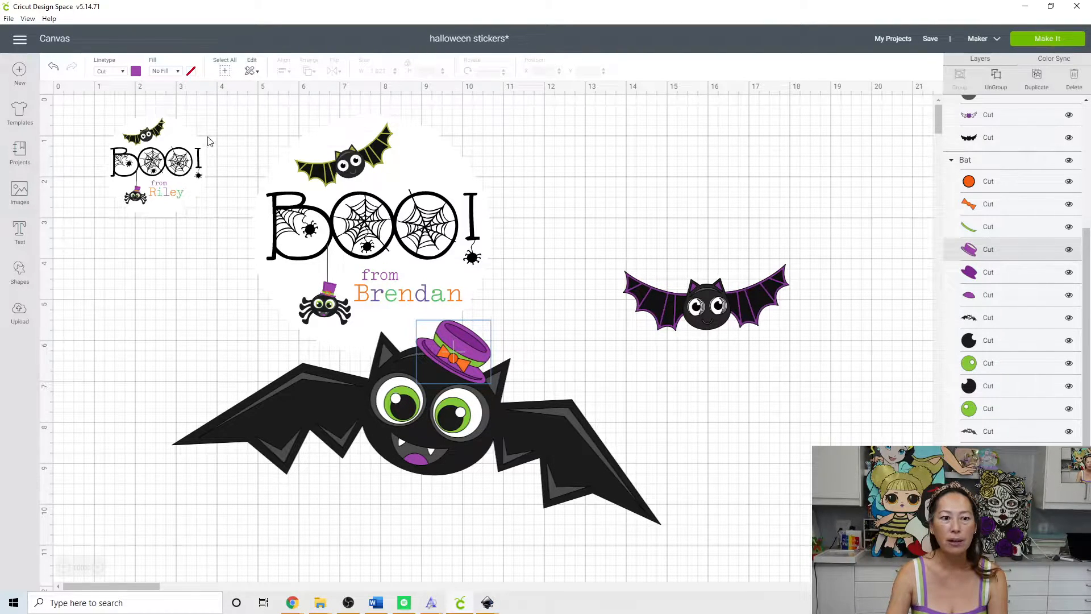
Make a copy of the large hat-wearing bat
click(136, 70)
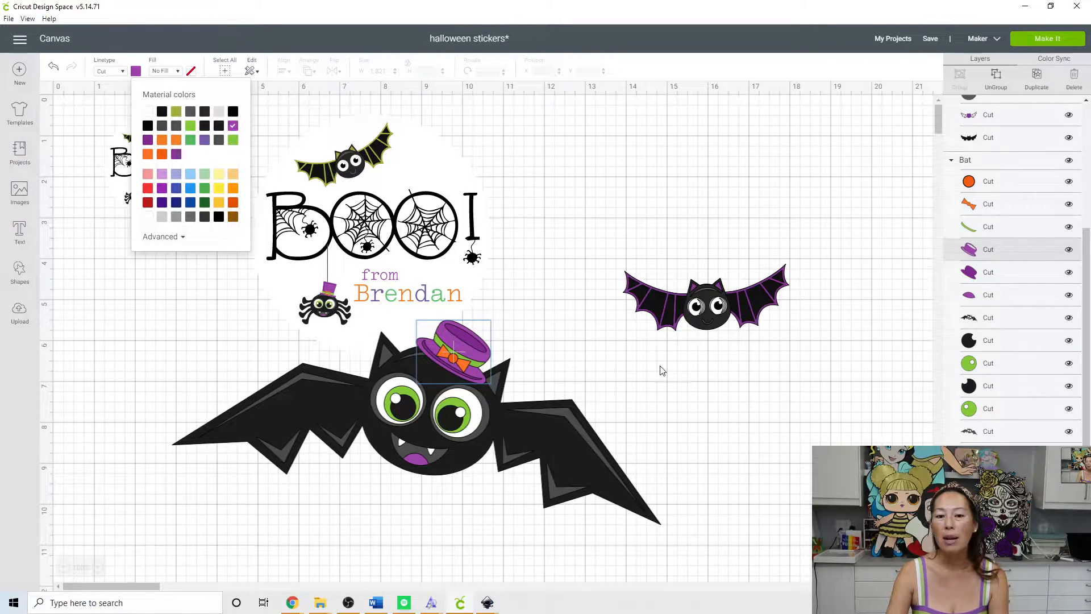
click(426, 431)
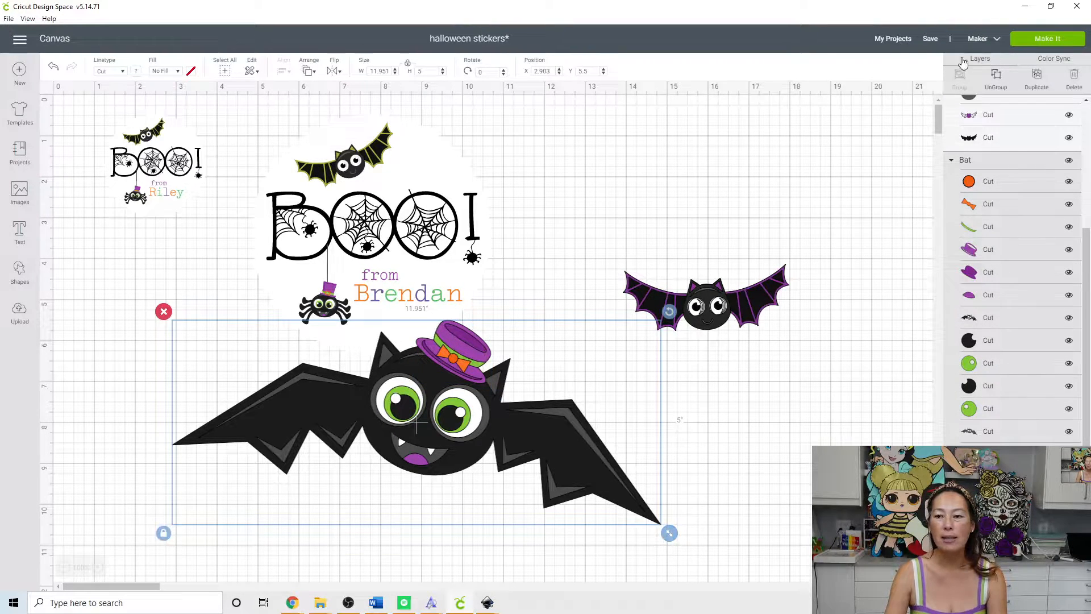
click(435, 319)
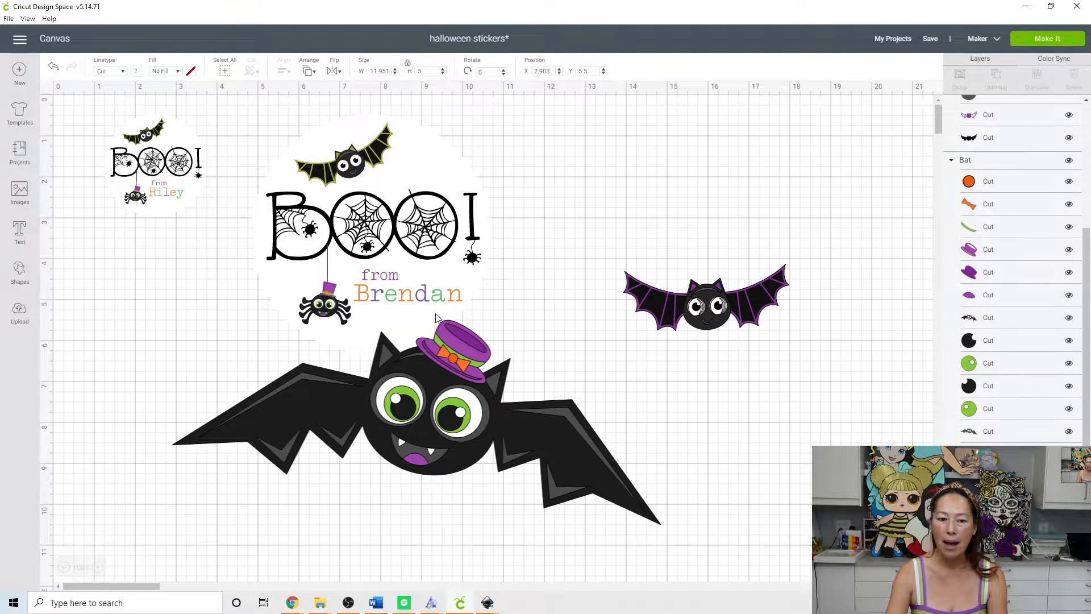
click(432, 410)
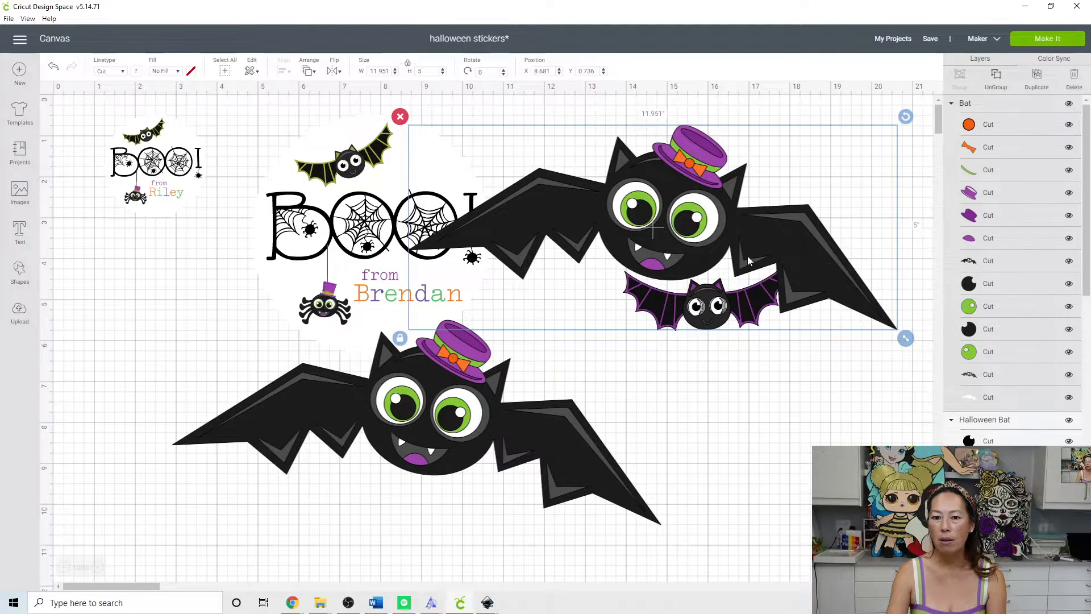
mouse_move(905, 339)
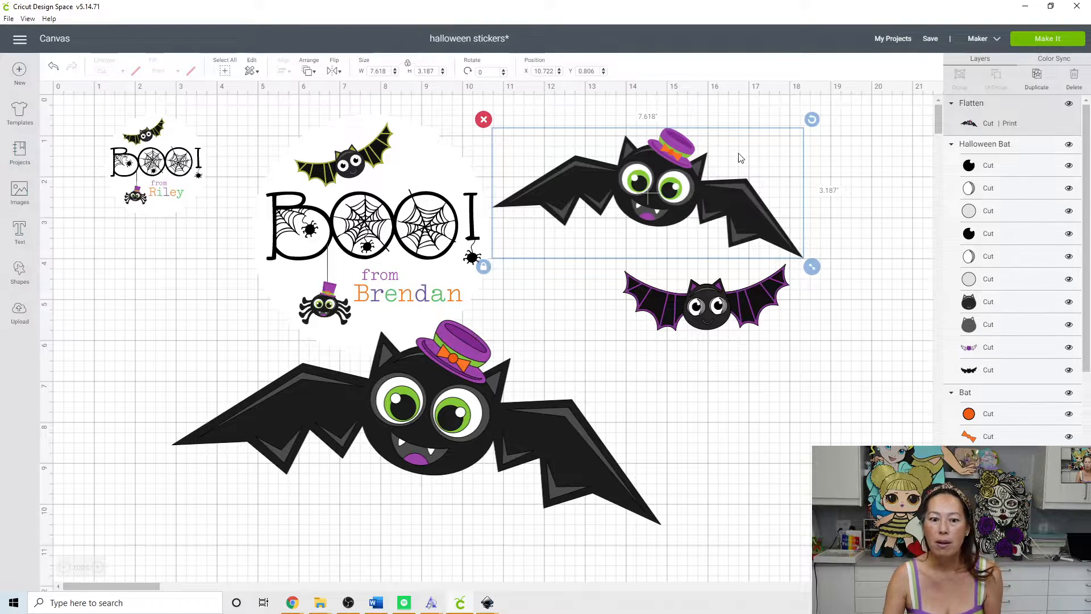
mouse_move(637, 179)
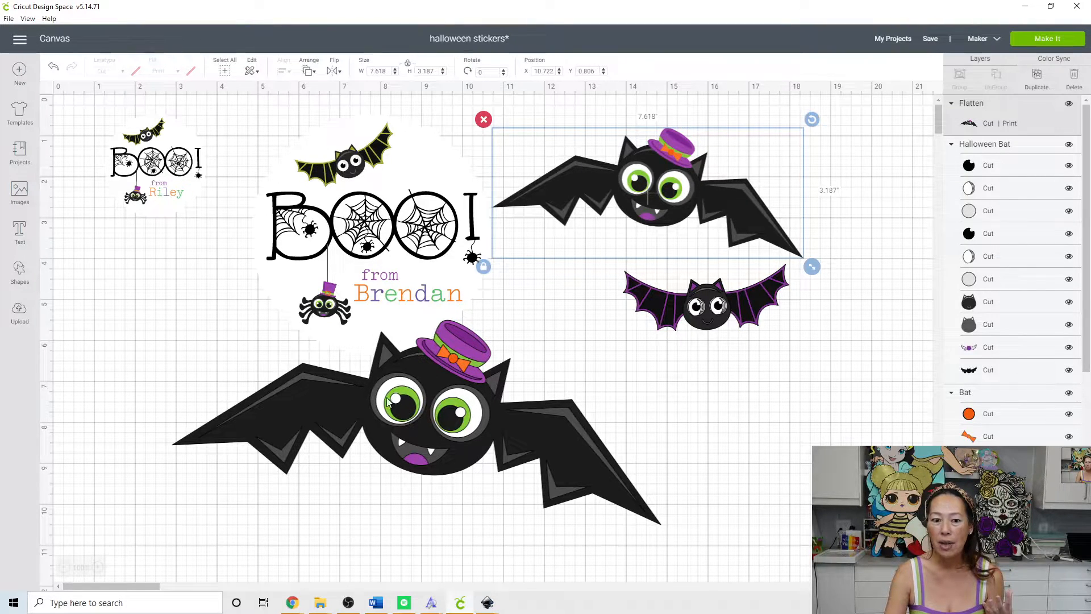
mouse_move(692, 130)
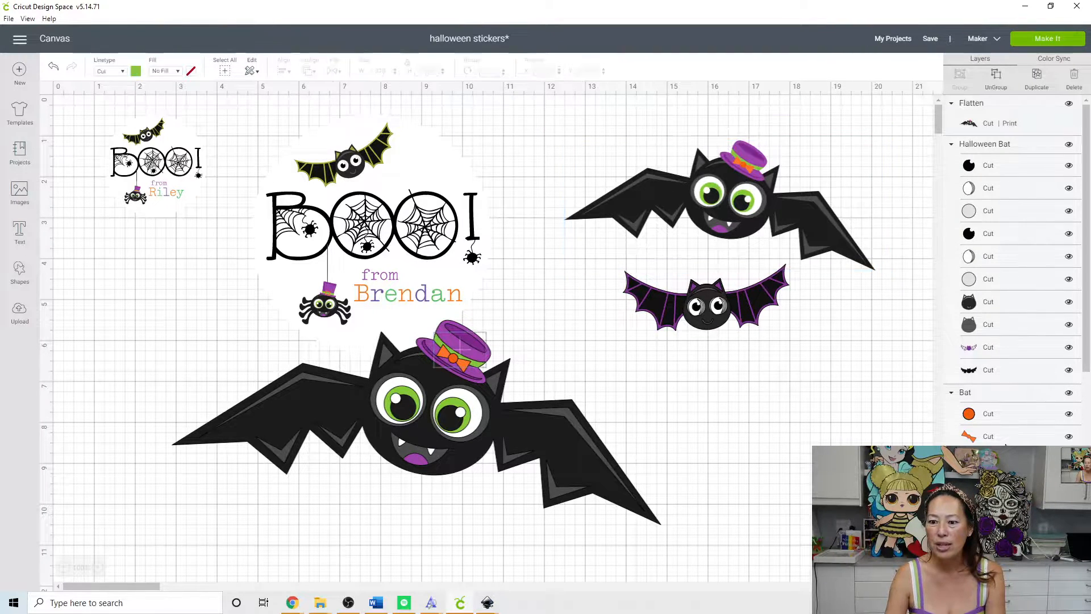
Recolour the large bat's eyes light purple and its tongue green via Material colors
scroll(down, 3)
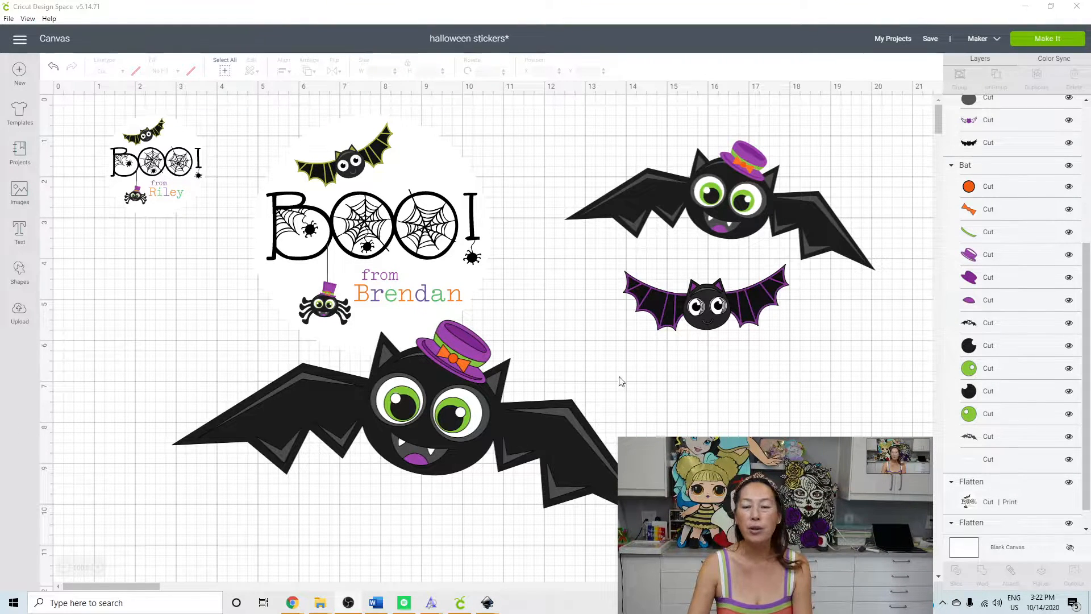
mouse_move(922, 417)
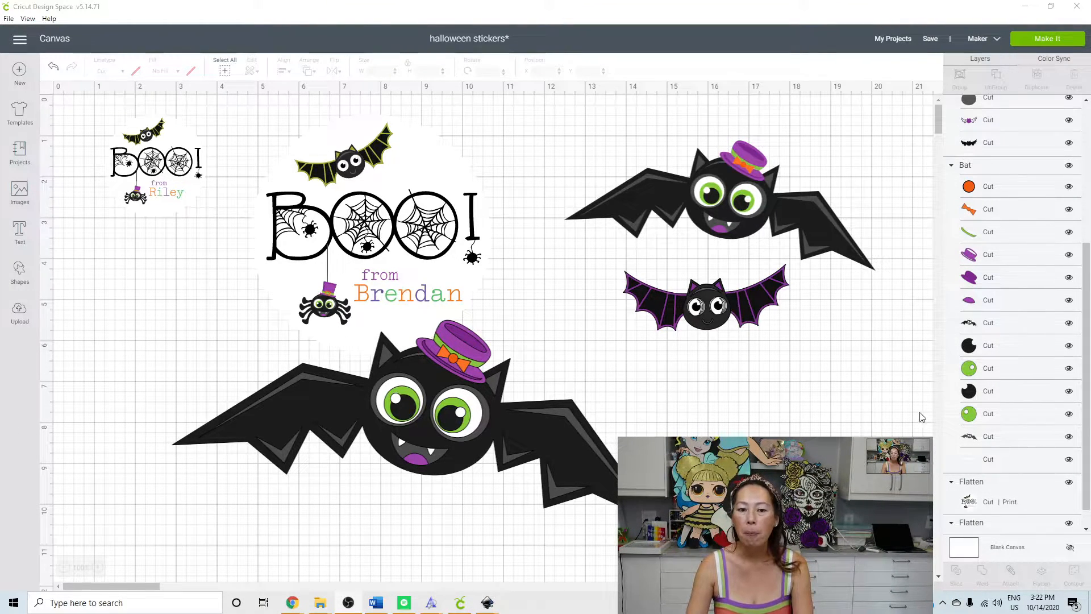
click(988, 414)
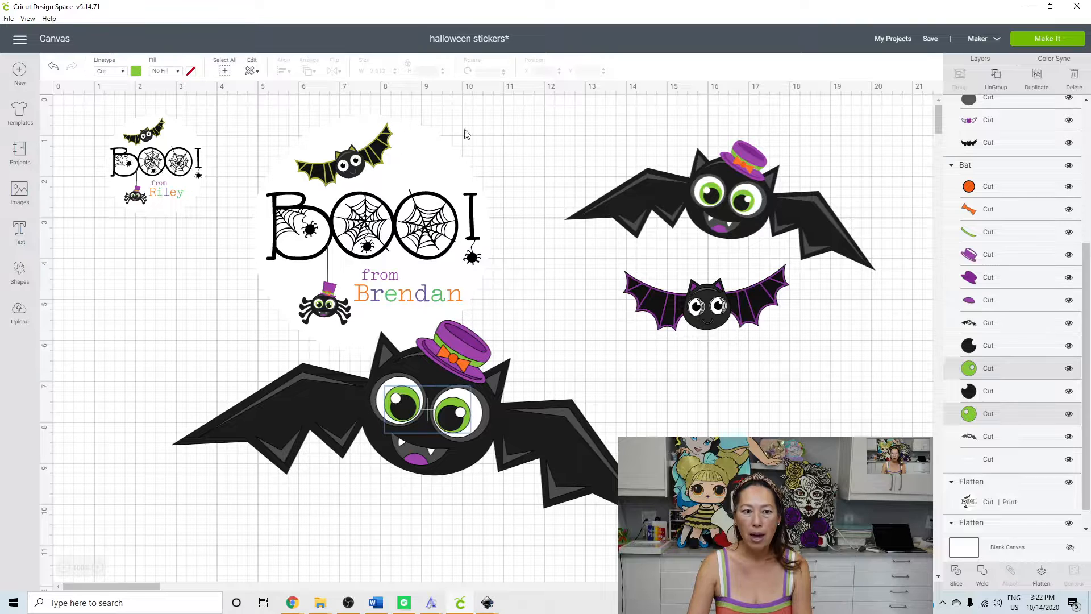
click(135, 70)
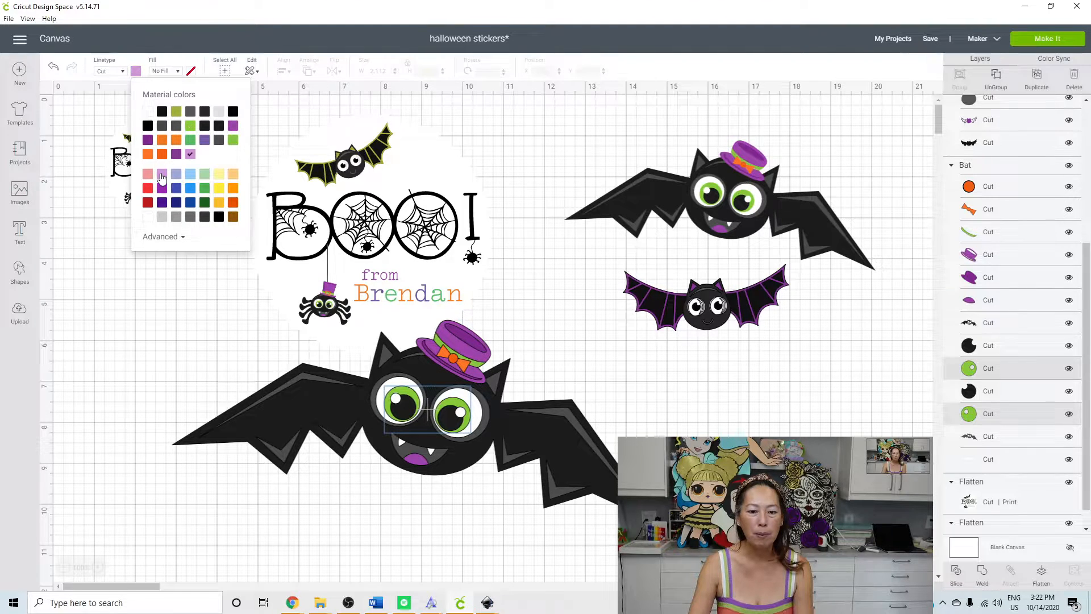
click(175, 174)
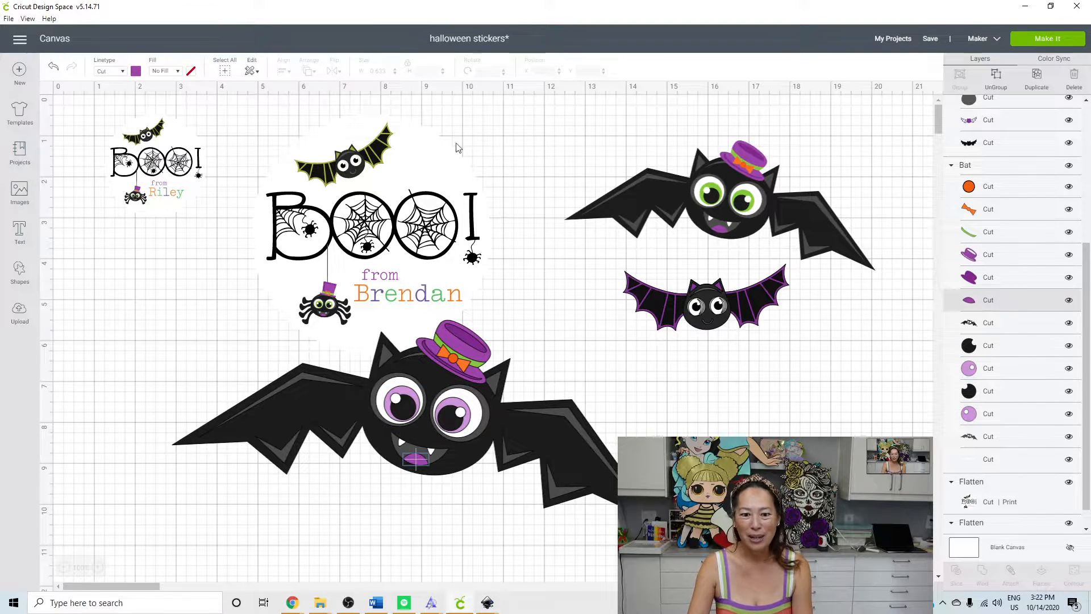
click(135, 71)
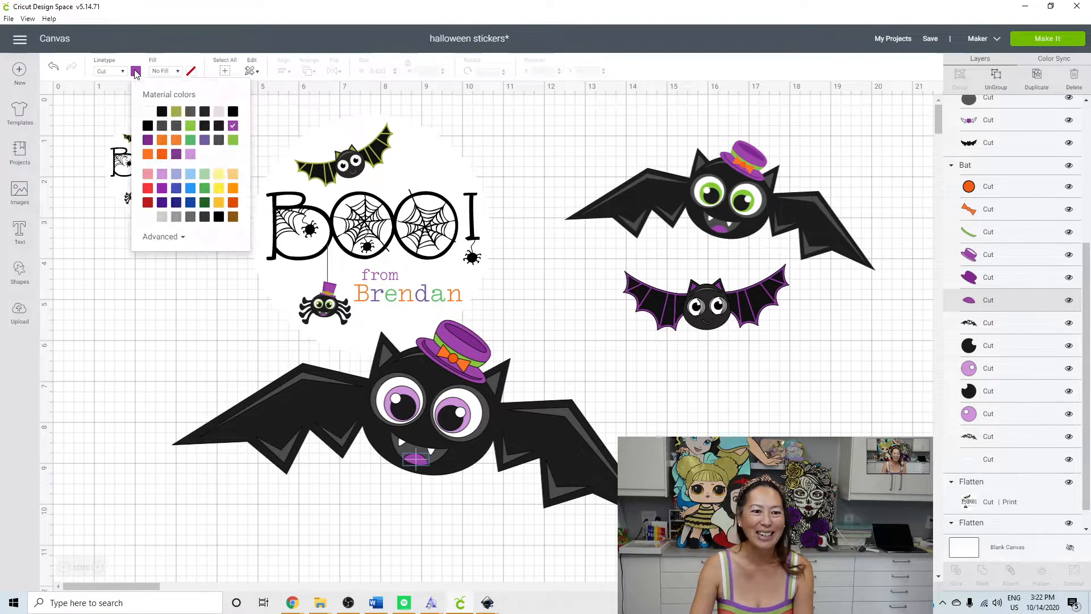
click(189, 140)
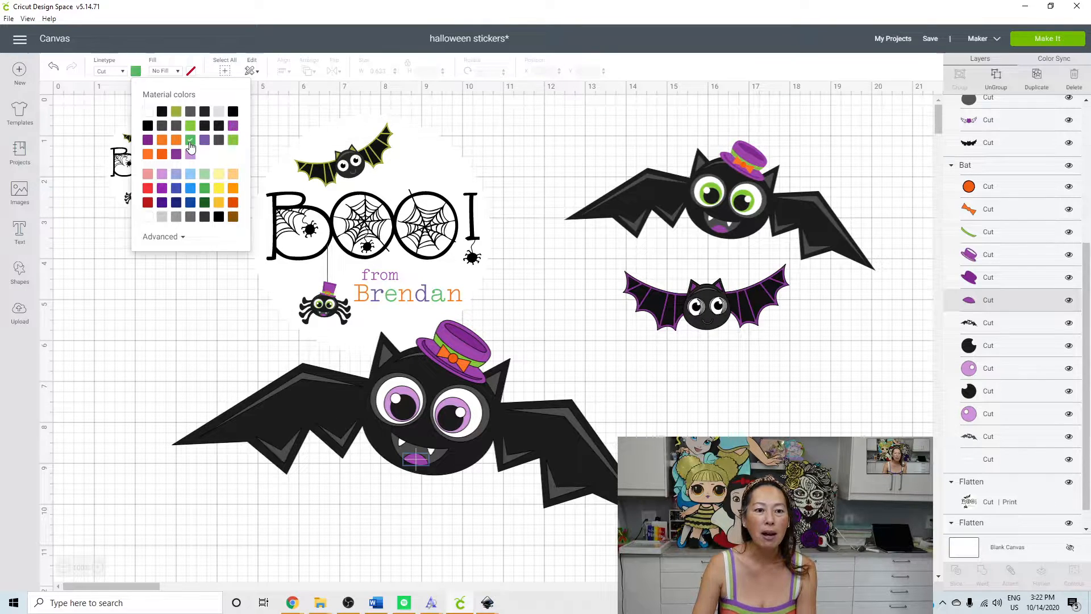
click(190, 139)
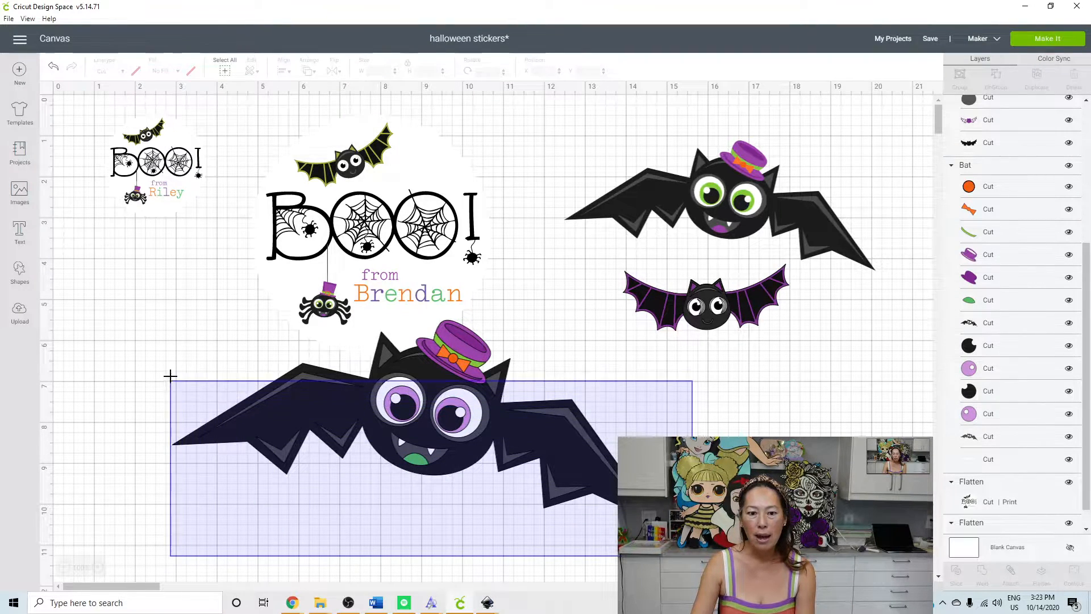
Resize the Brendan sticker, then flatten the large purple-eyed bat into one printable image
drag(390, 432, 407, 403)
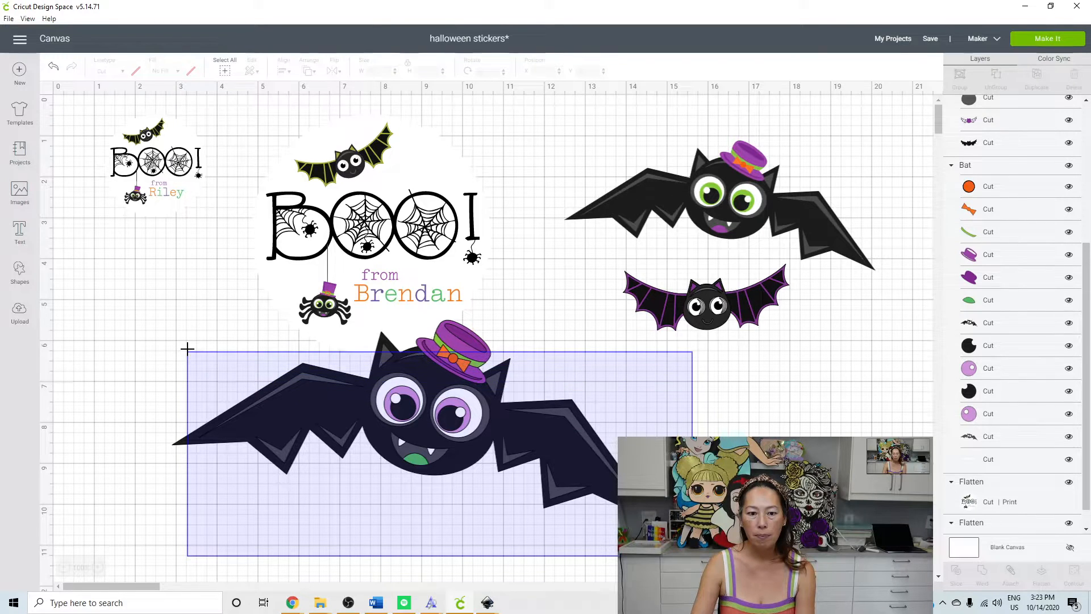
click(390, 432)
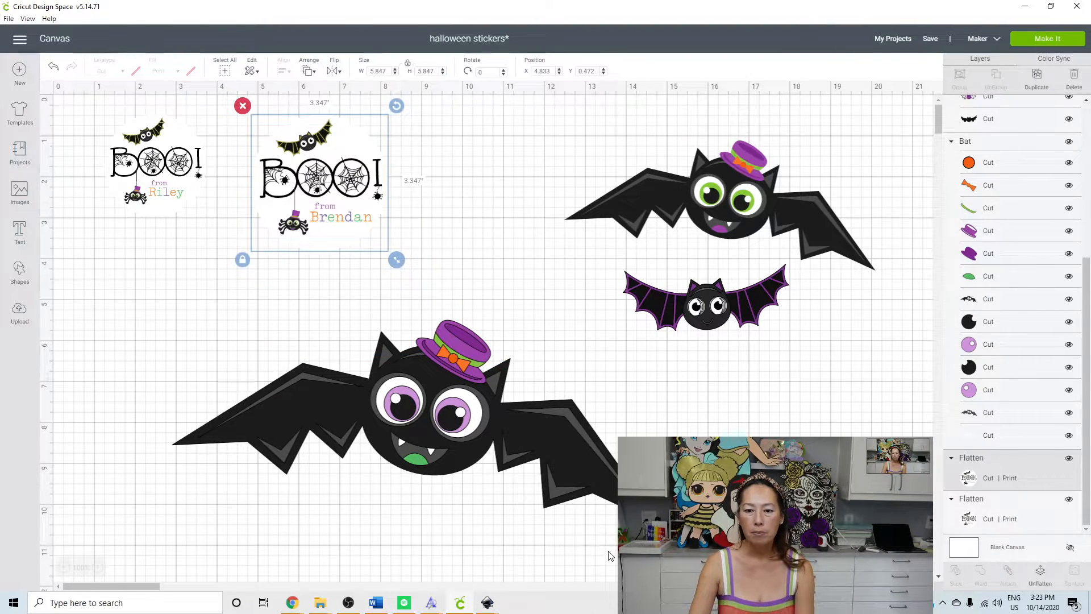
mouse_move(251, 340)
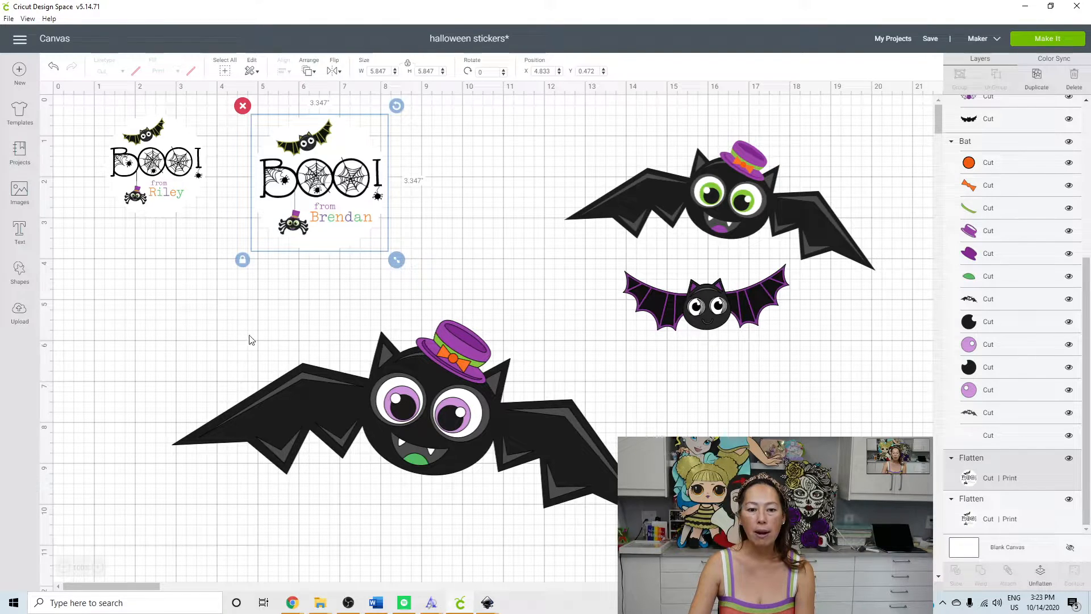
click(167, 346)
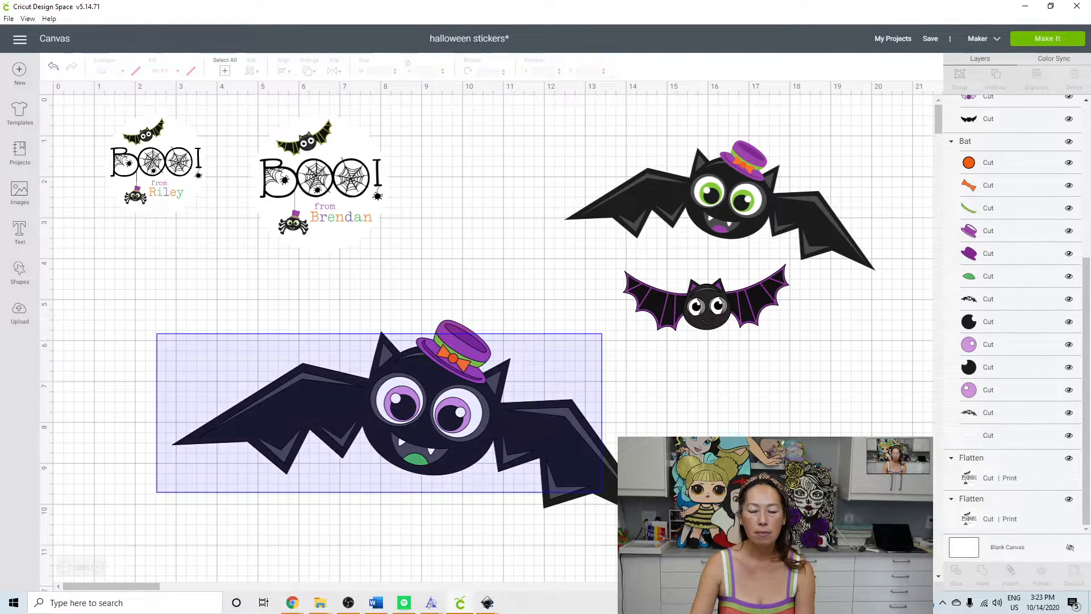
click(320, 181)
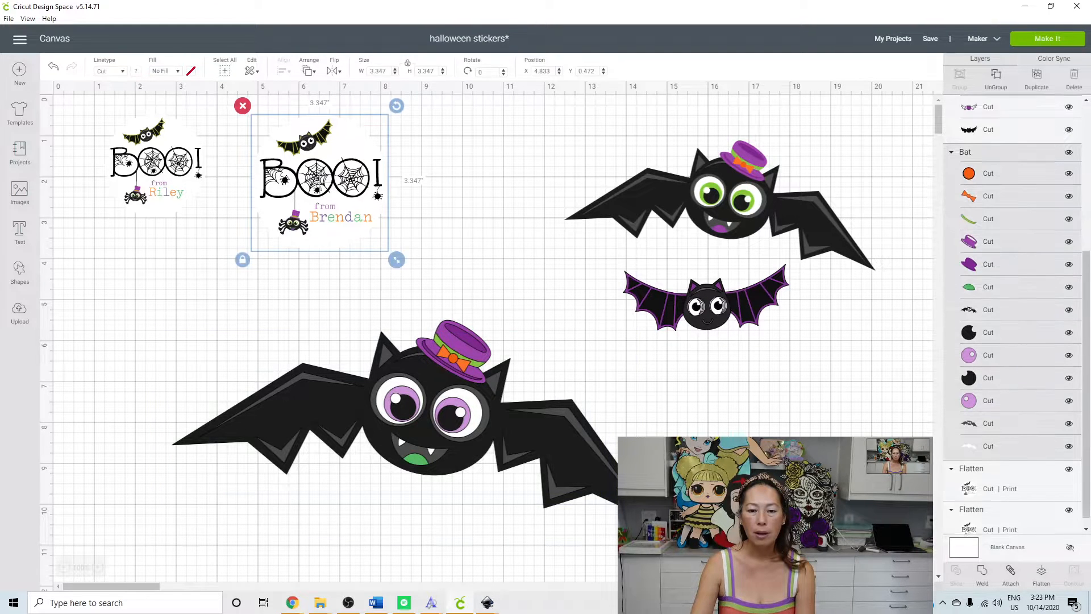
click(397, 417)
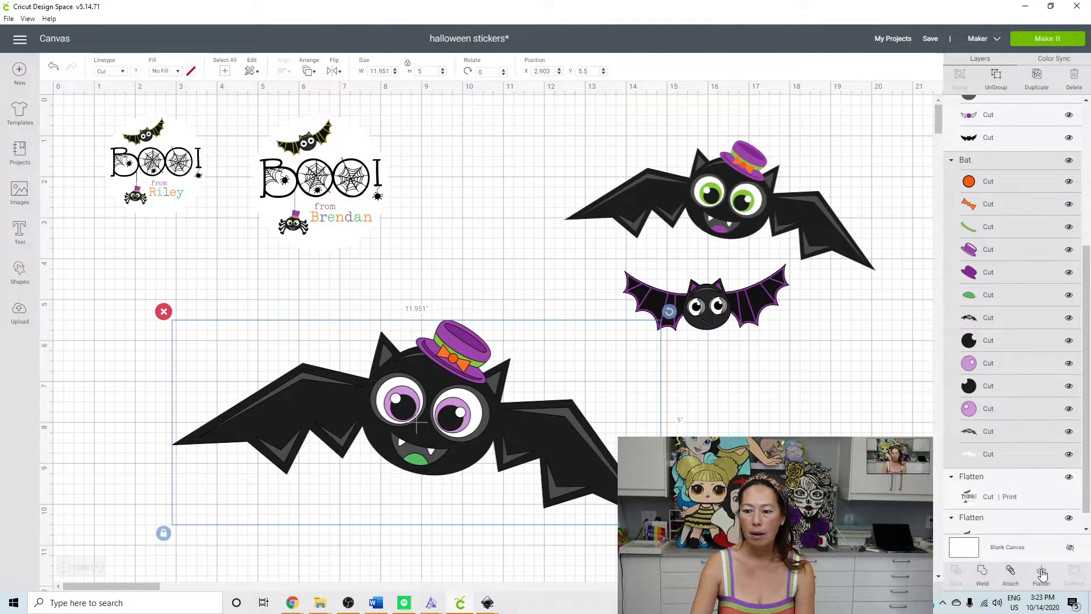
click(1042, 571)
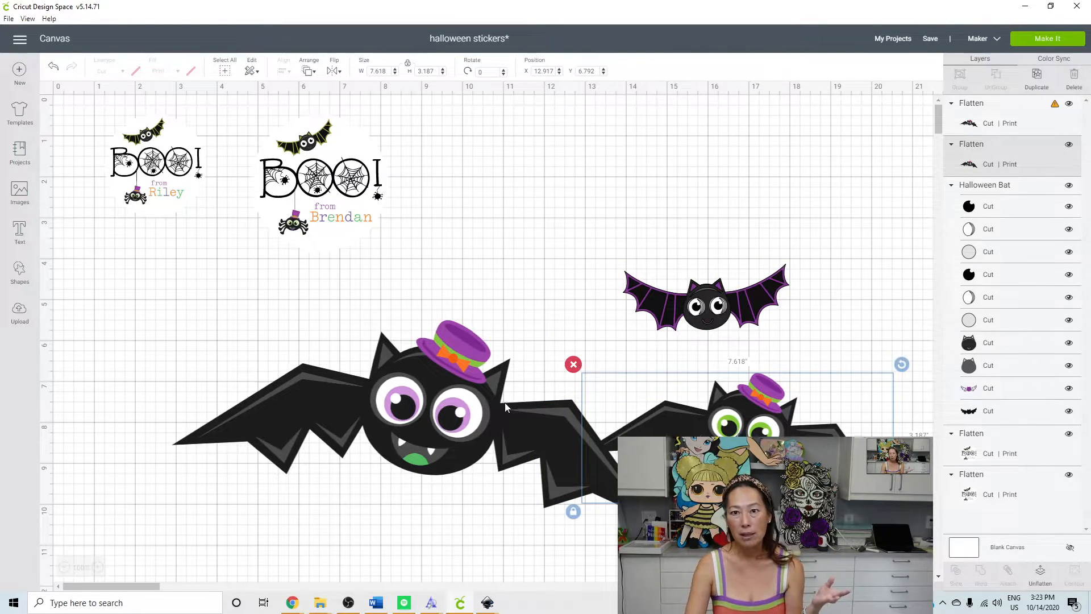
mouse_move(479, 460)
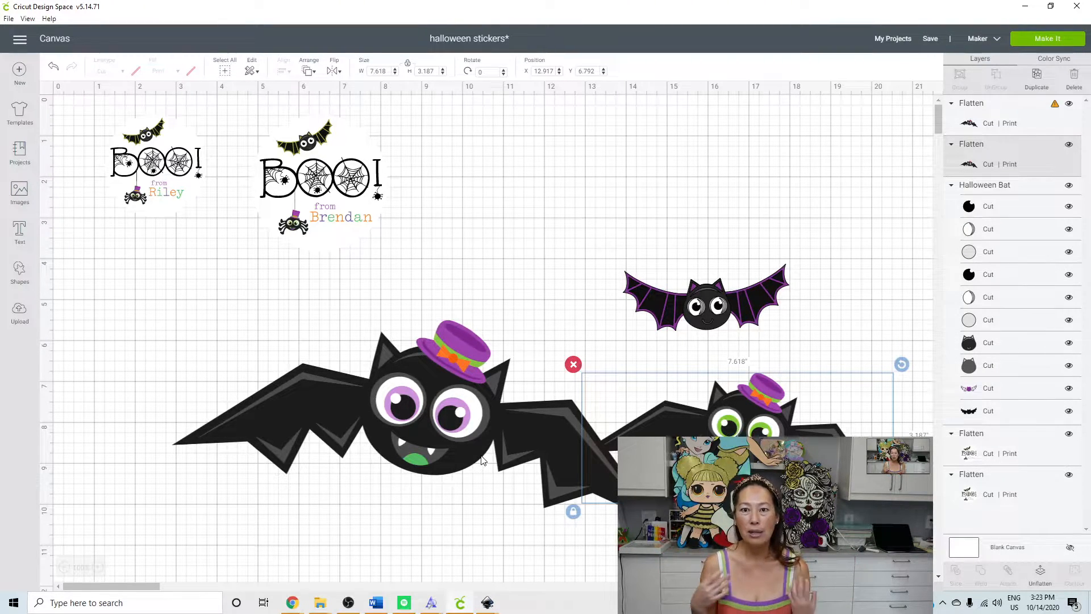
mouse_move(509, 463)
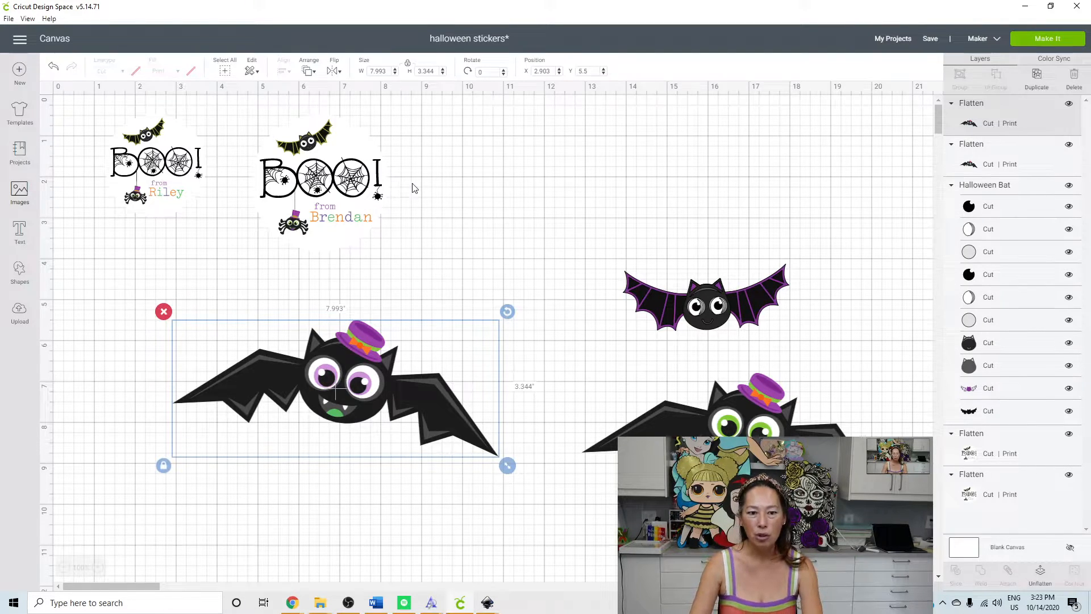
Search the image library for 'boo' and choose the spider-web BOO! design
click(19, 194)
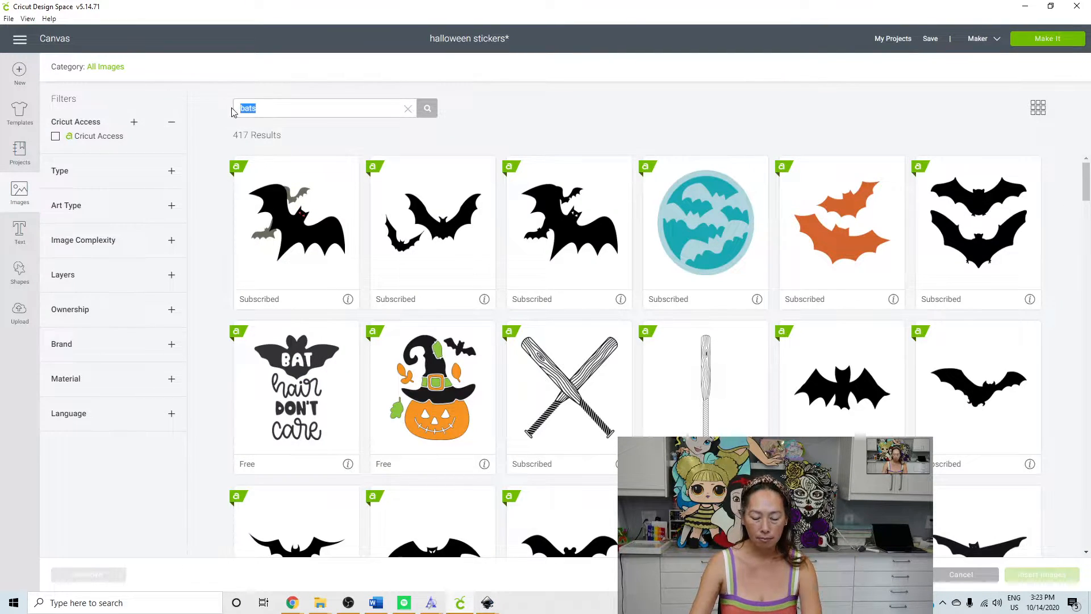
text(boo)
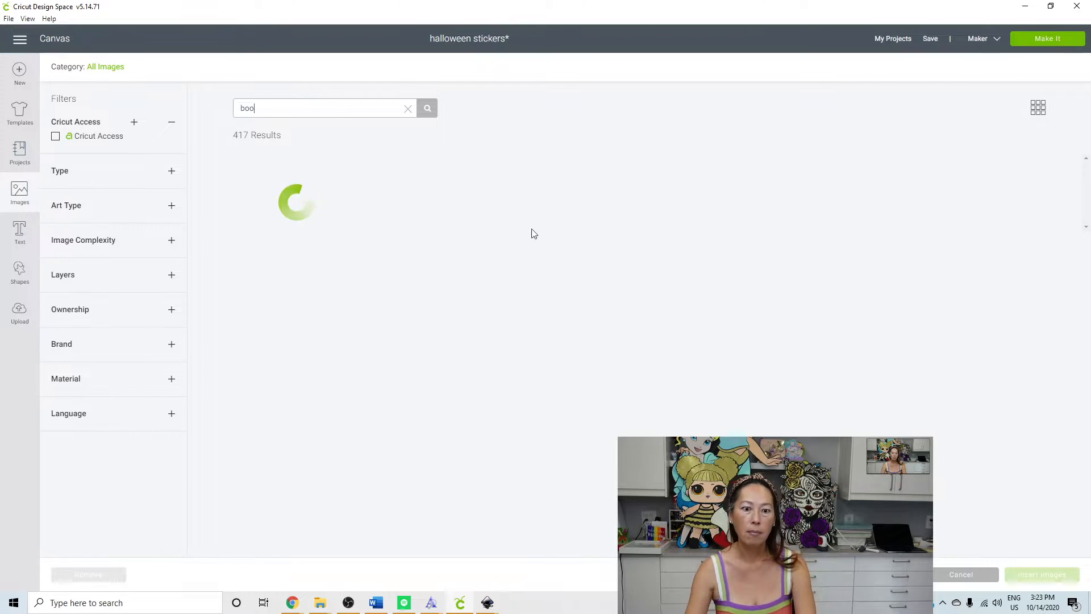
click(426, 108)
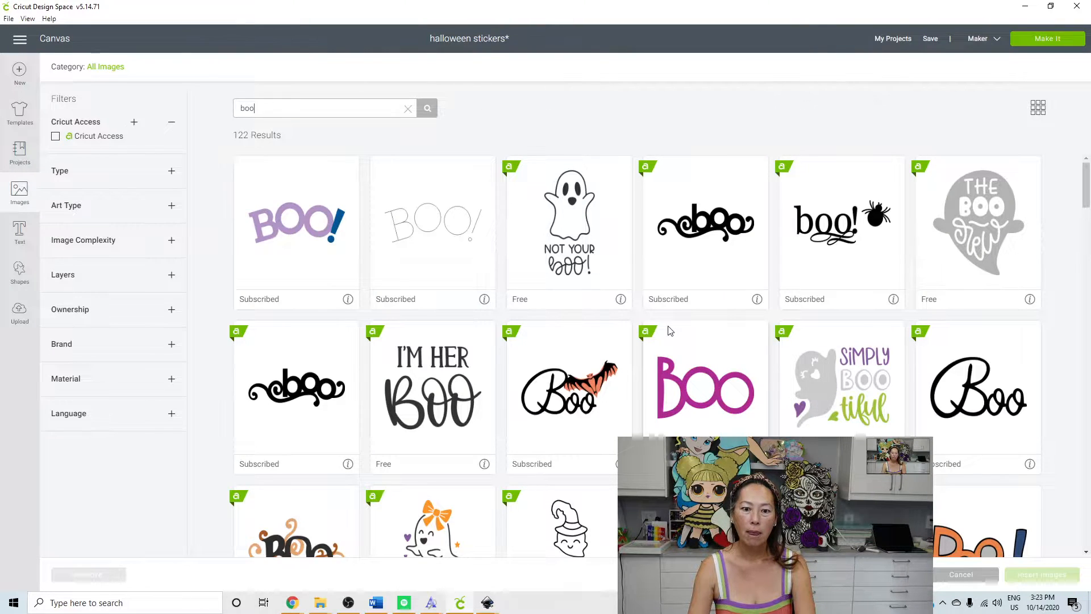
scroll(down, 3)
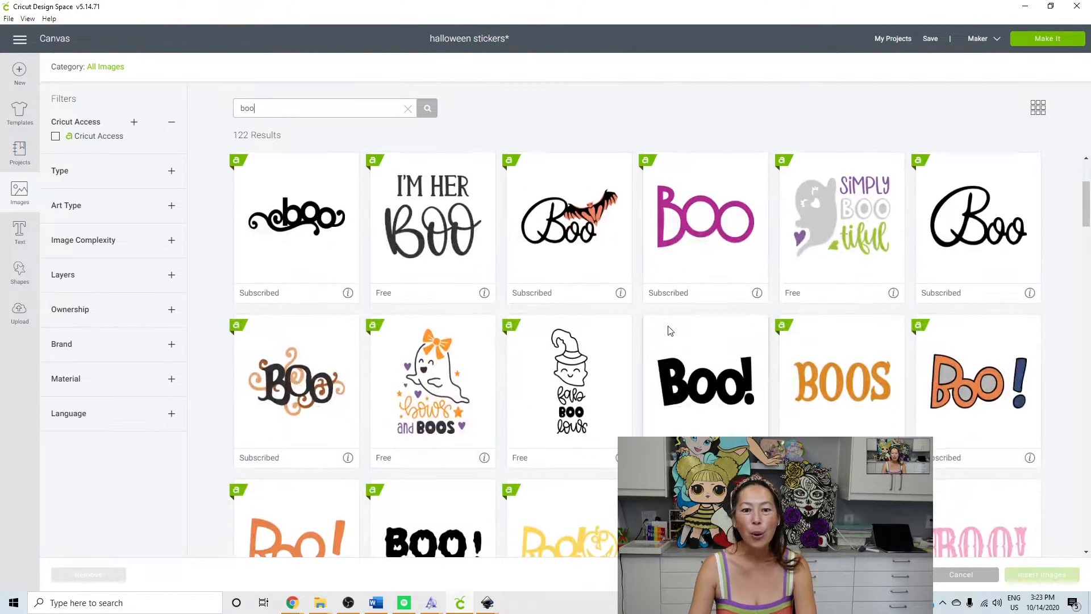
scroll(down, 3)
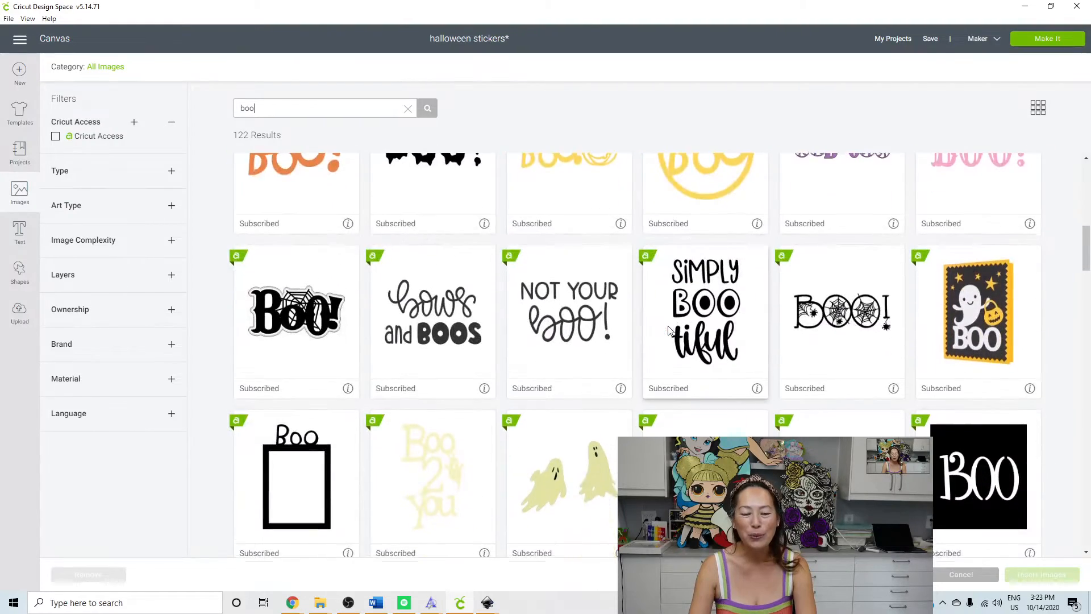
scroll(down, 3)
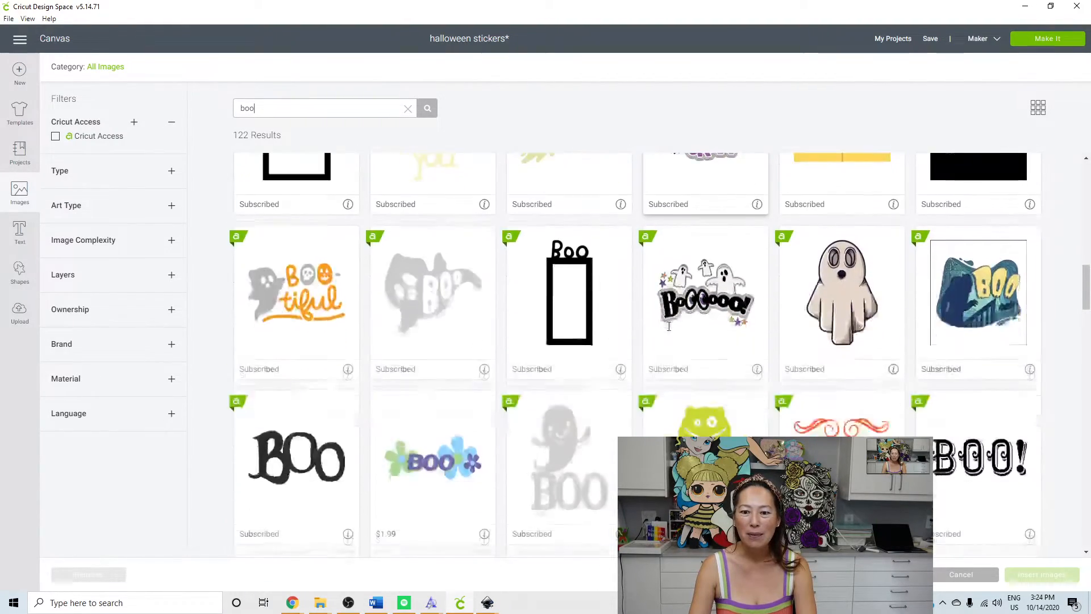
scroll(down, 3)
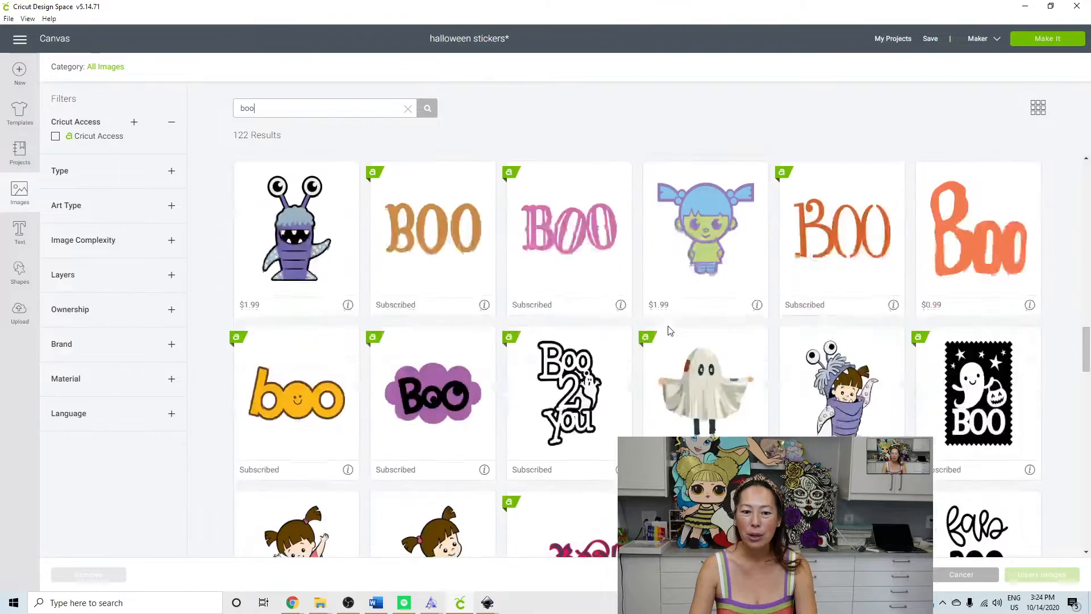
scroll(down, 3)
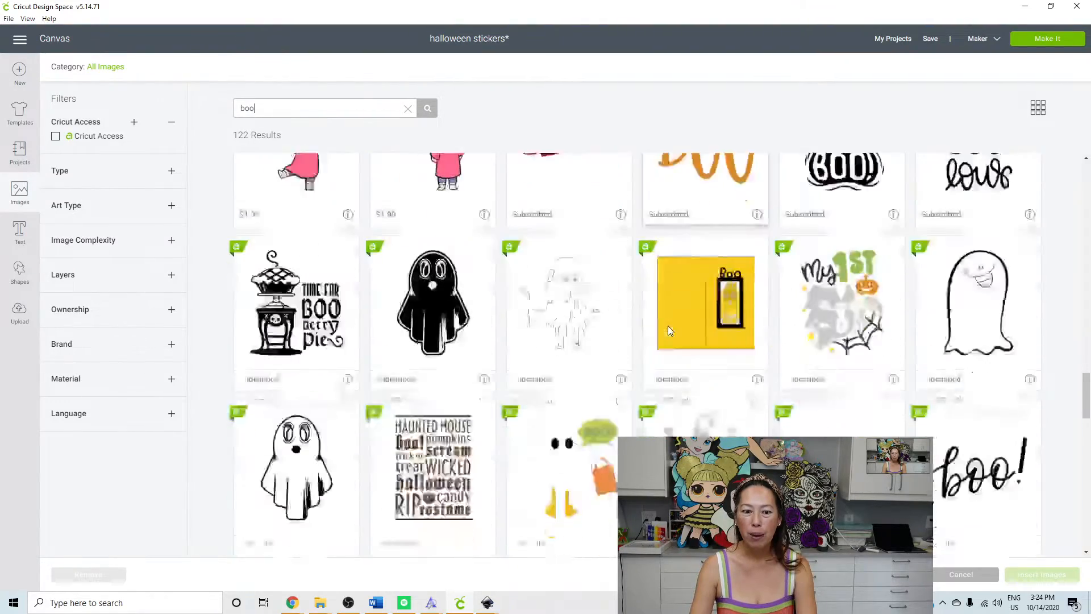
scroll(up, 3)
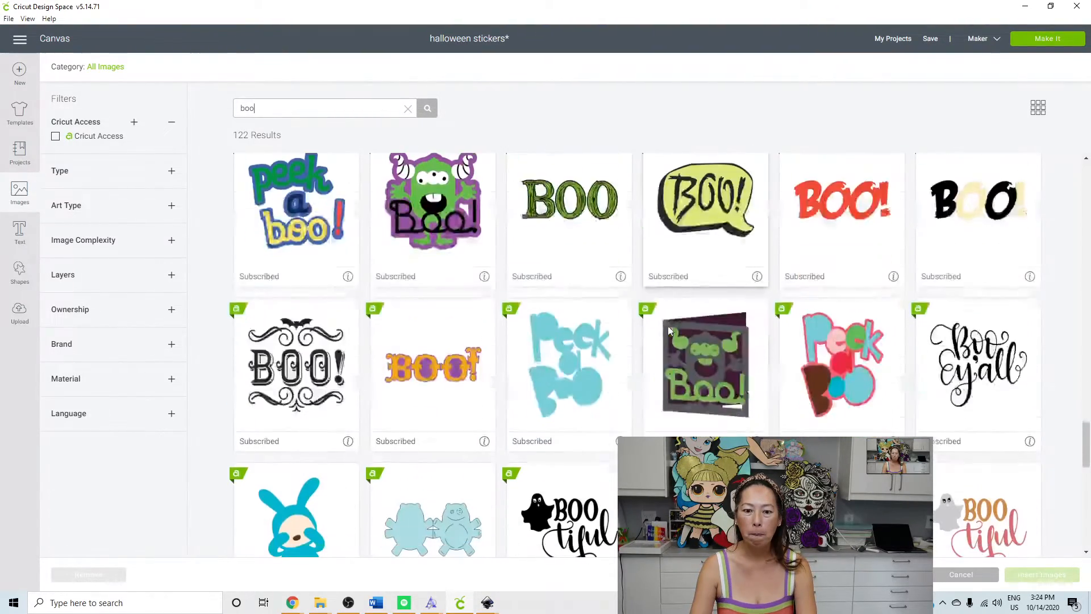
scroll(down, 3)
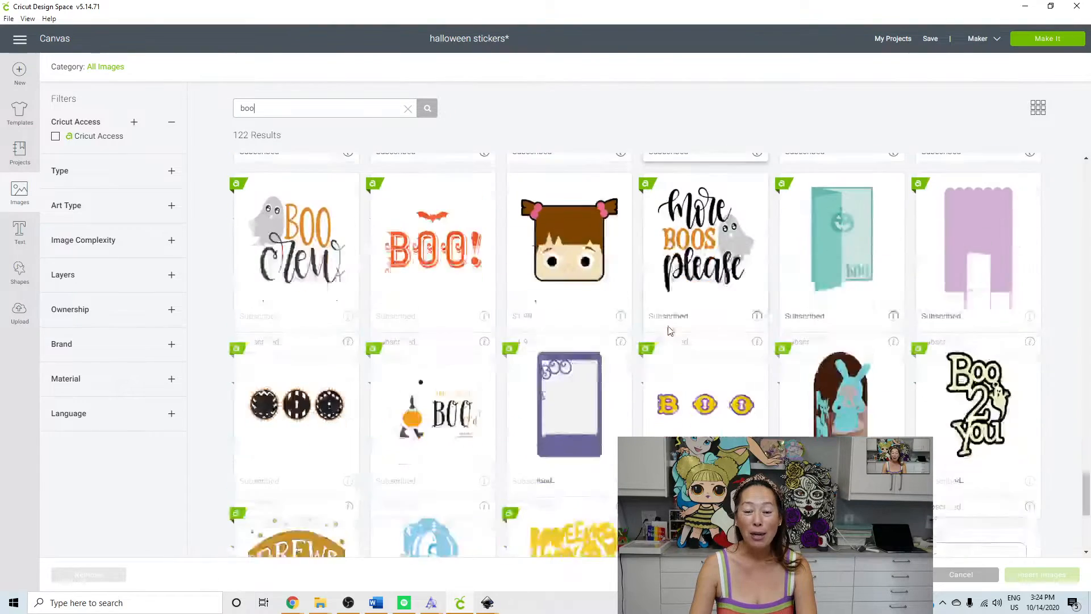
scroll(down, 3)
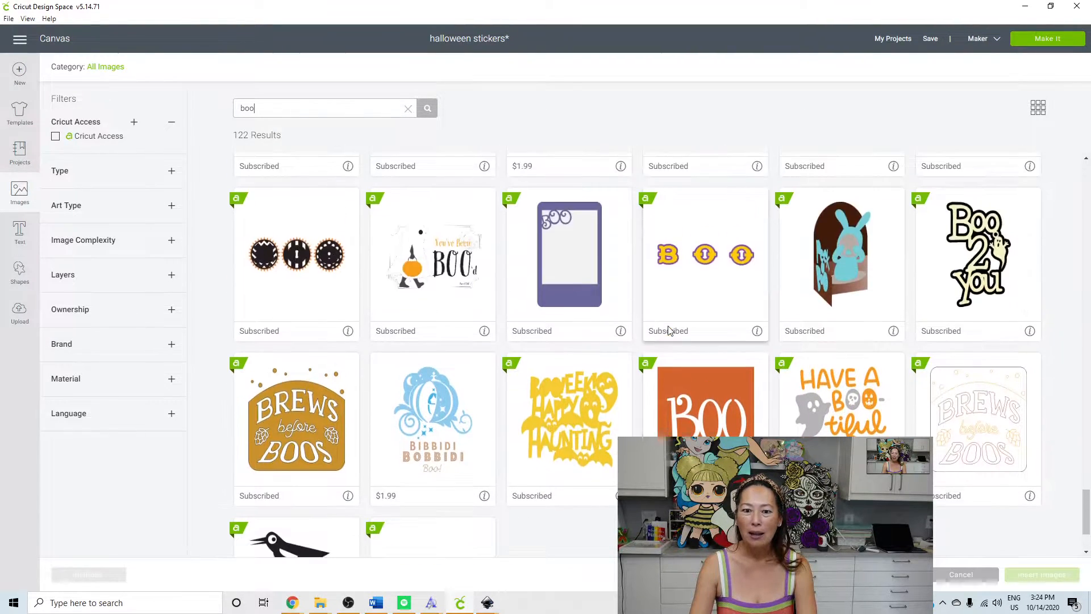
scroll(down, 3)
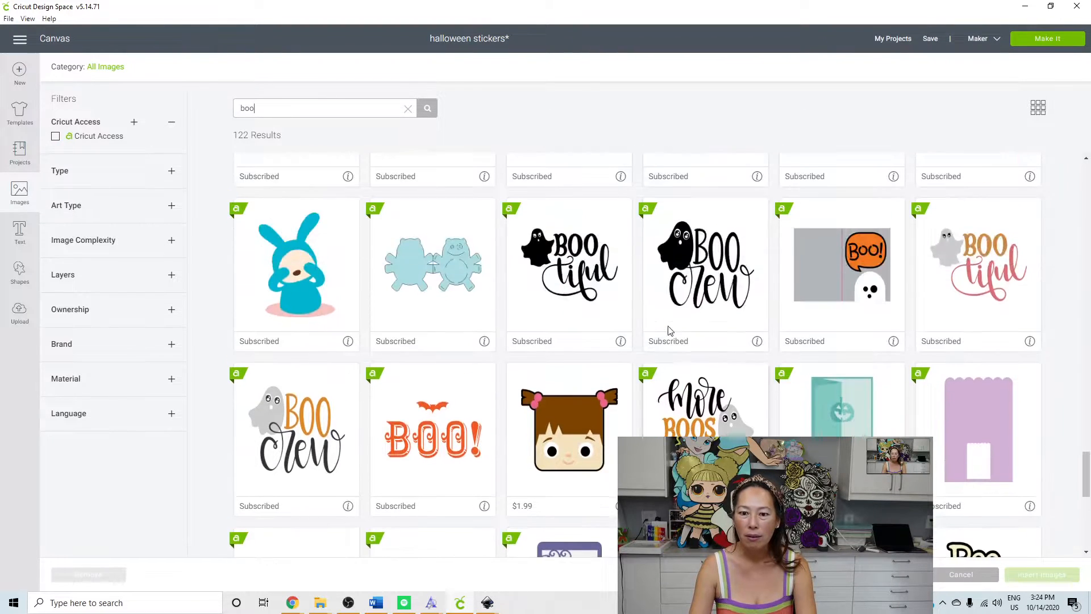
scroll(down, 3)
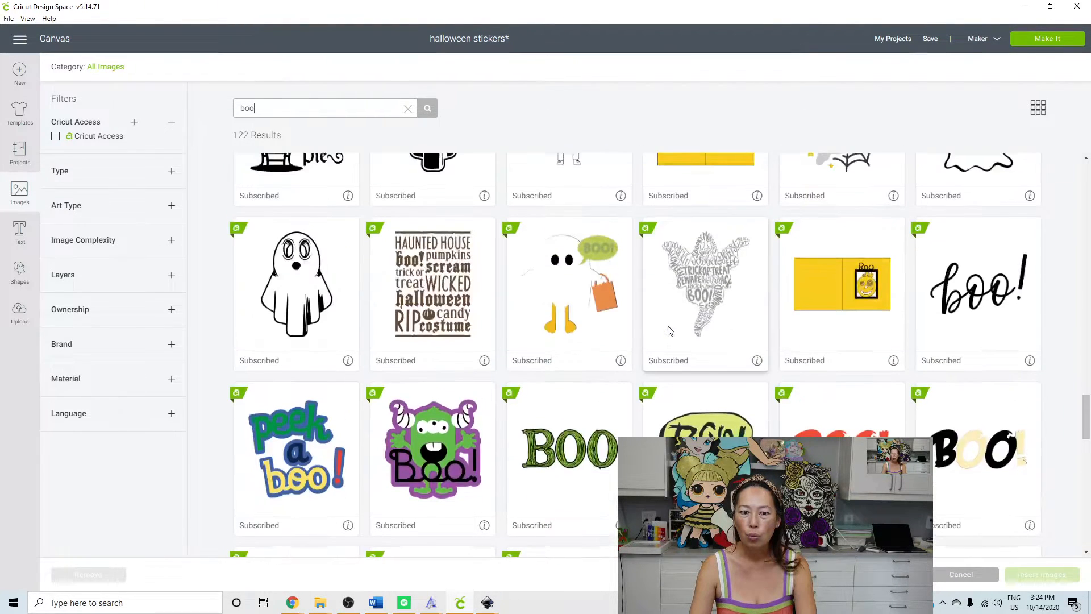
scroll(down, 3)
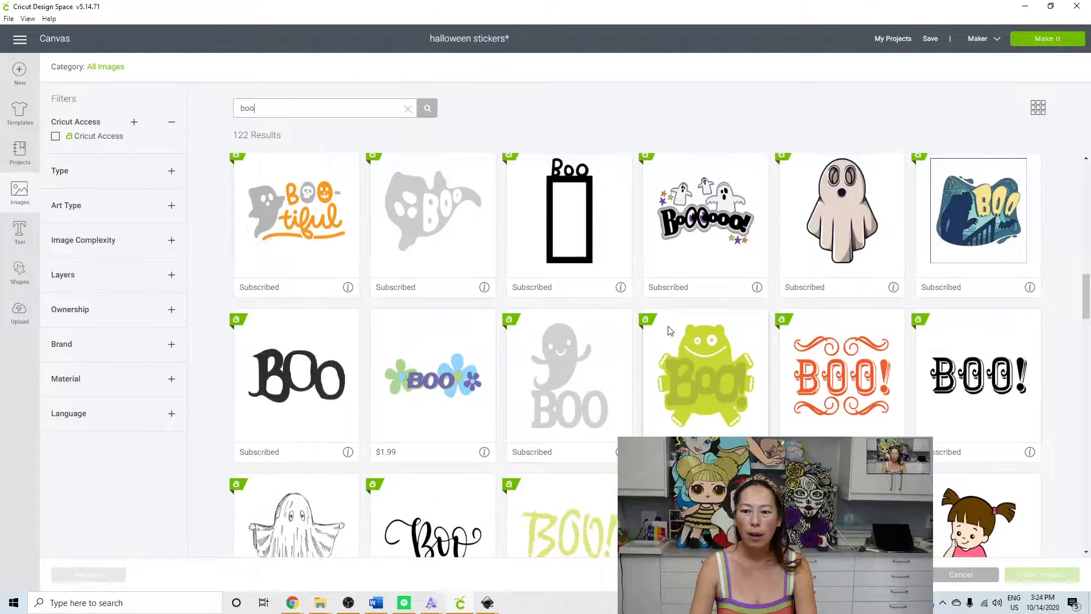
scroll(down, 3)
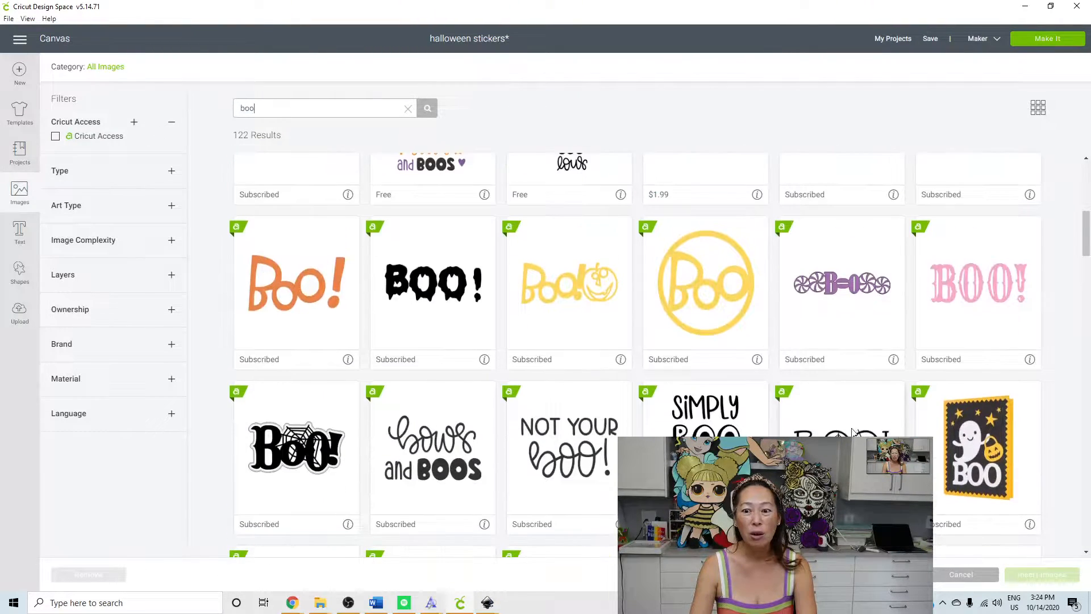
click(843, 410)
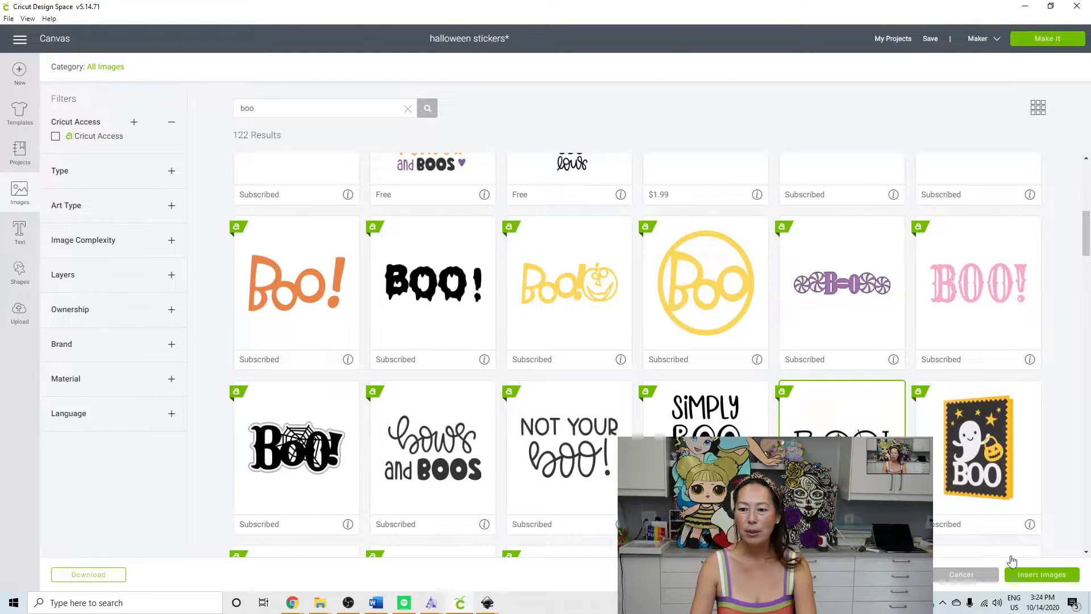
Insert the Boo With Spiders image onto the canvas beside the stickers
click(1042, 574)
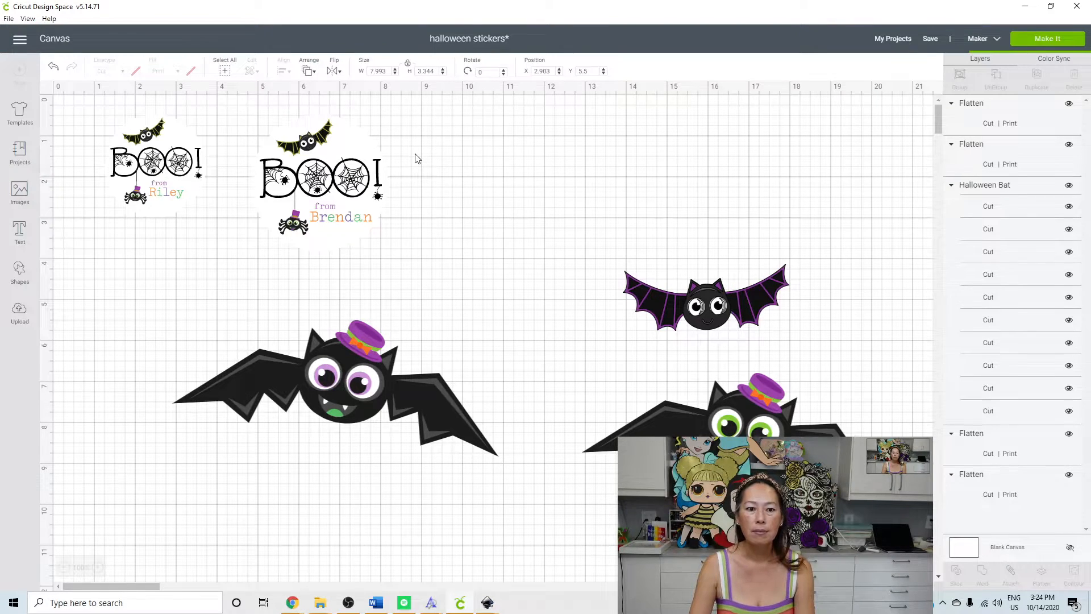
mouse_move(20, 194)
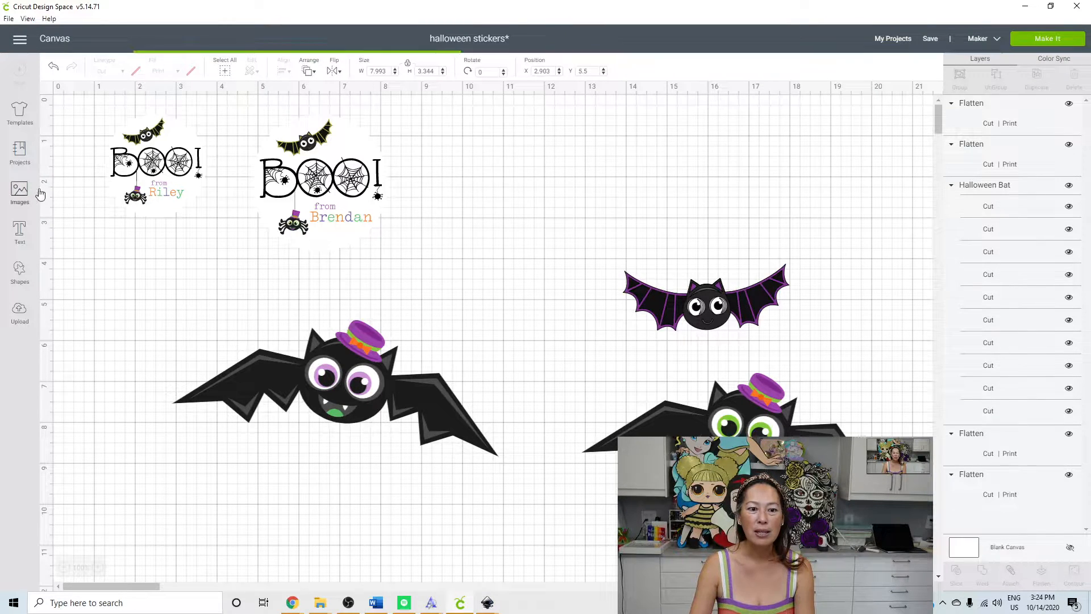
click(335, 390)
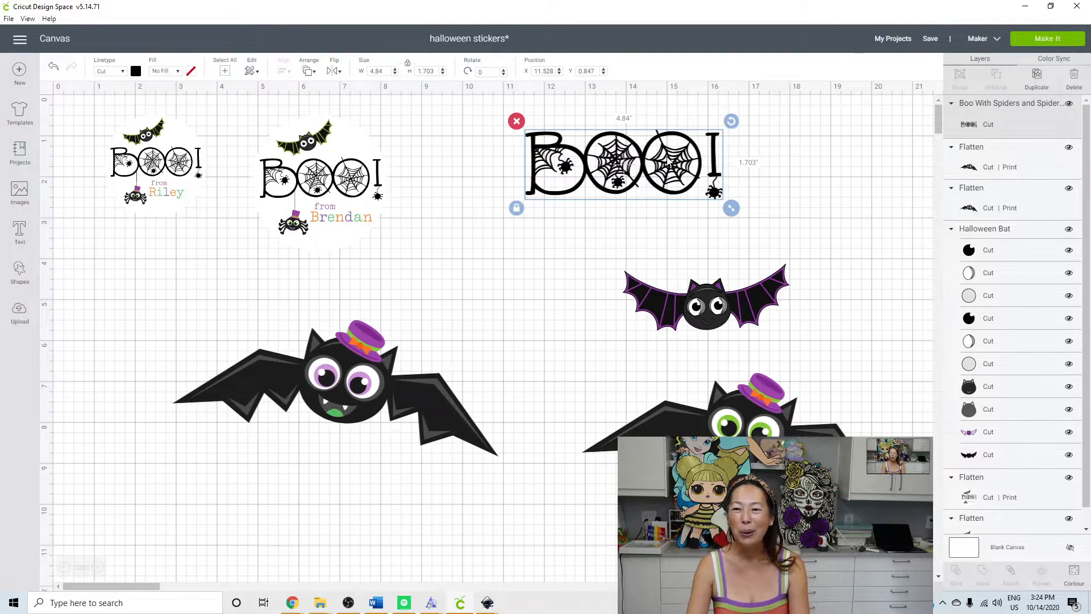
mouse_move(40, 201)
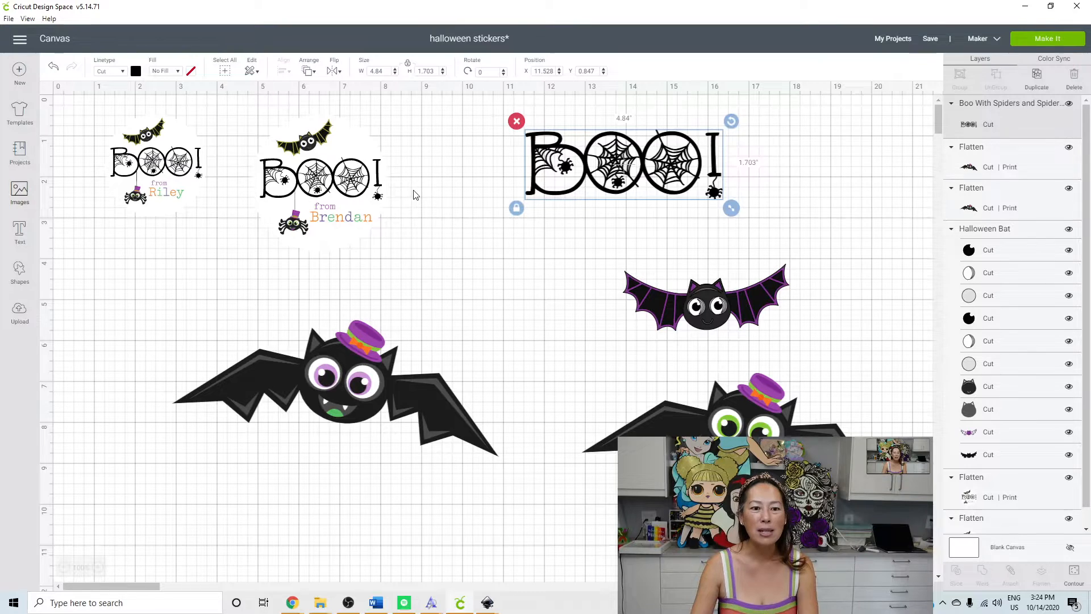
Replace the search with 'spider' and choose the purple-hatted cartoon Halloween Spider
click(19, 188)
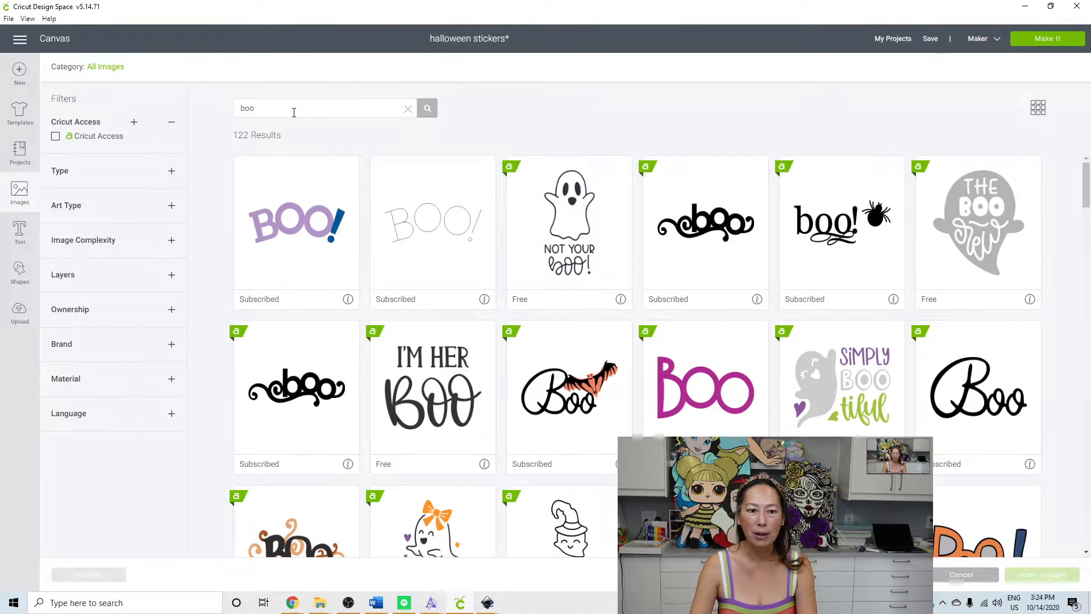
triple_click(324, 108)
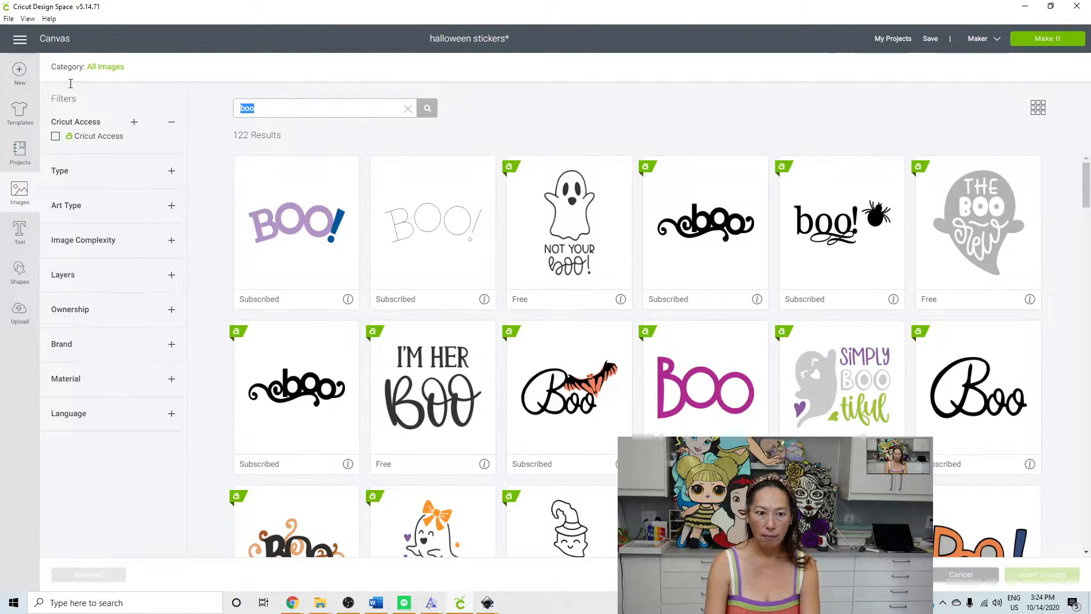
text(spider)
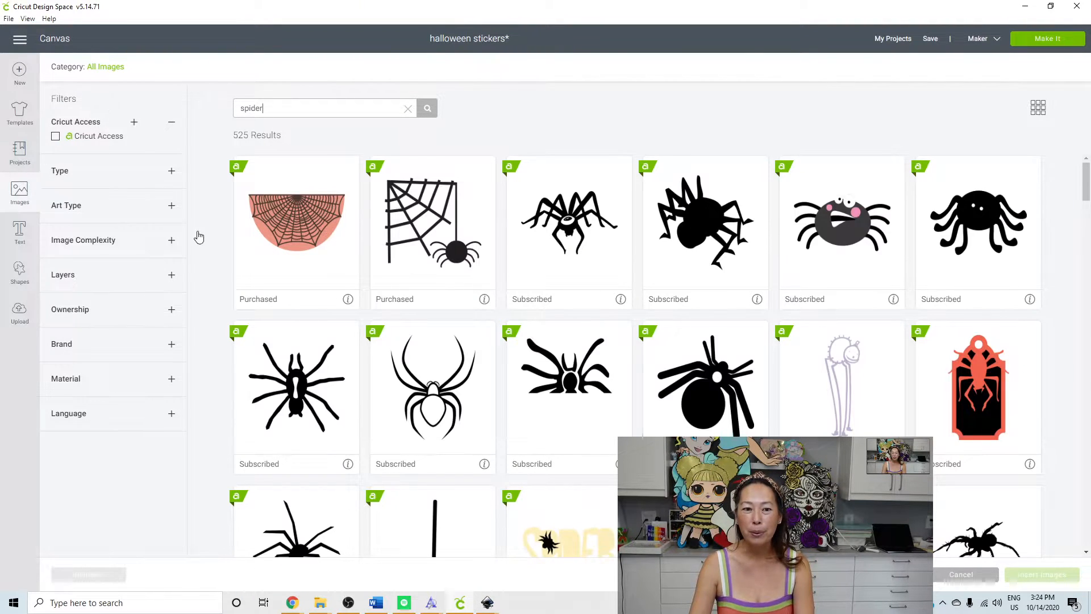
scroll(down, 3)
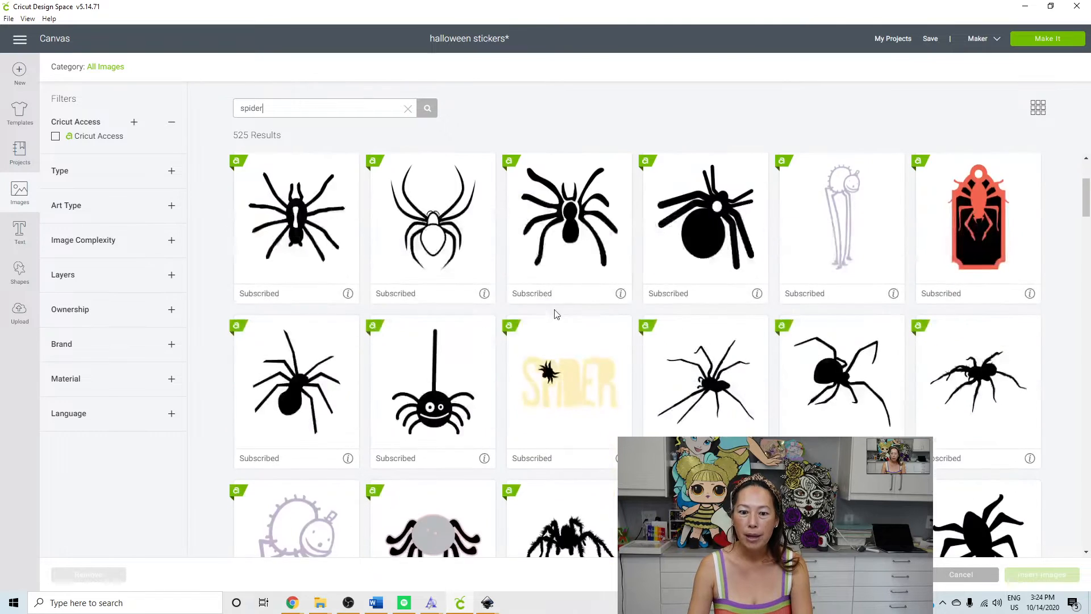
scroll(down, 3)
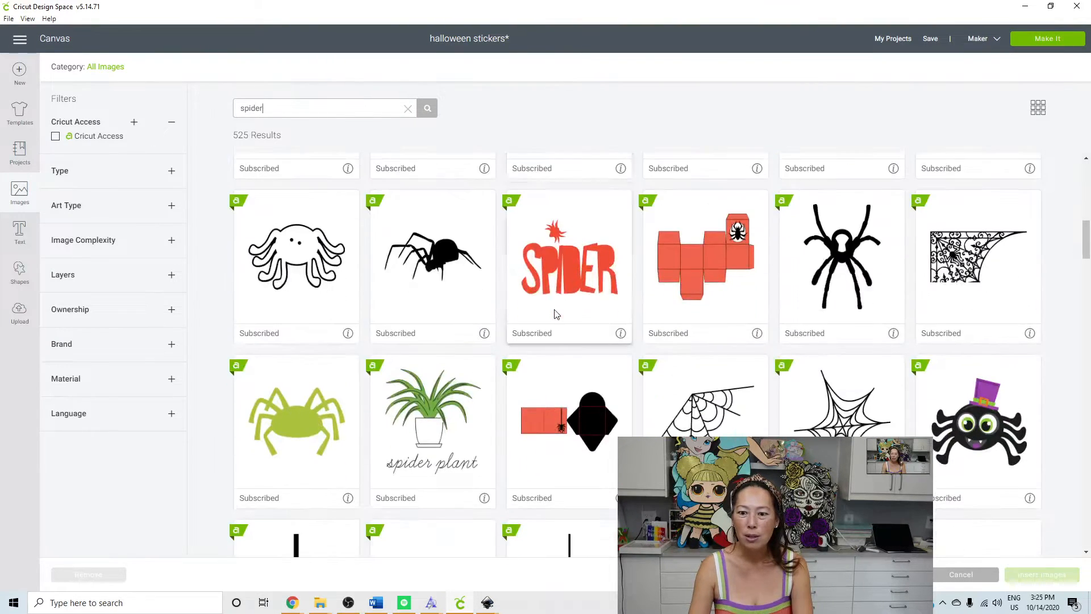
click(978, 417)
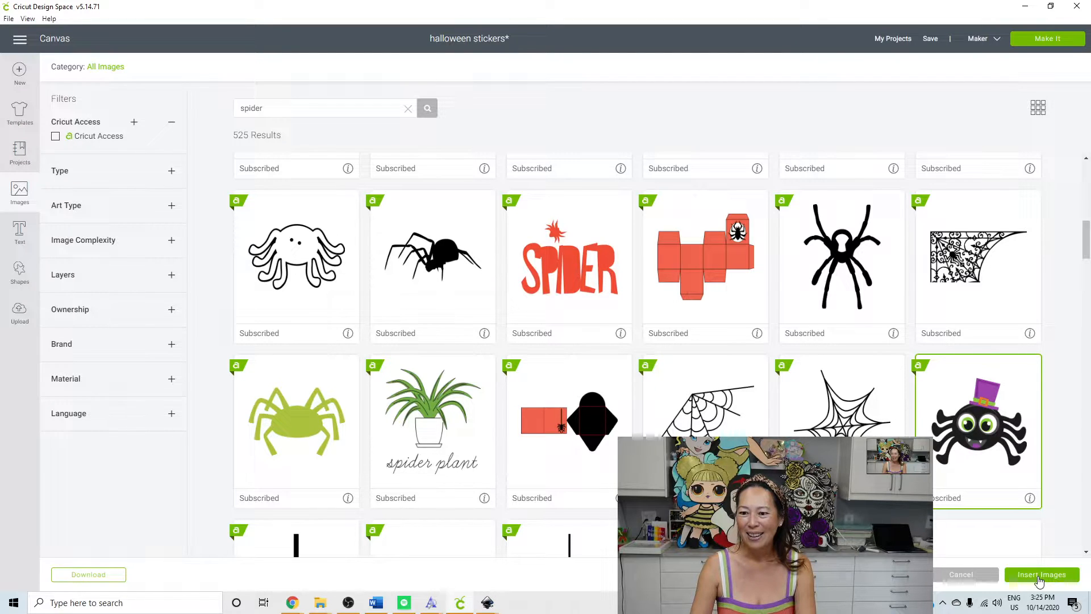
Insert the spider, move the purple bat left, and shrink the spider to about 1.23 in under BOO!
click(1042, 574)
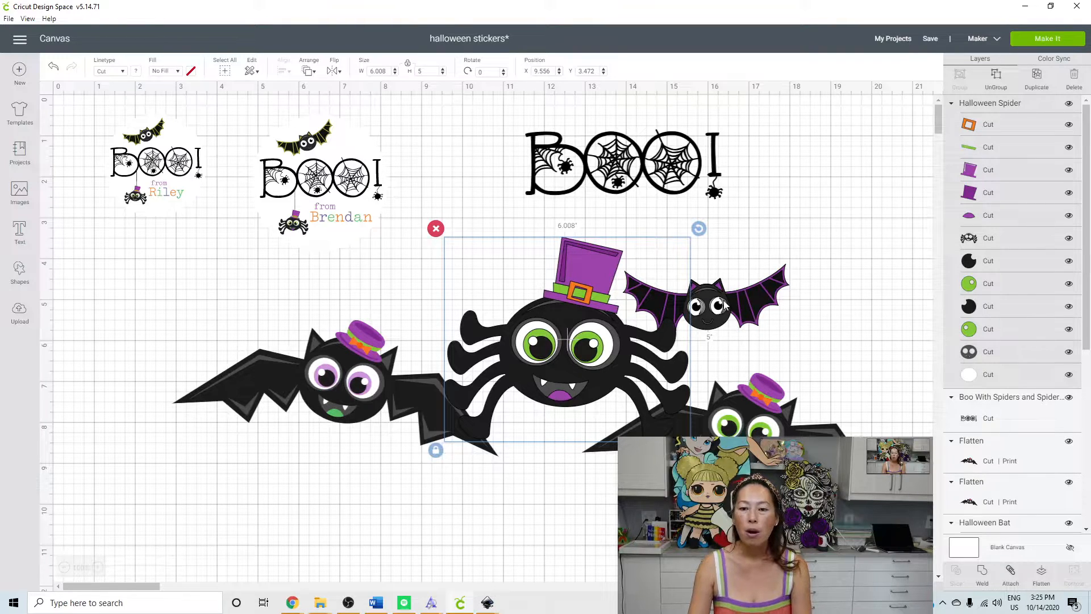
click(696, 306)
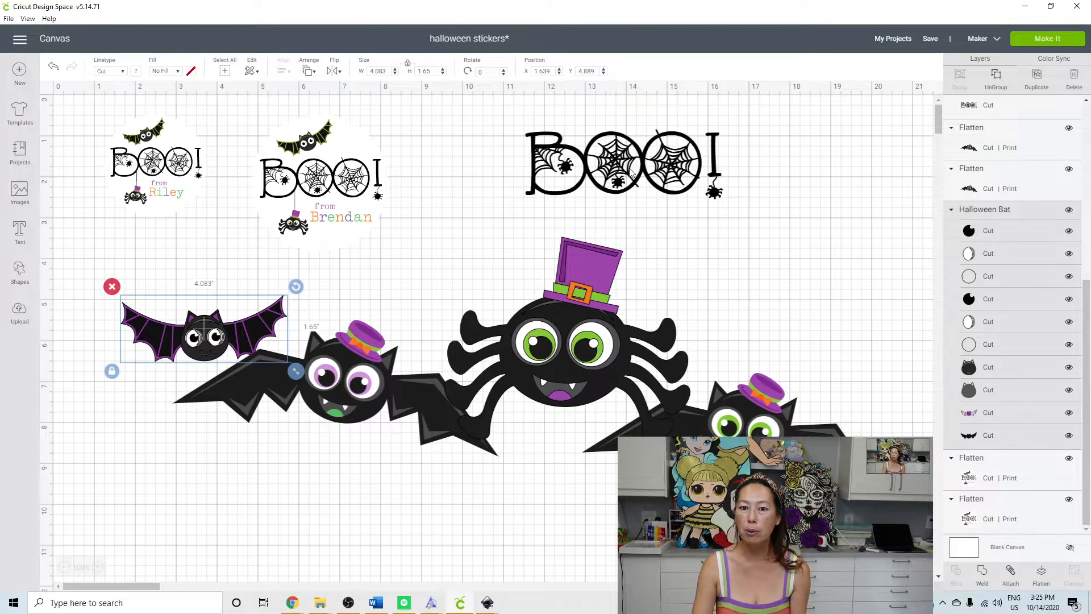
click(568, 337)
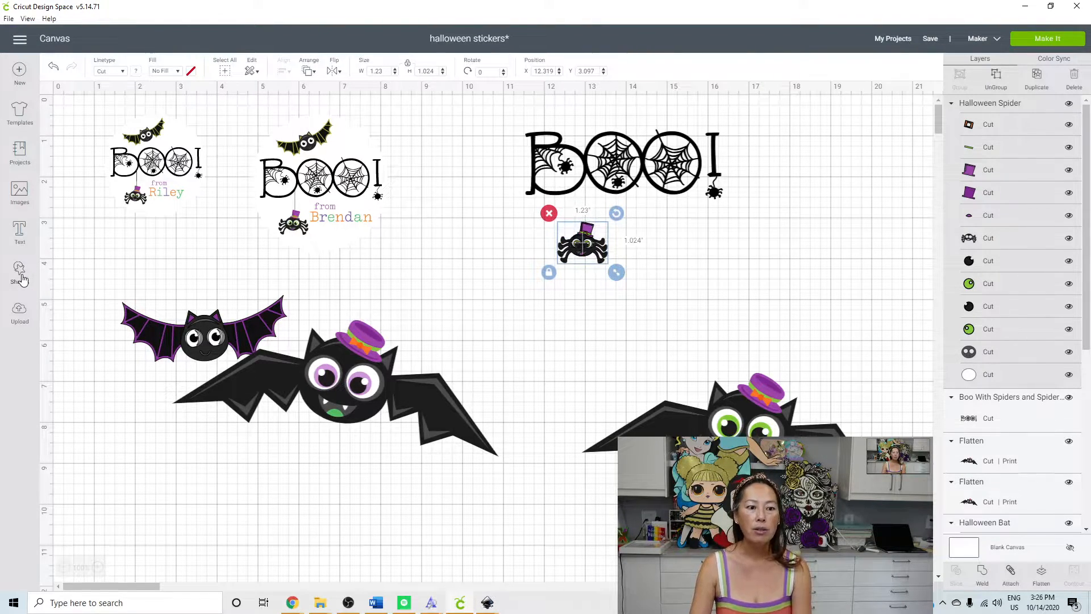
Insert a Square shape and narrow its width to 0.05 in as a hanging thread above the spider
click(19, 271)
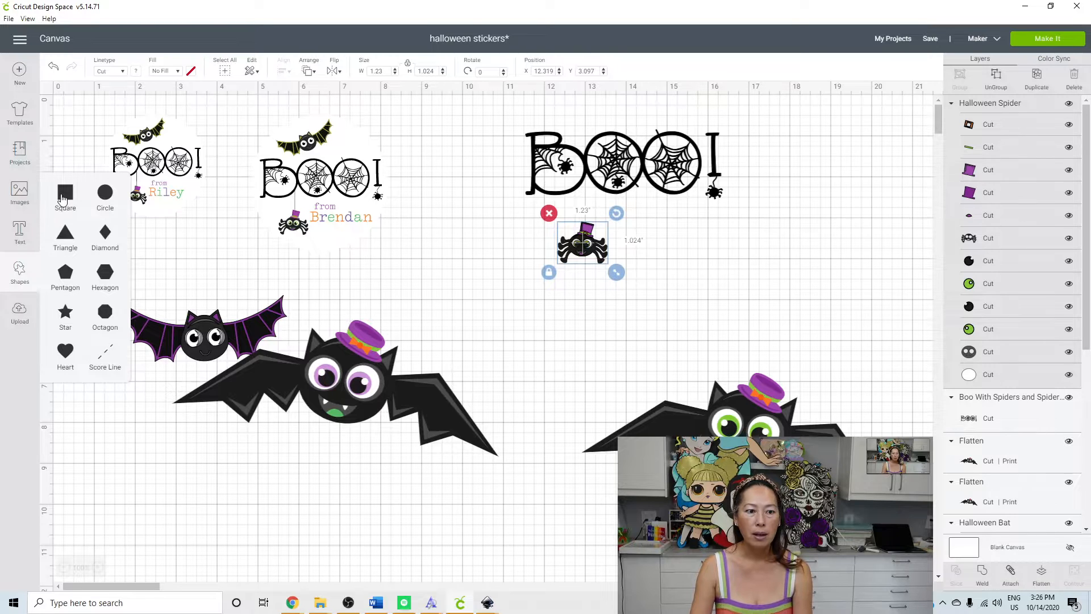
click(64, 194)
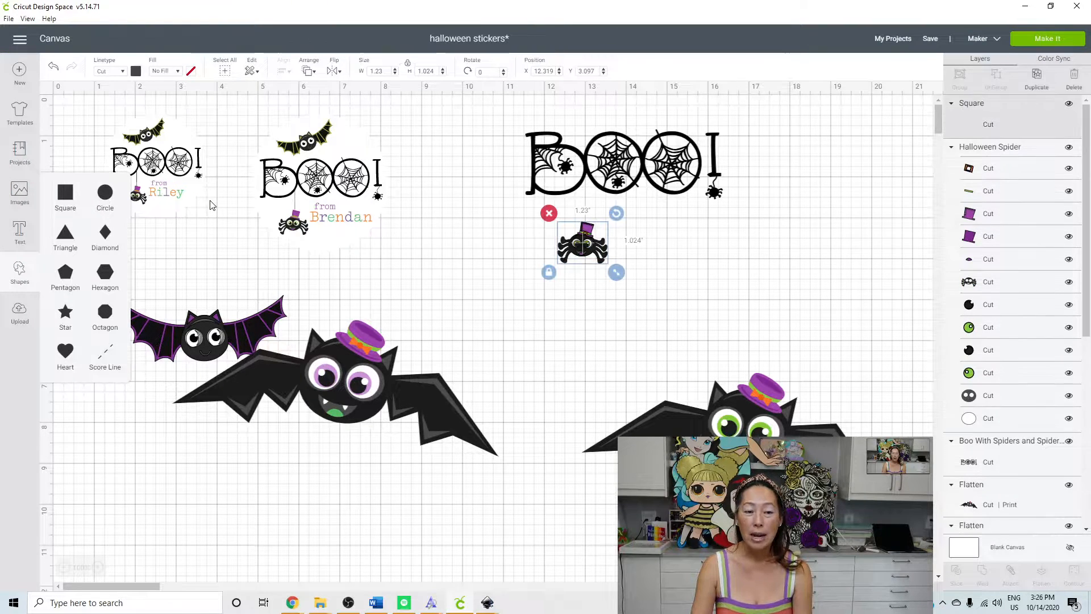
click(65, 198)
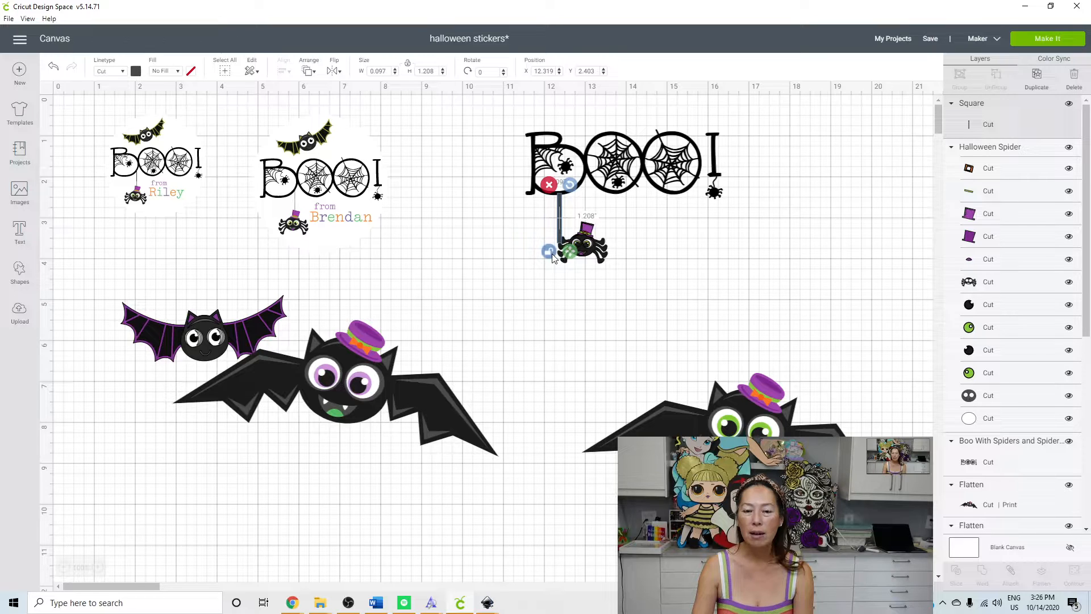
triple_click(378, 70)
text(.05)
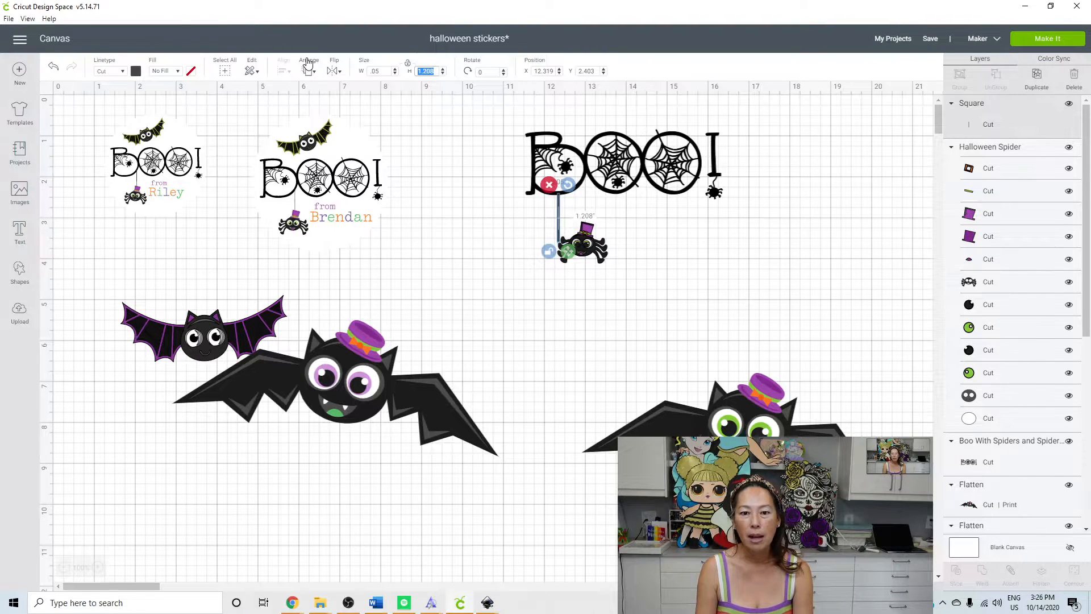
mouse_move(271, 48)
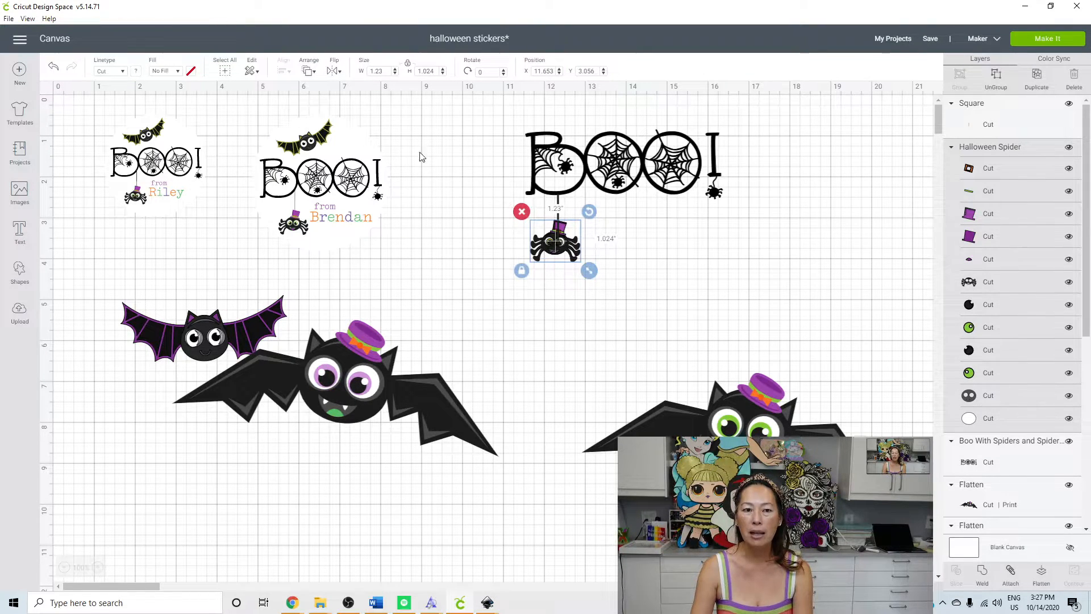
Send the thread line backward so the spider dangles on it beneath BOO!
click(309, 71)
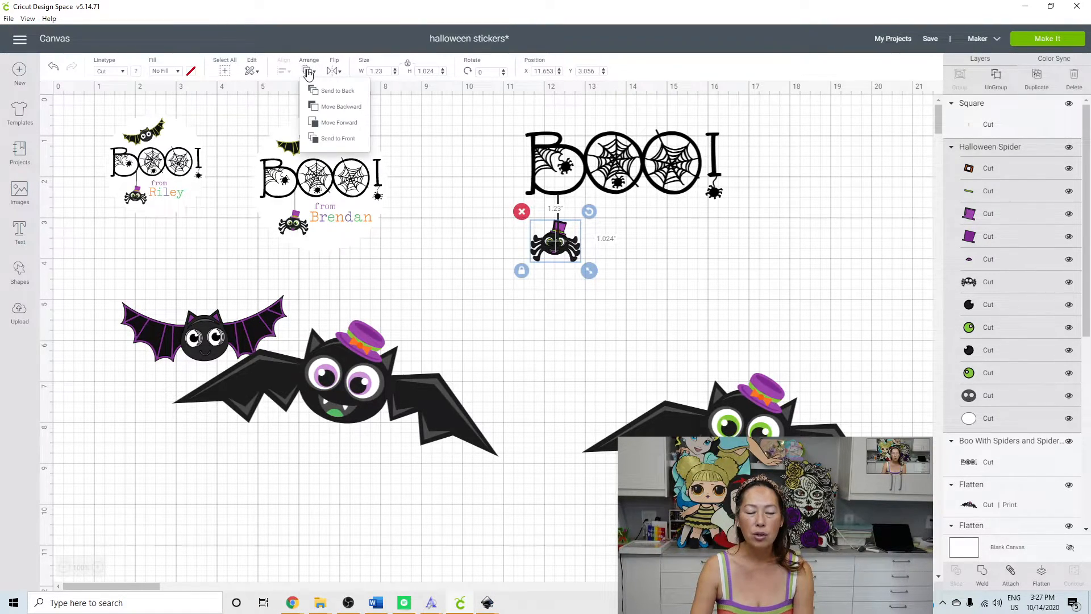
click(337, 138)
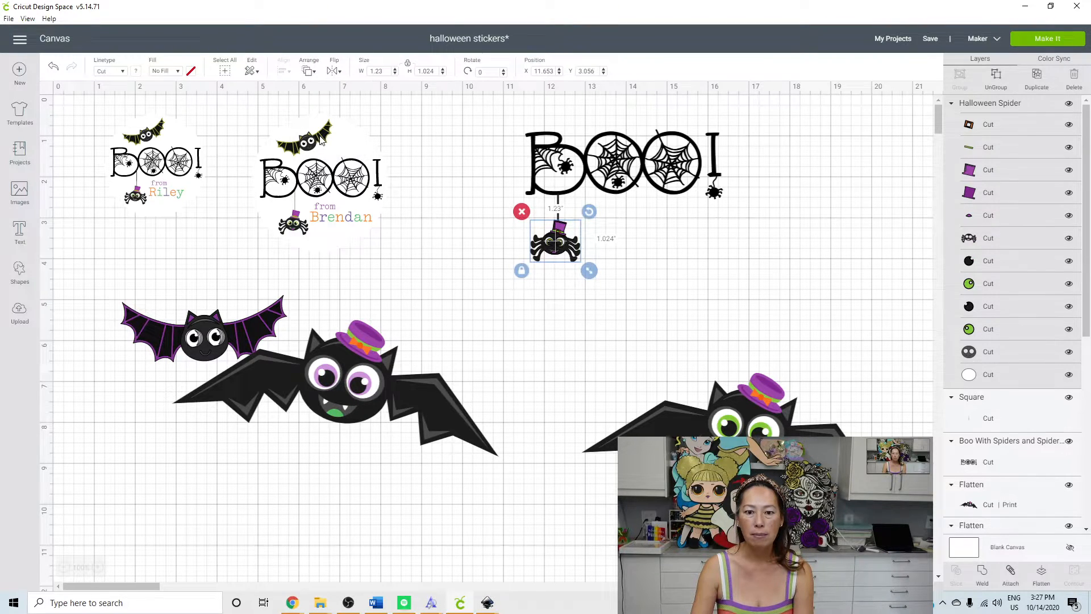
click(647, 249)
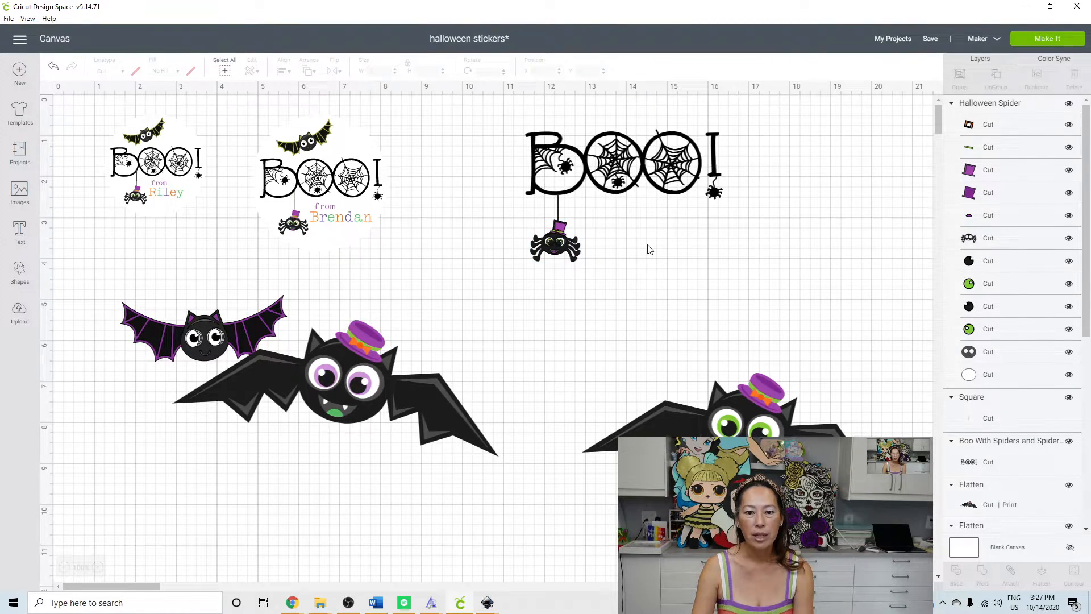
mouse_move(511, 267)
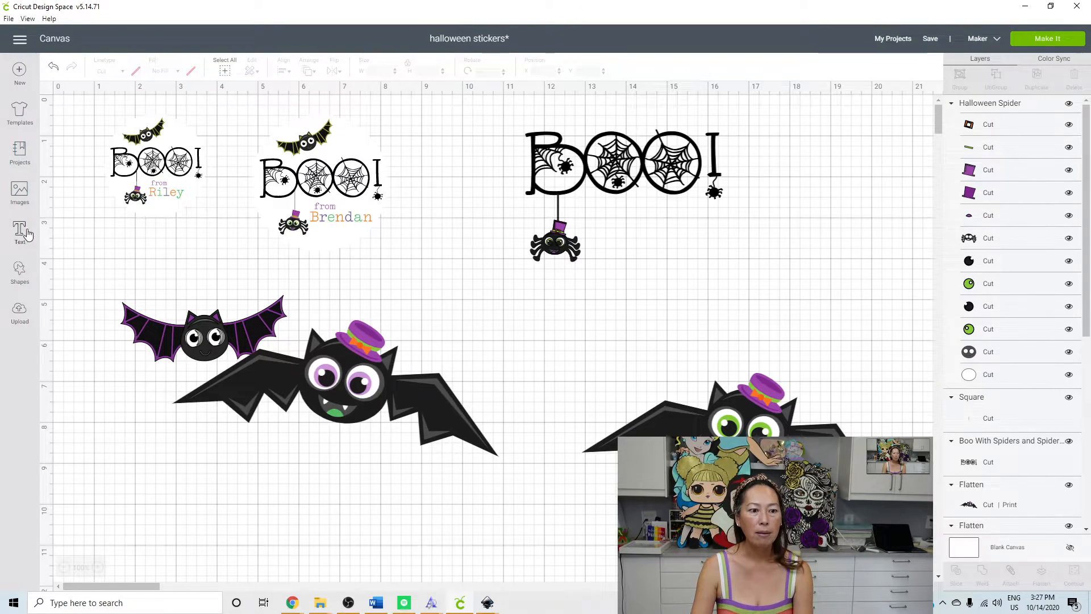
Add a two-line 'from Brendan' text box and place it under the BOO! lettering
click(19, 234)
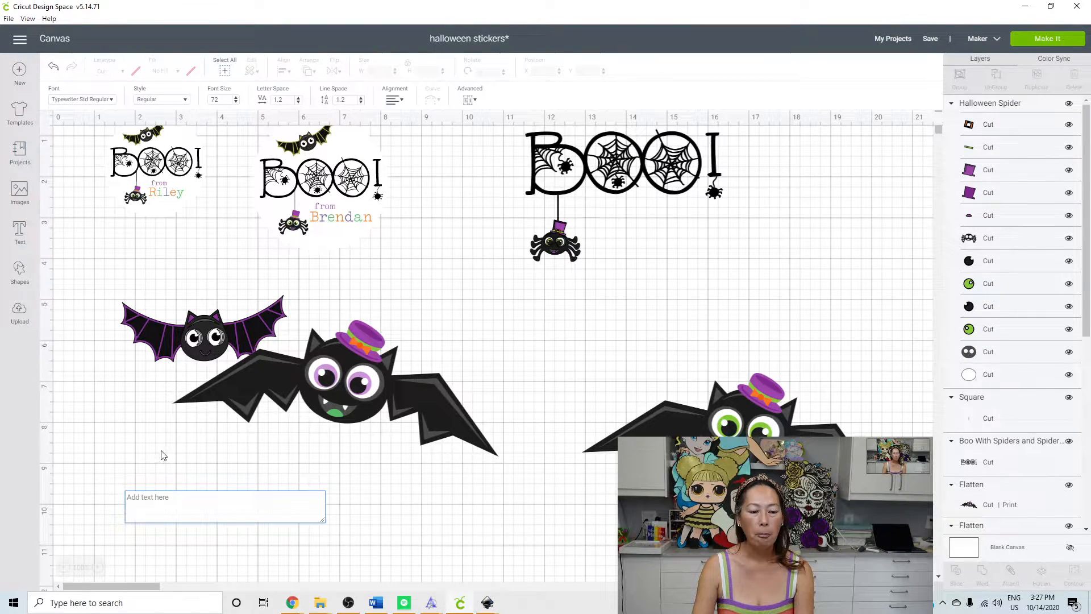
click(225, 497)
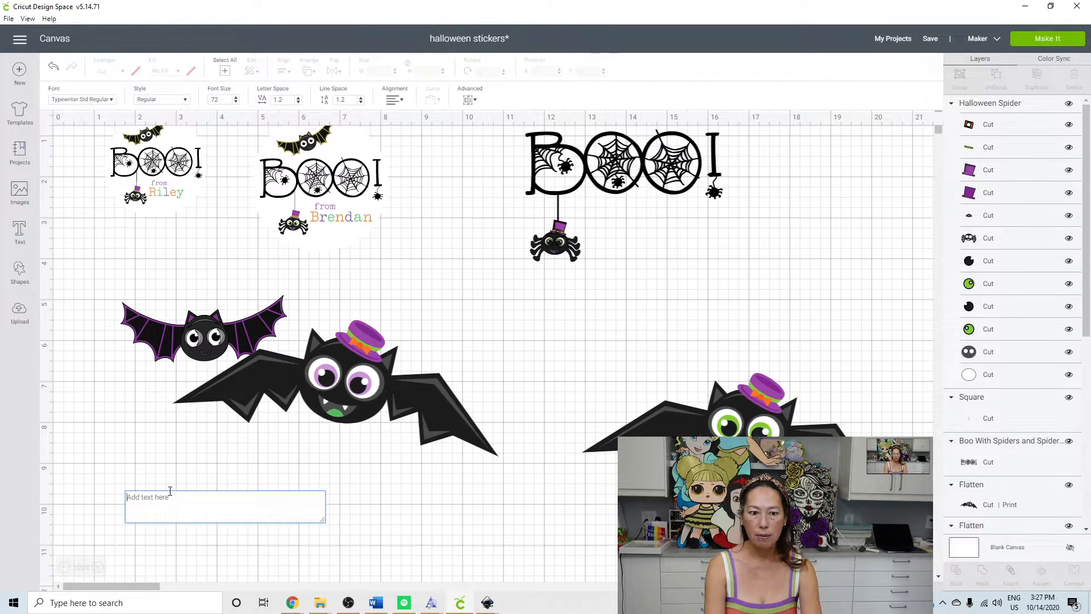
text(from)
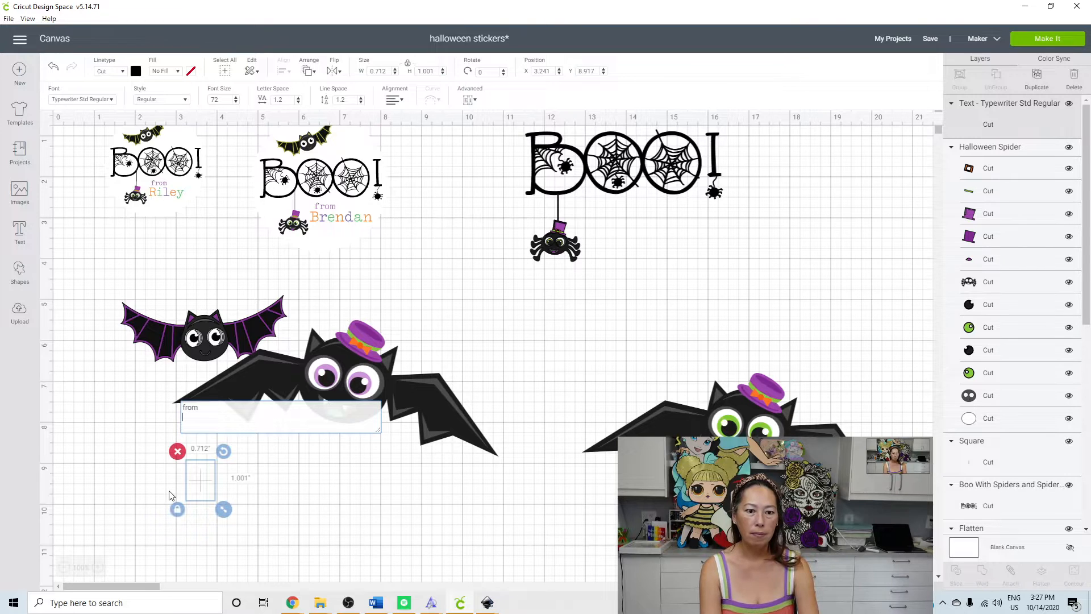
mouse_move(185, 391)
text(Brendan)
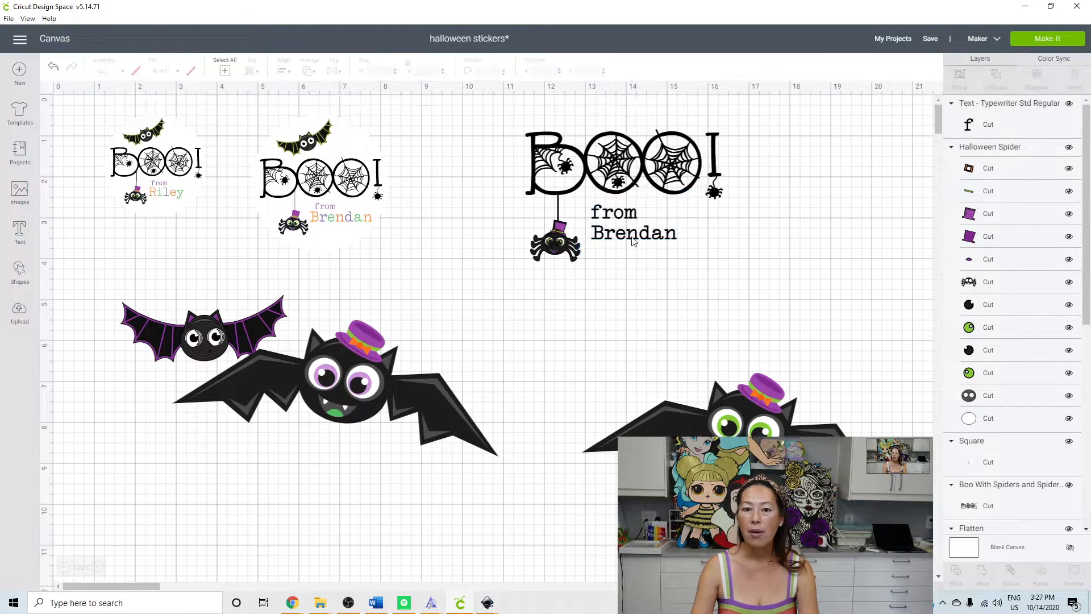
click(633, 223)
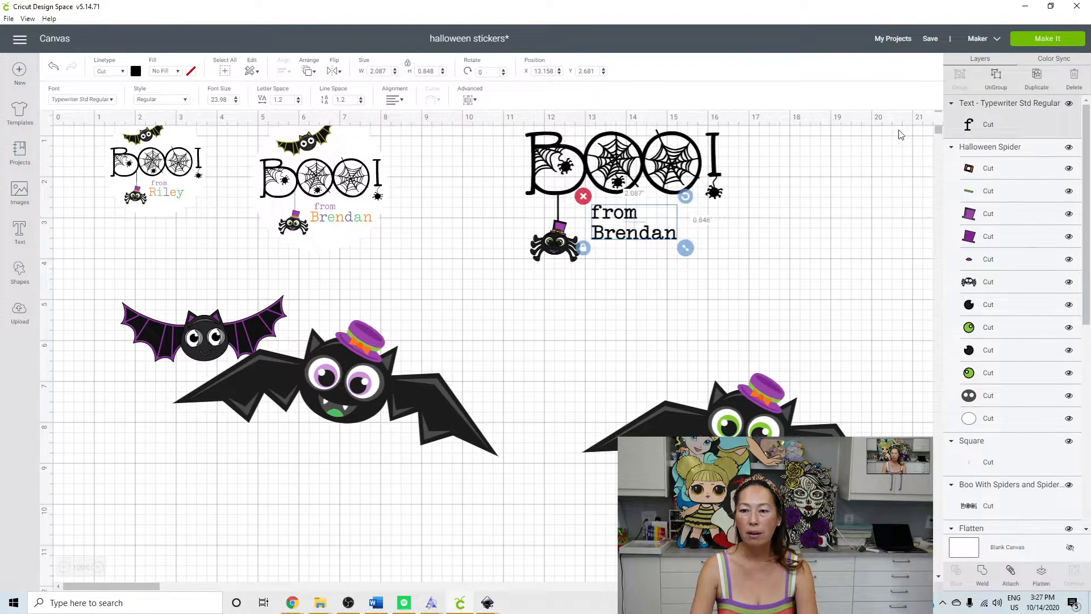
Ungroup the text to letters and colour the word 'from' purple
click(996, 73)
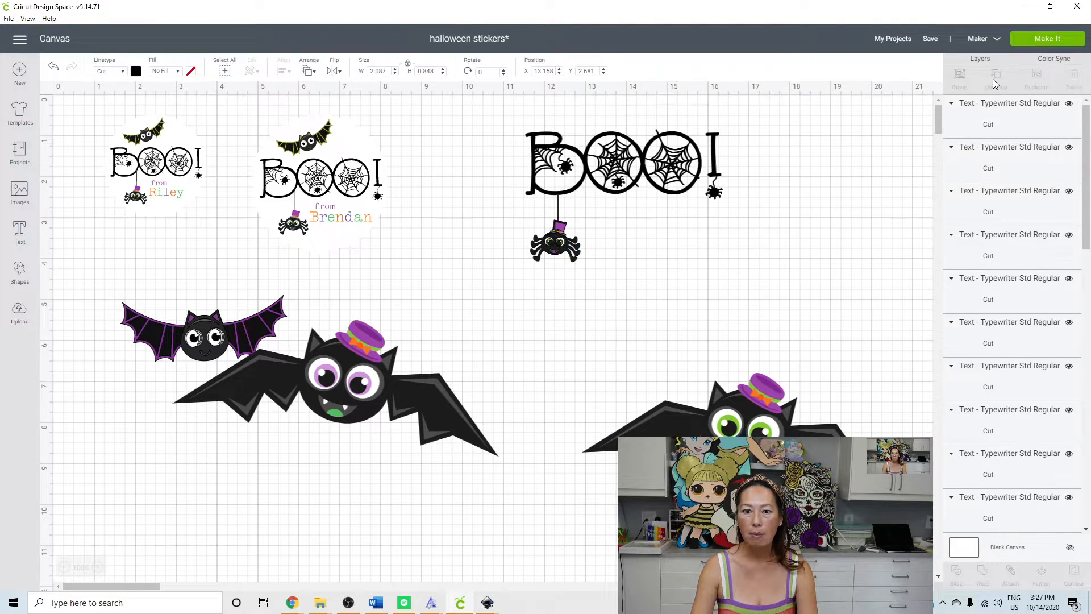
click(604, 218)
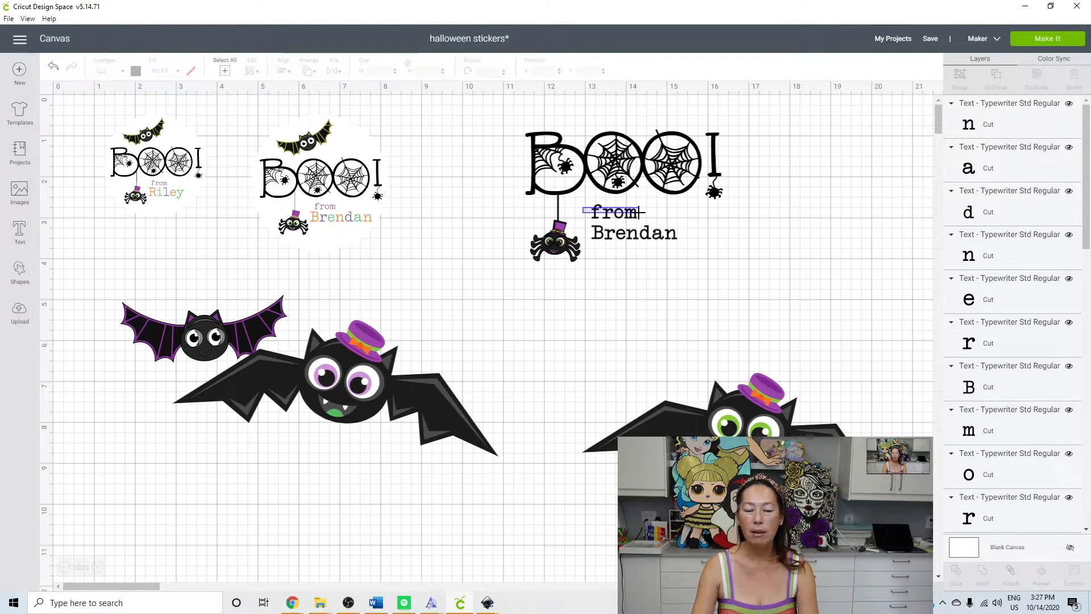
click(614, 211)
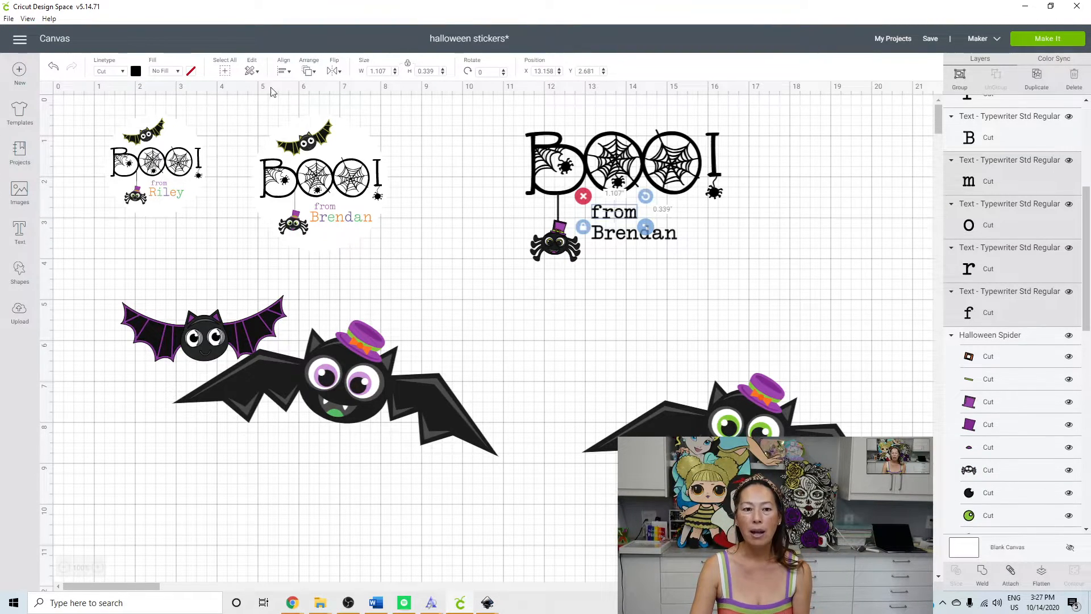
click(136, 71)
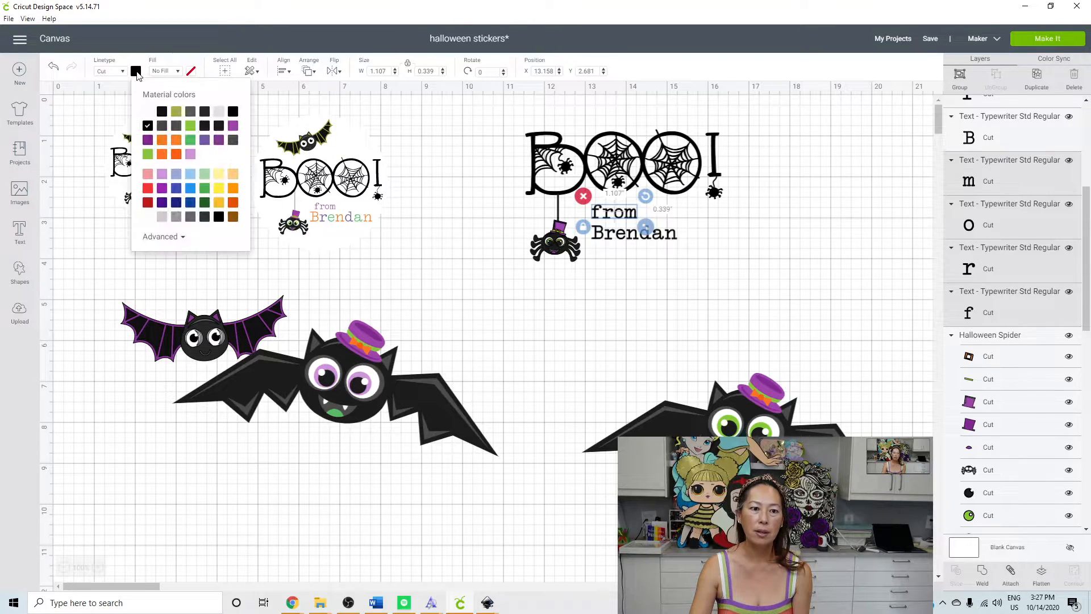
click(233, 126)
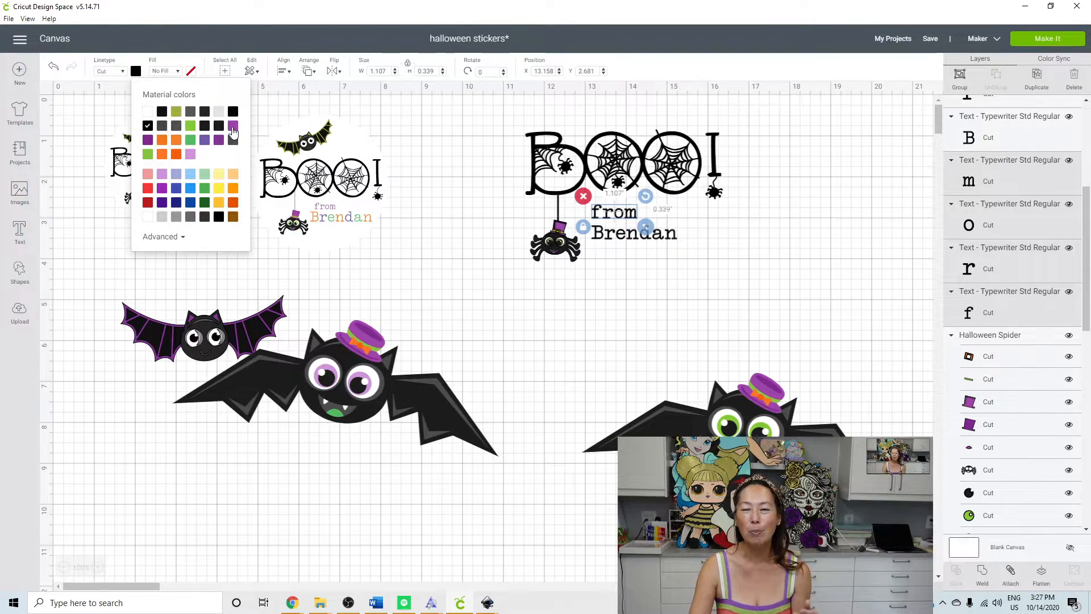
click(232, 125)
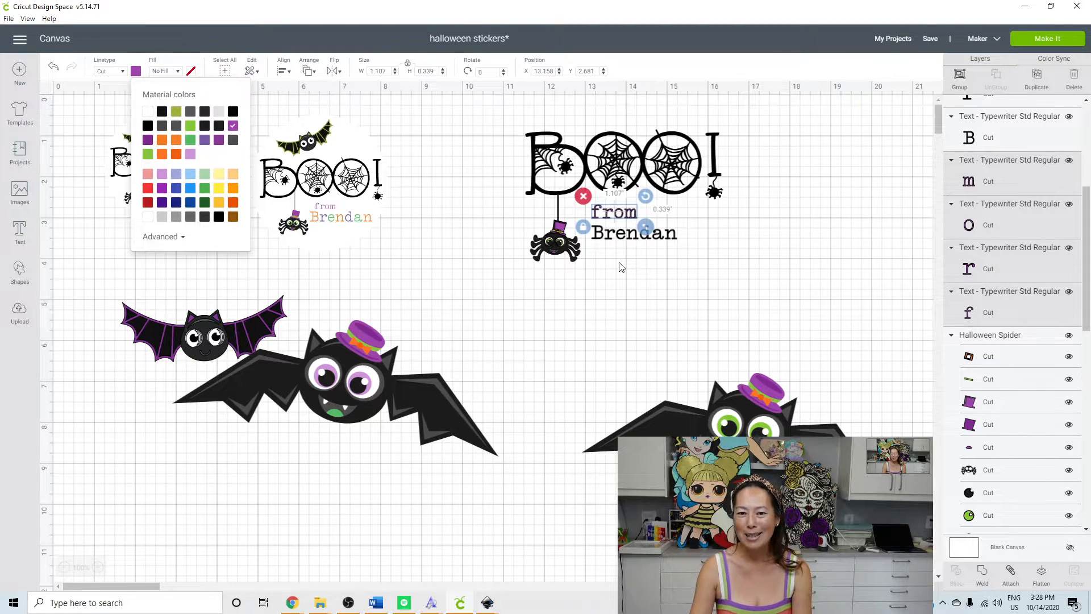
click(620, 267)
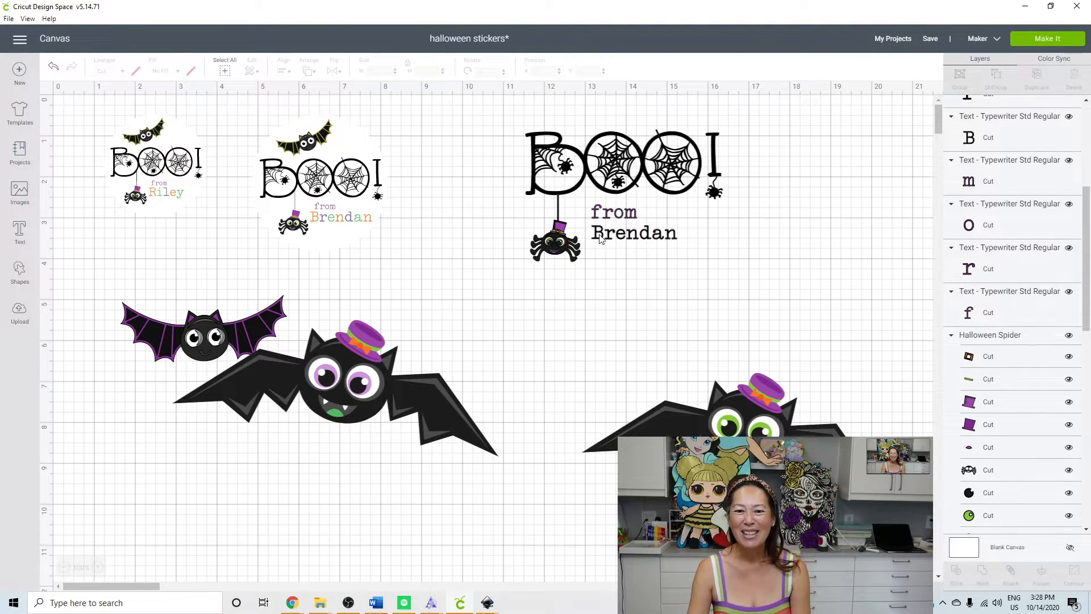
Recolour Brendan's letters individually: B orange, r green, e a new colour
click(614, 212)
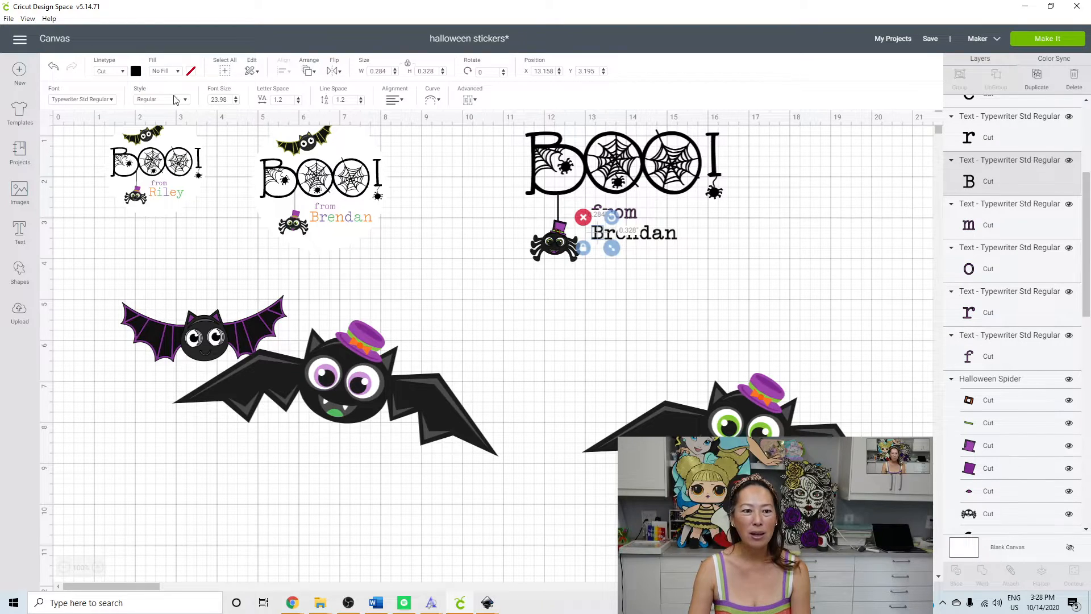
click(135, 71)
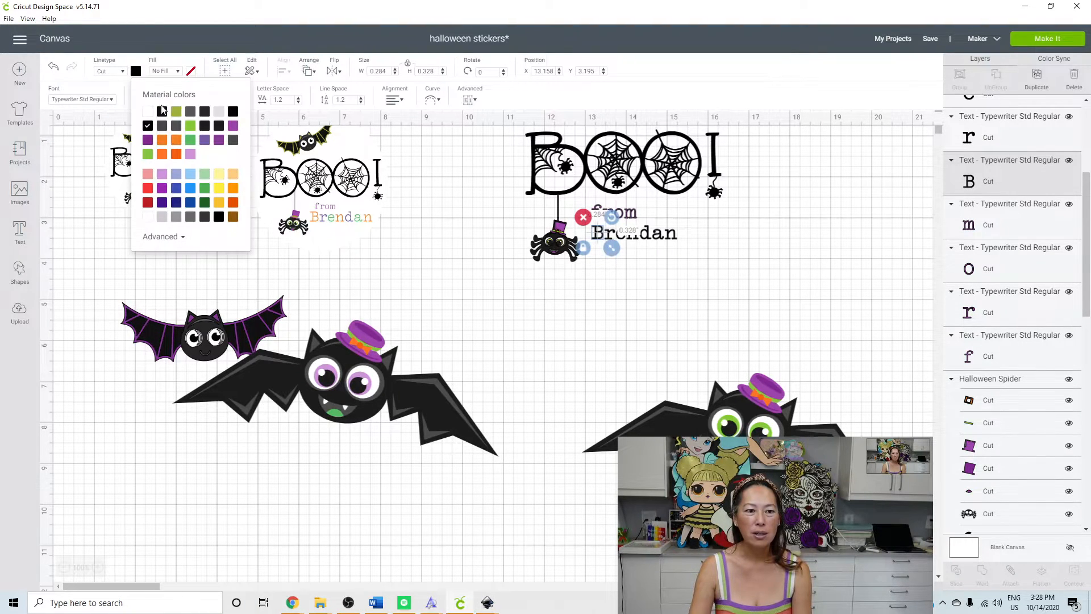
click(148, 153)
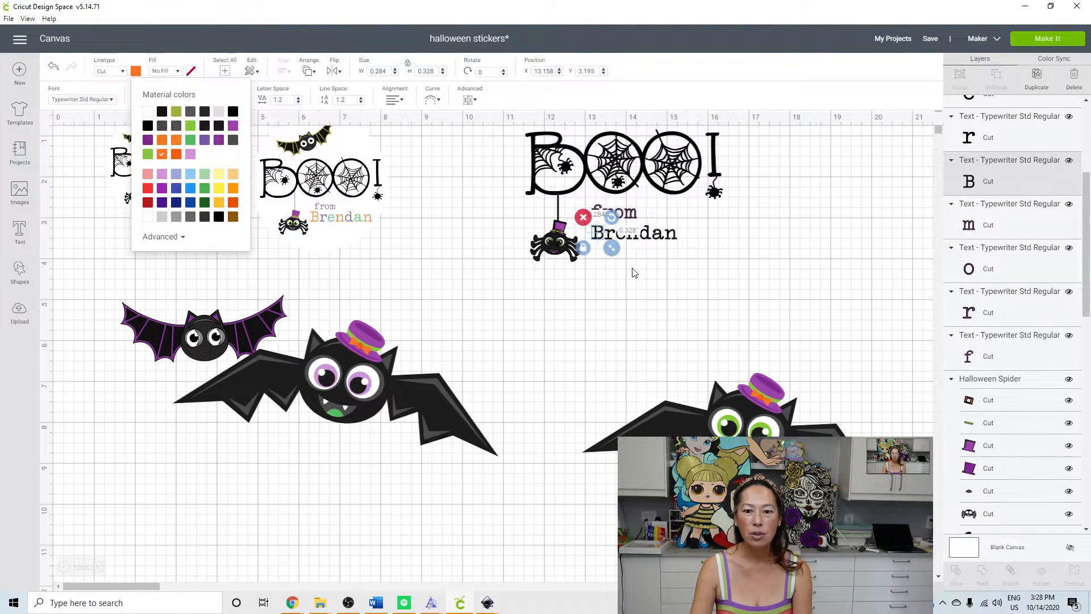
mouse_move(640, 261)
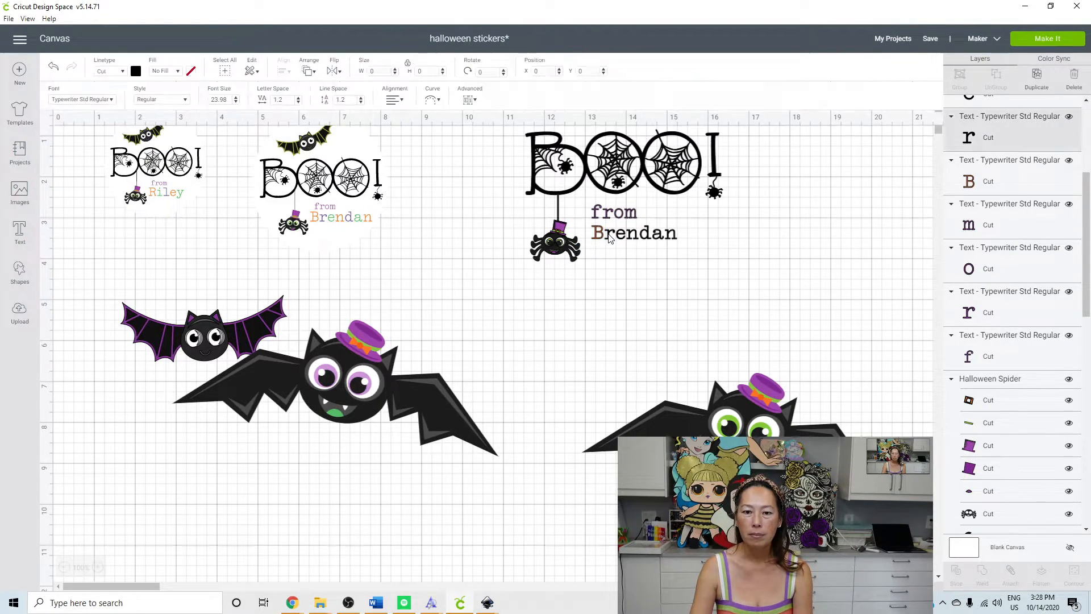
click(633, 223)
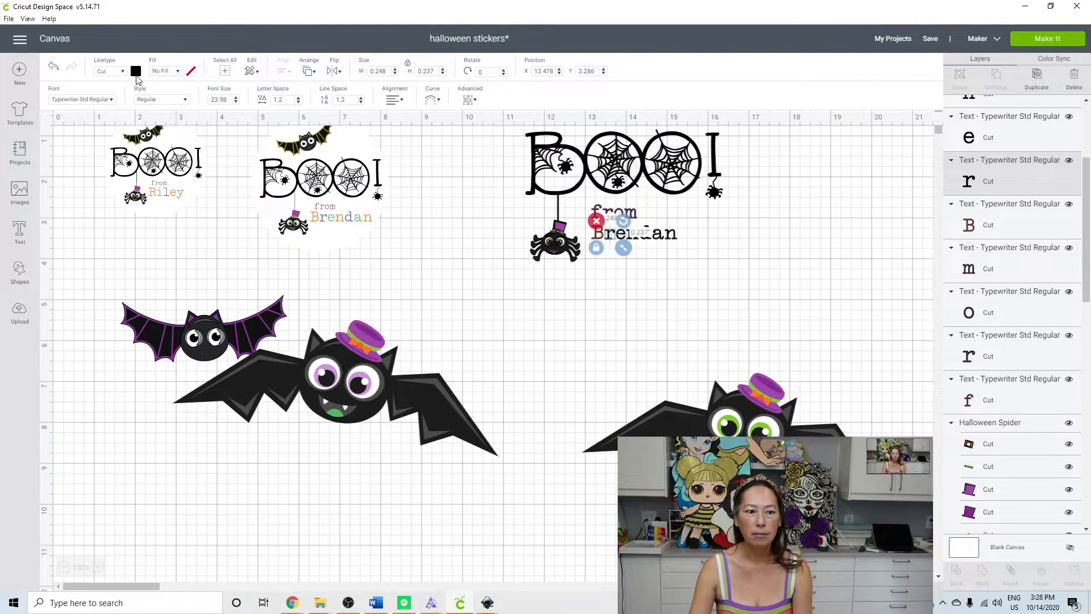
click(136, 70)
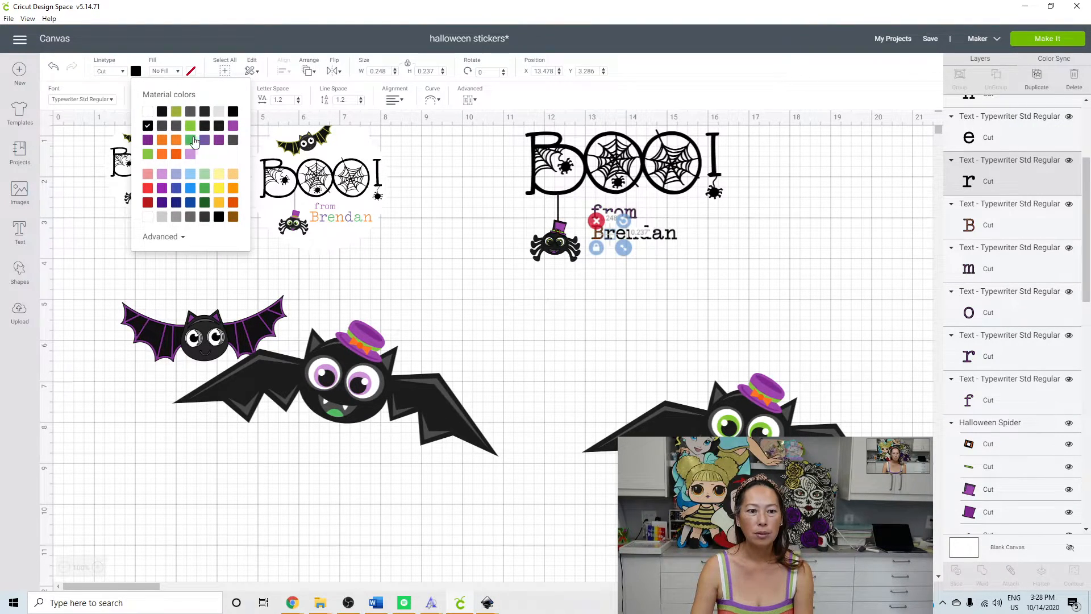
click(190, 139)
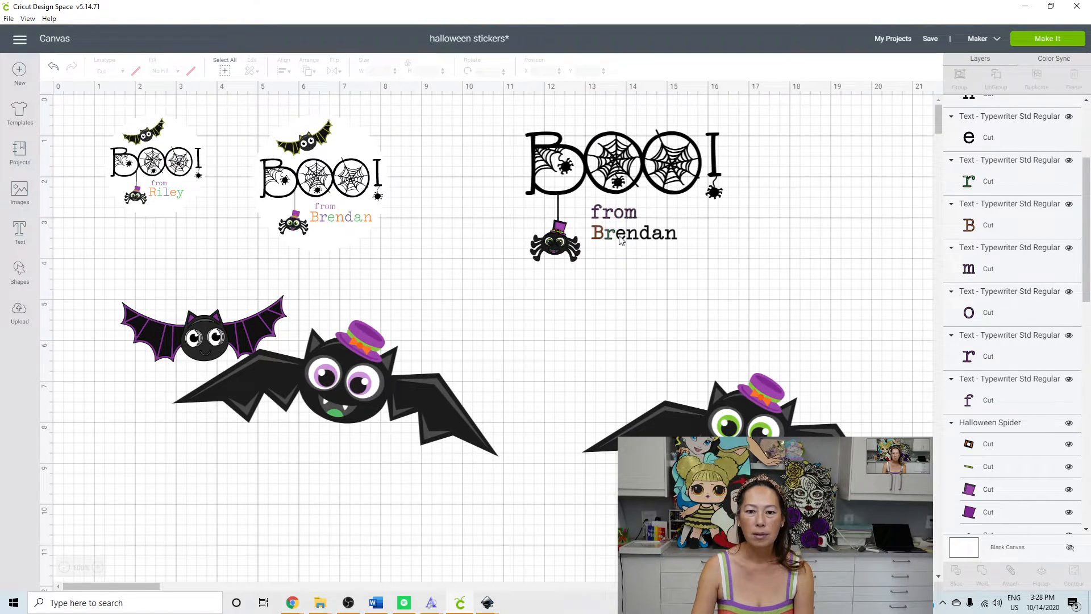
click(633, 231)
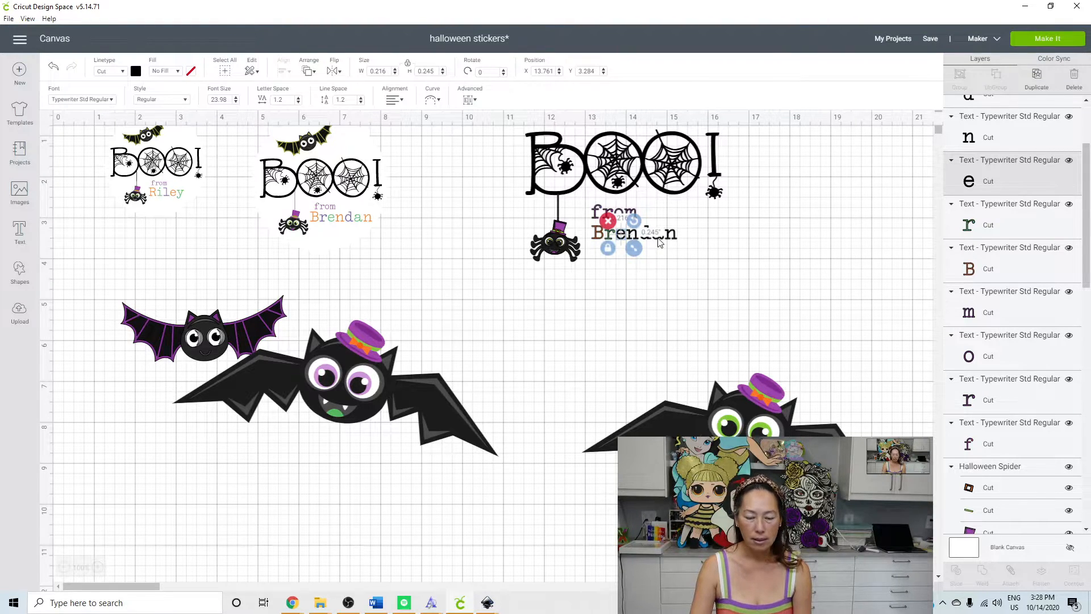
mouse_move(653, 299)
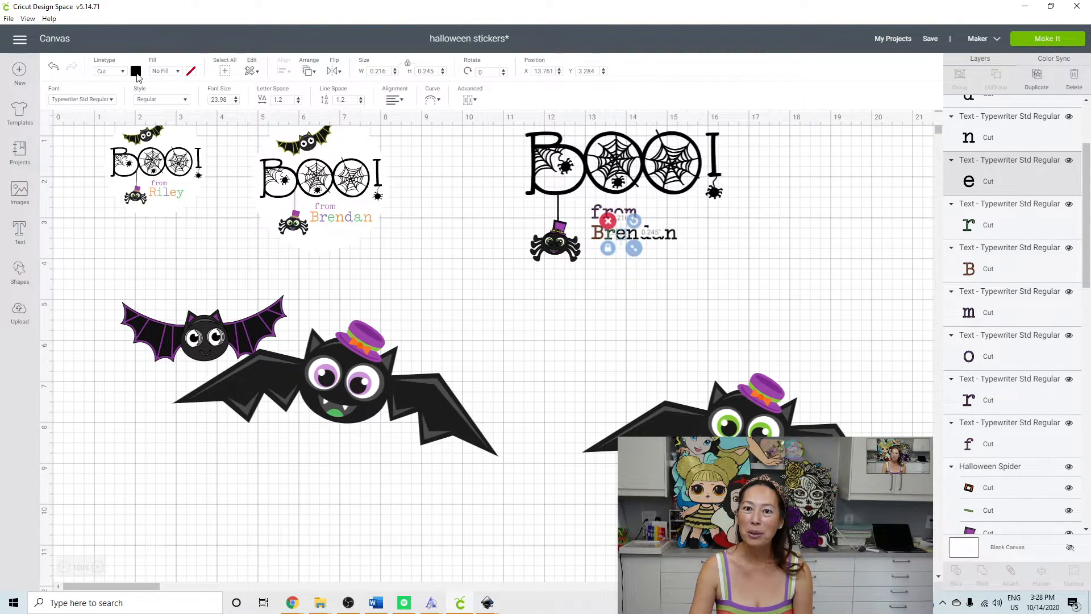
click(135, 70)
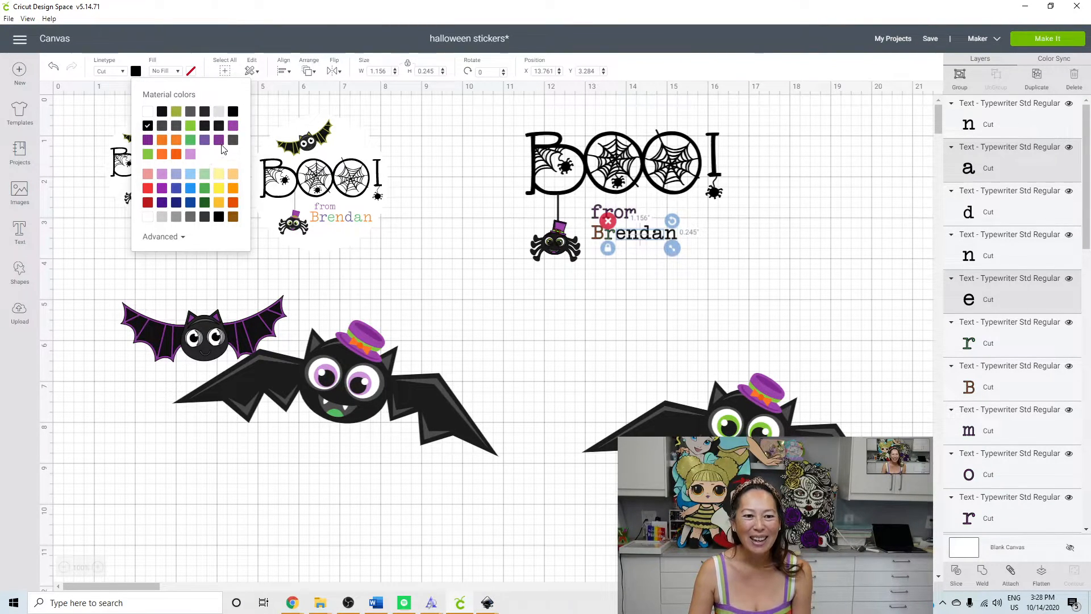
click(218, 140)
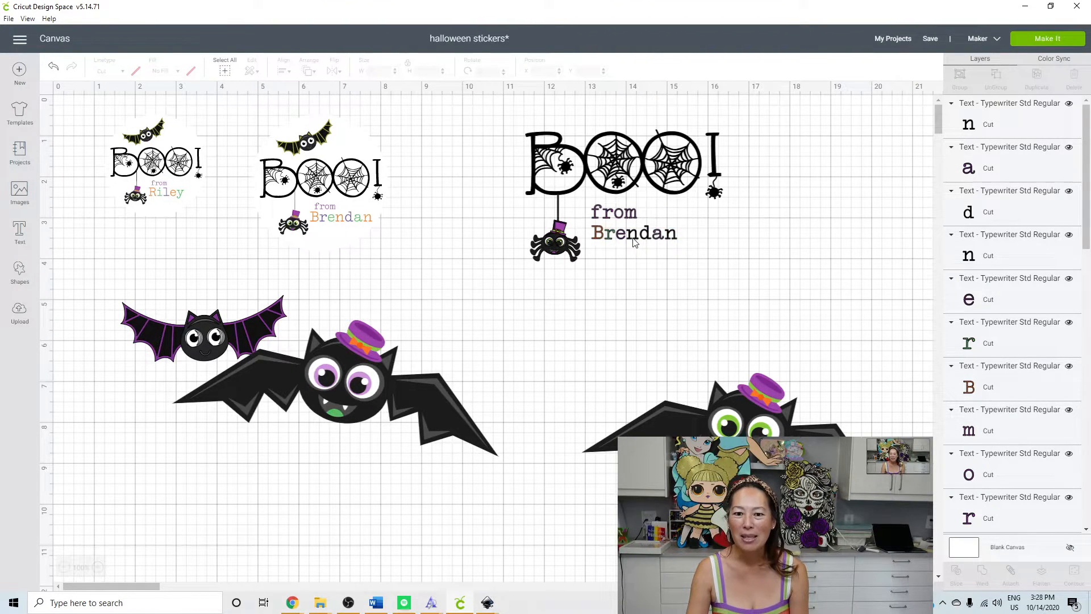
Give the letter n a new colour and make the letter d green
click(633, 231)
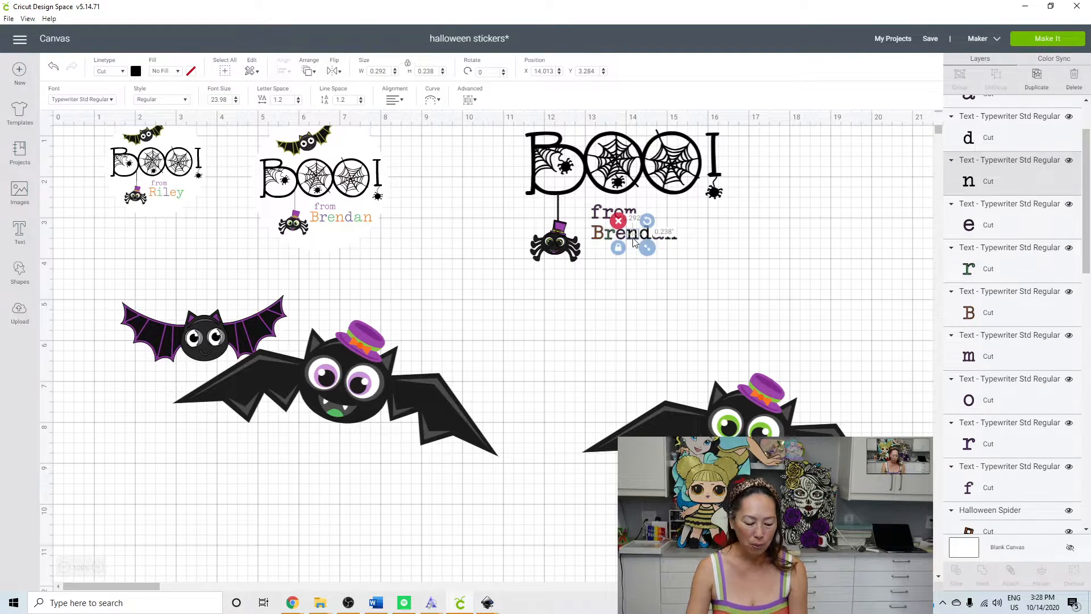
mouse_move(675, 244)
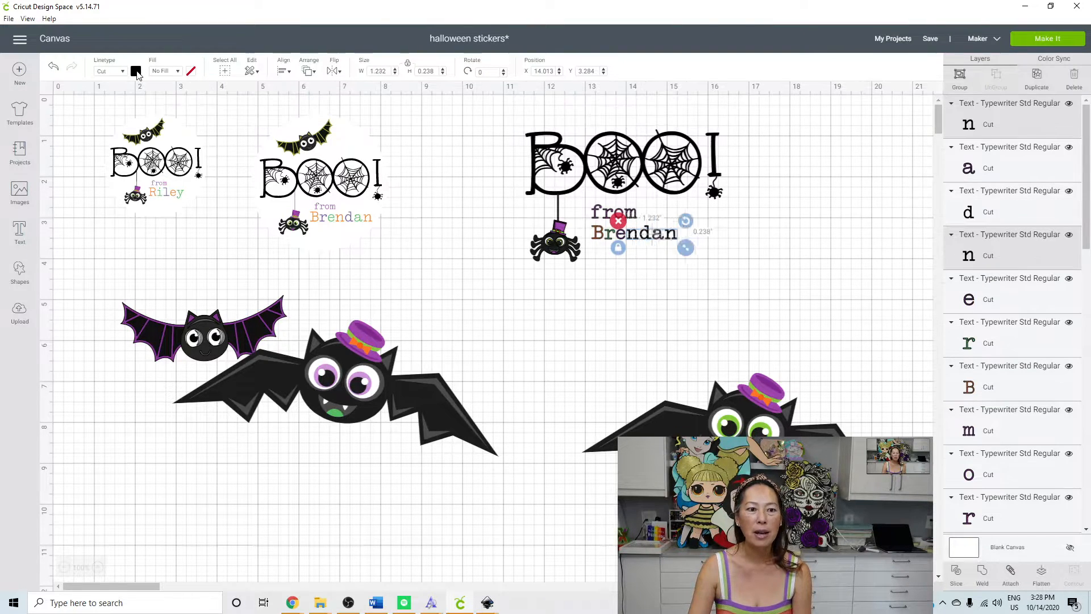
click(135, 71)
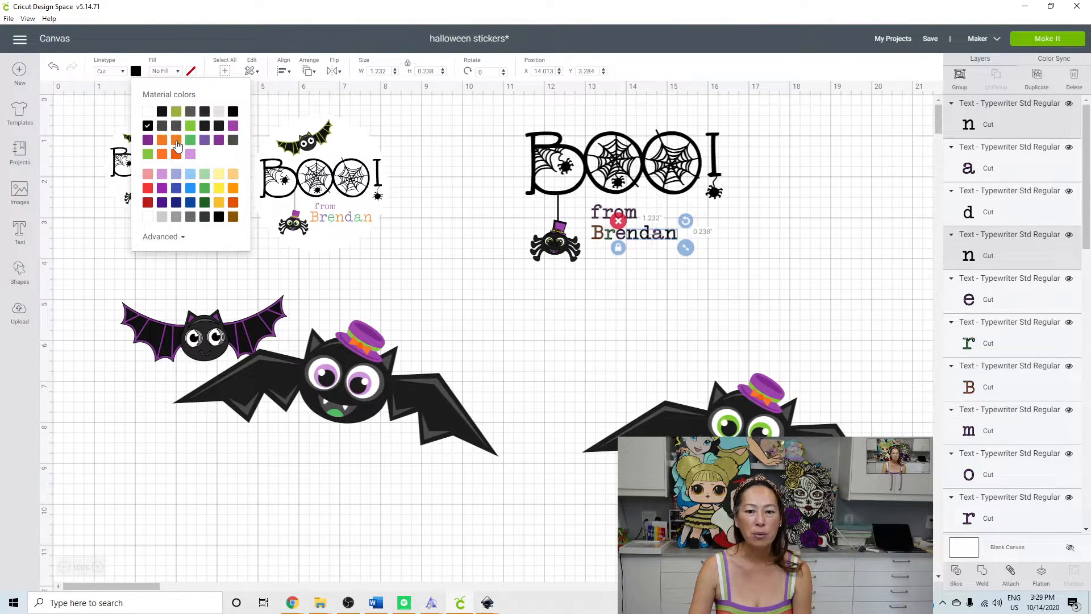
click(176, 140)
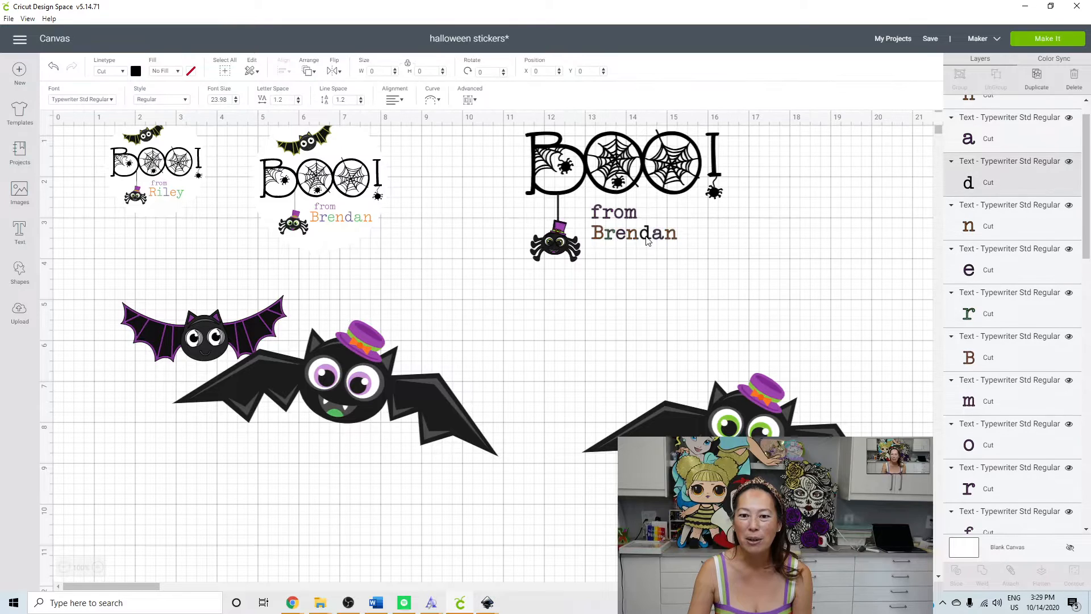
click(633, 223)
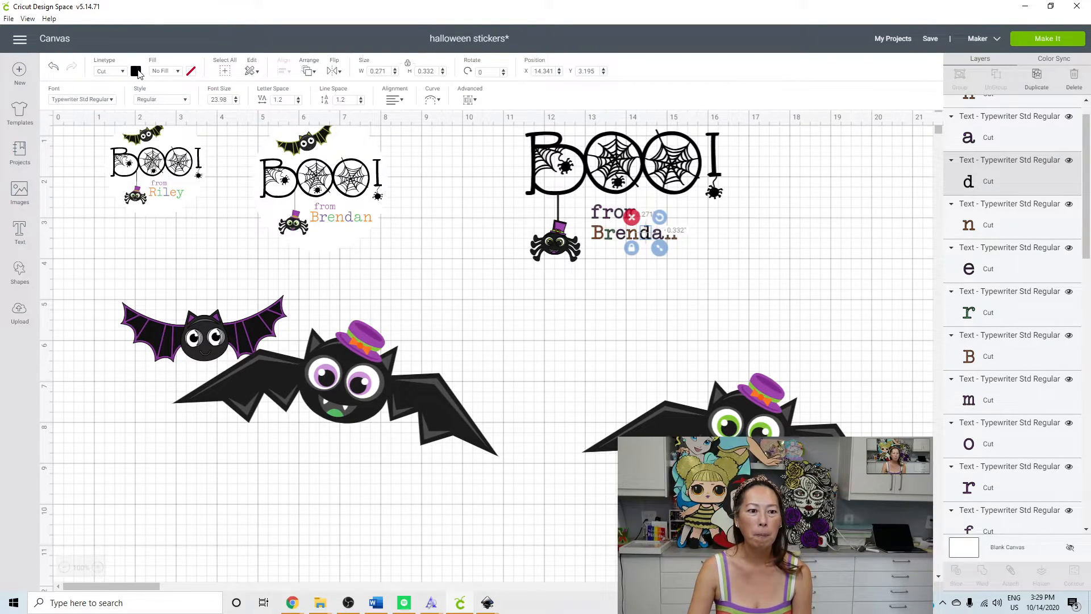
click(135, 71)
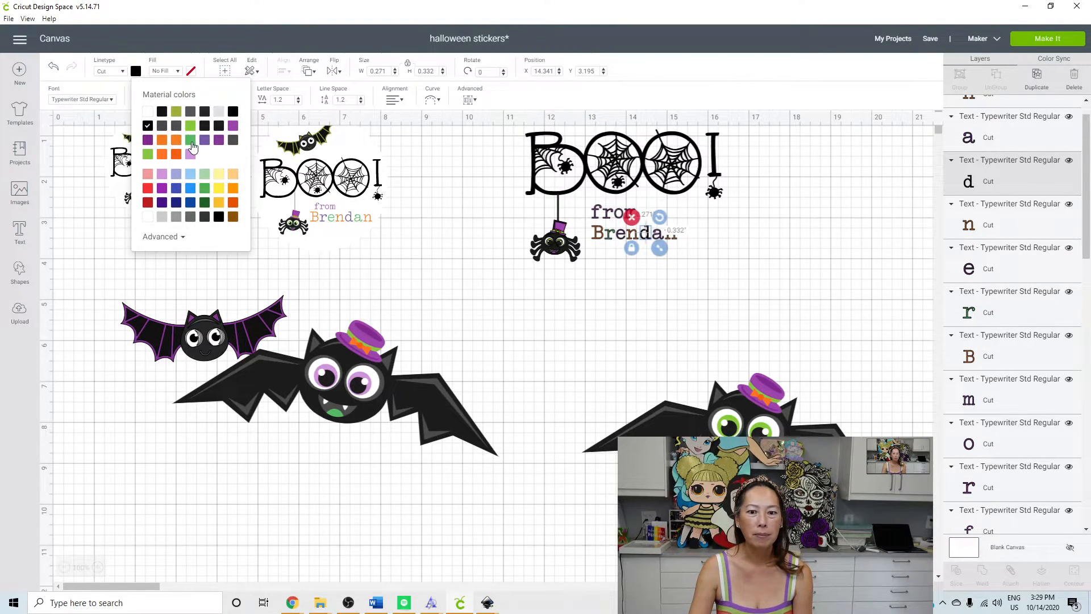
click(189, 140)
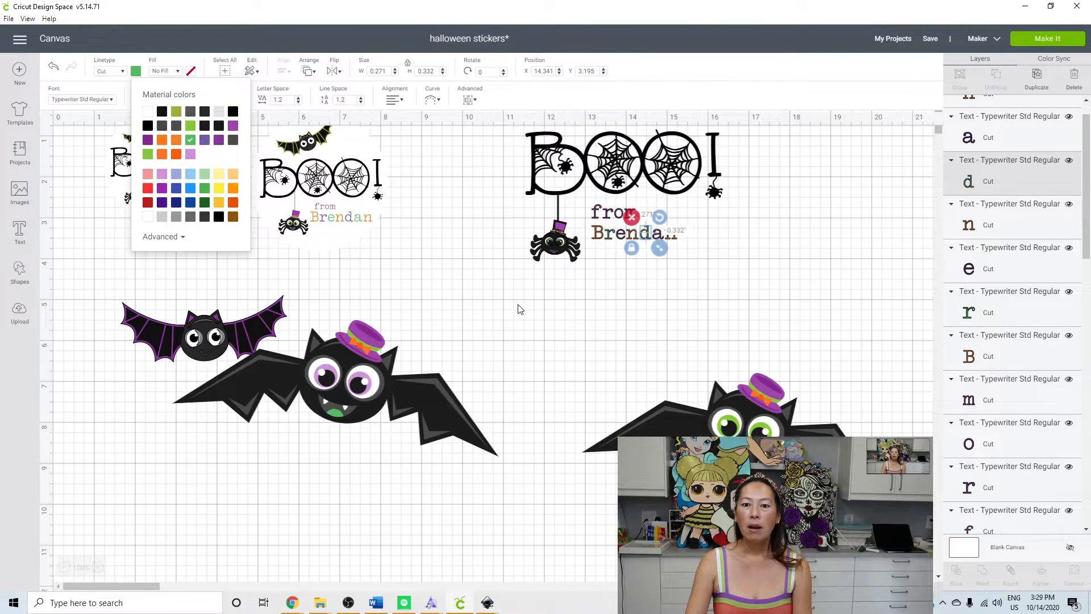
mouse_move(575, 303)
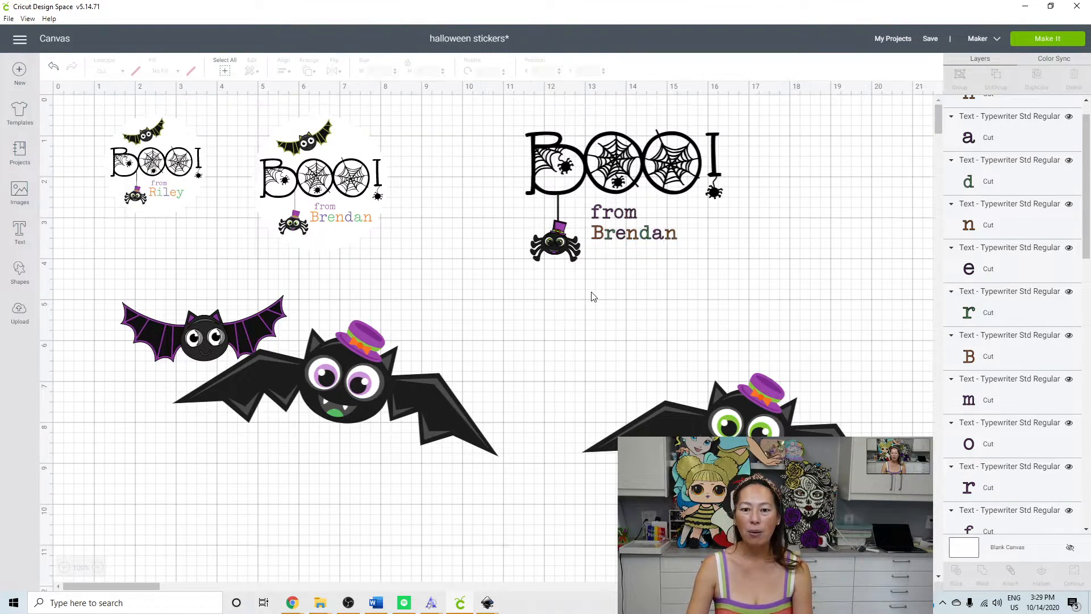
mouse_move(602, 266)
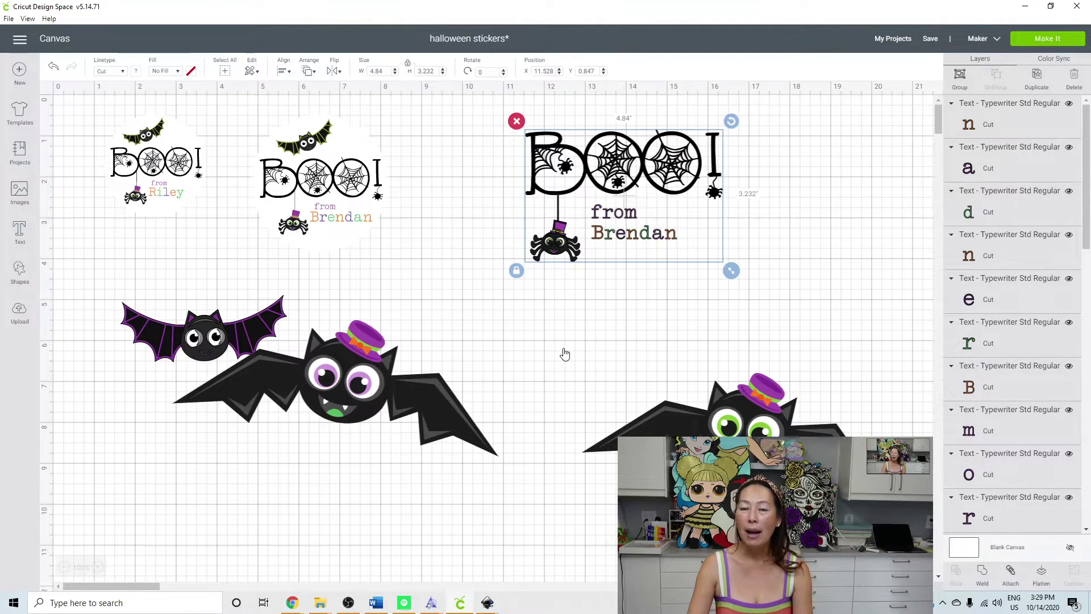
Flatten the whole BOO! from Brendan design into one print-then-cut image
click(1041, 574)
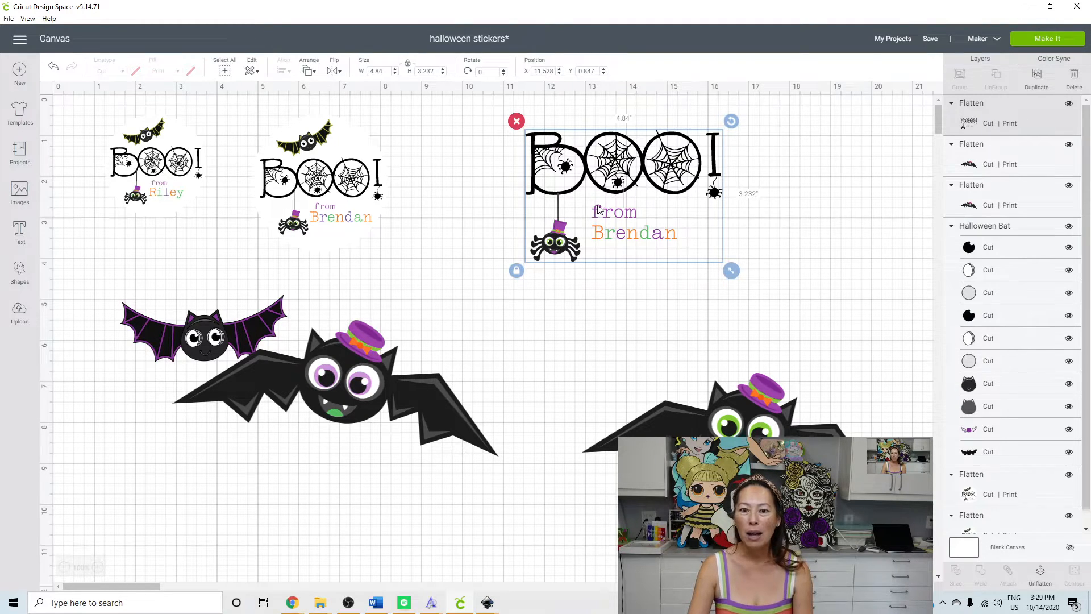
mouse_move(594, 220)
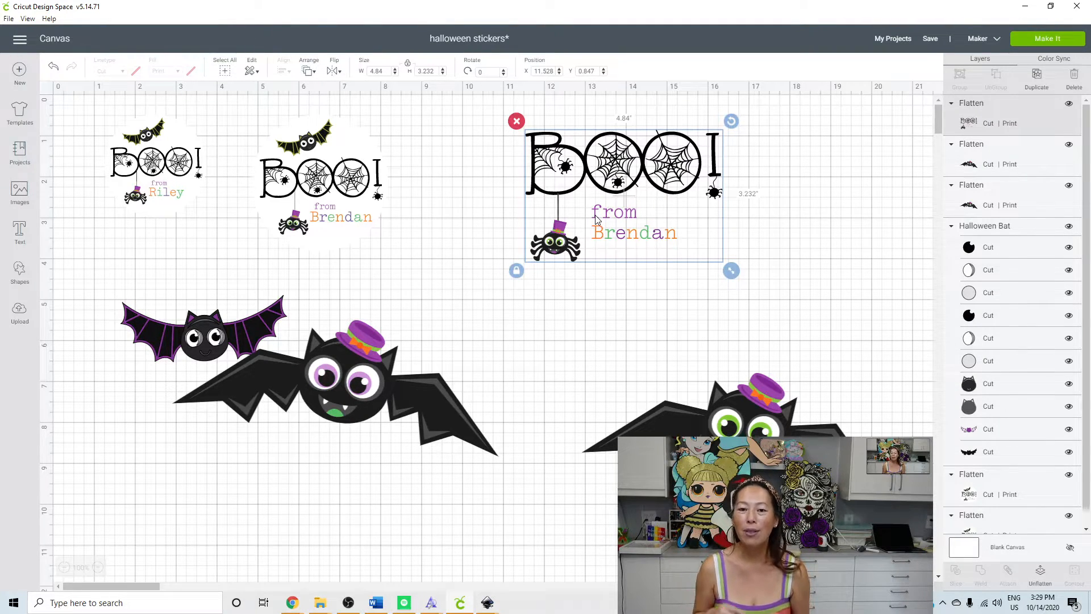
mouse_move(620, 223)
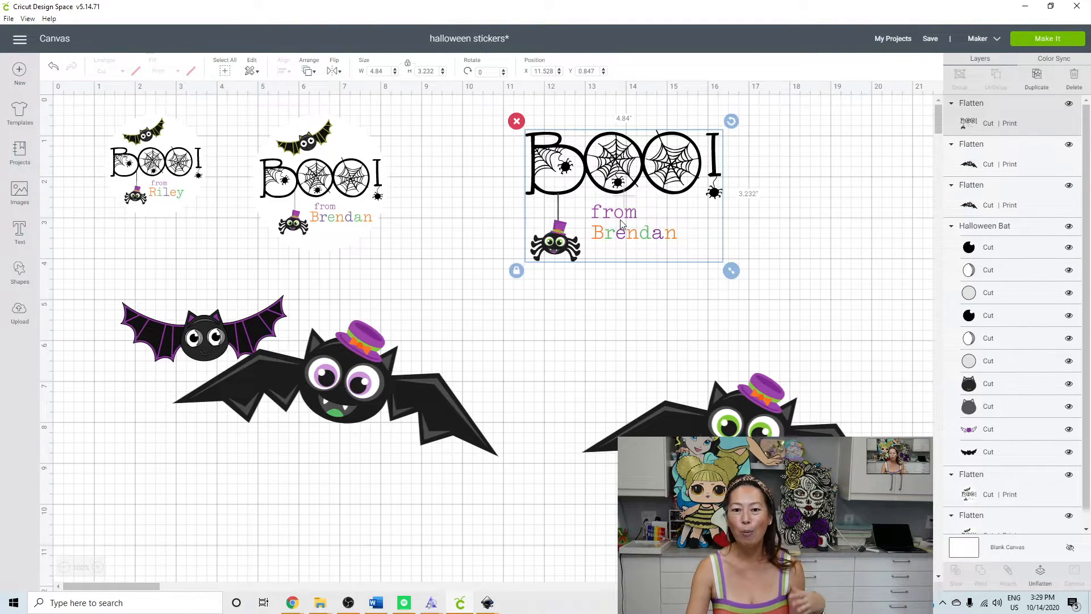
mouse_move(633, 230)
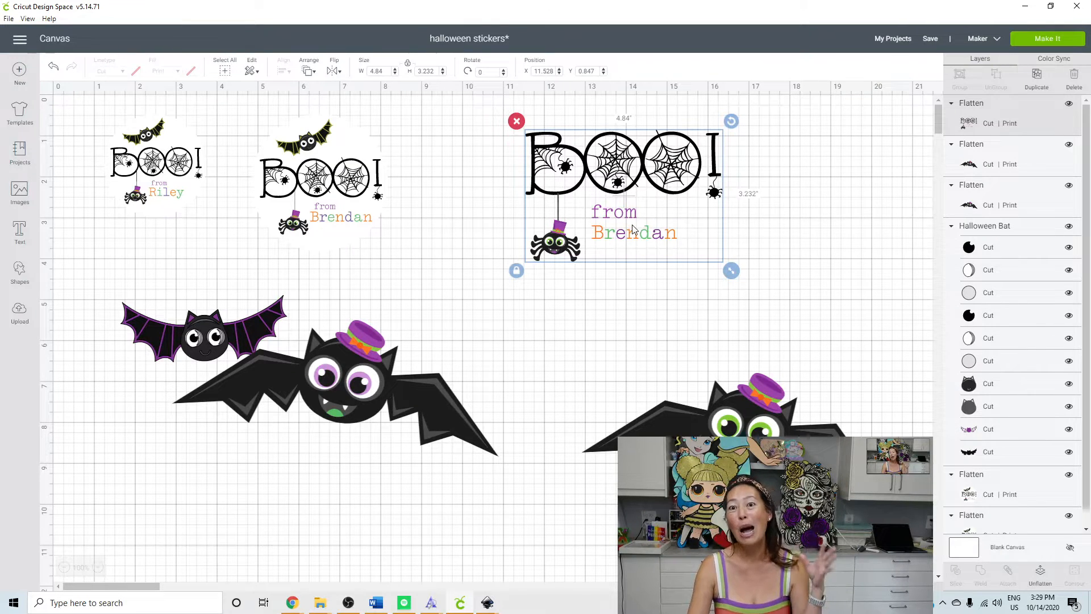
click(618, 328)
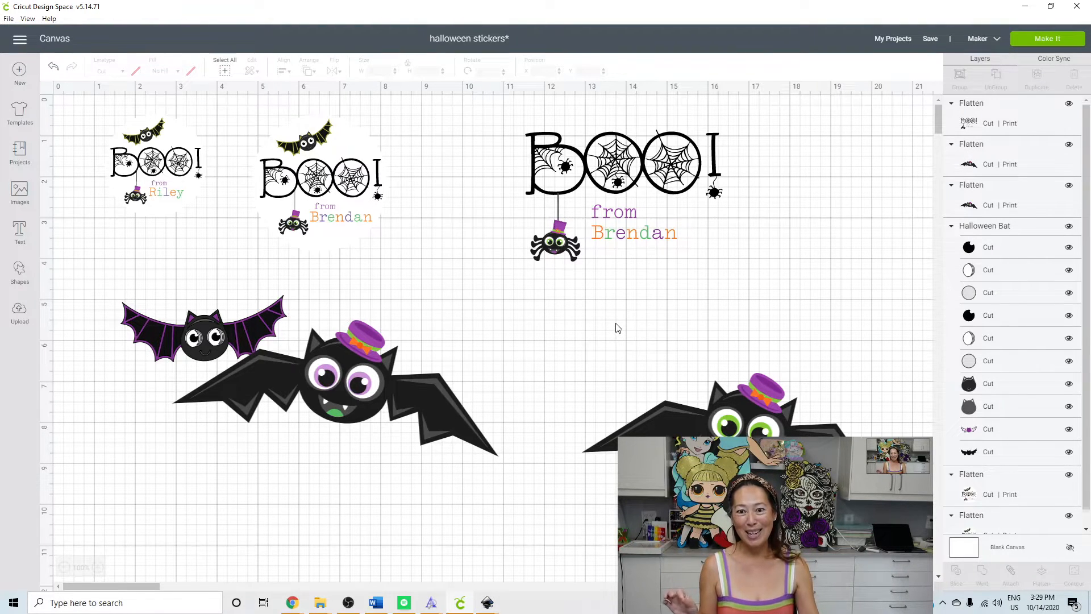
mouse_move(19, 268)
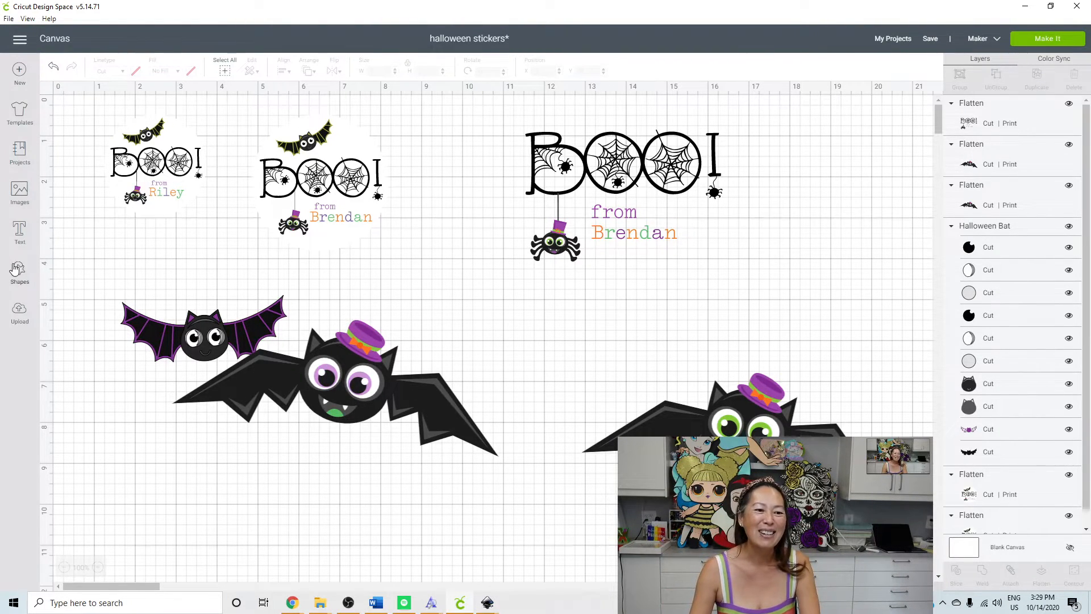
Add a circle from Shapes over the design and give it a new colour
click(20, 272)
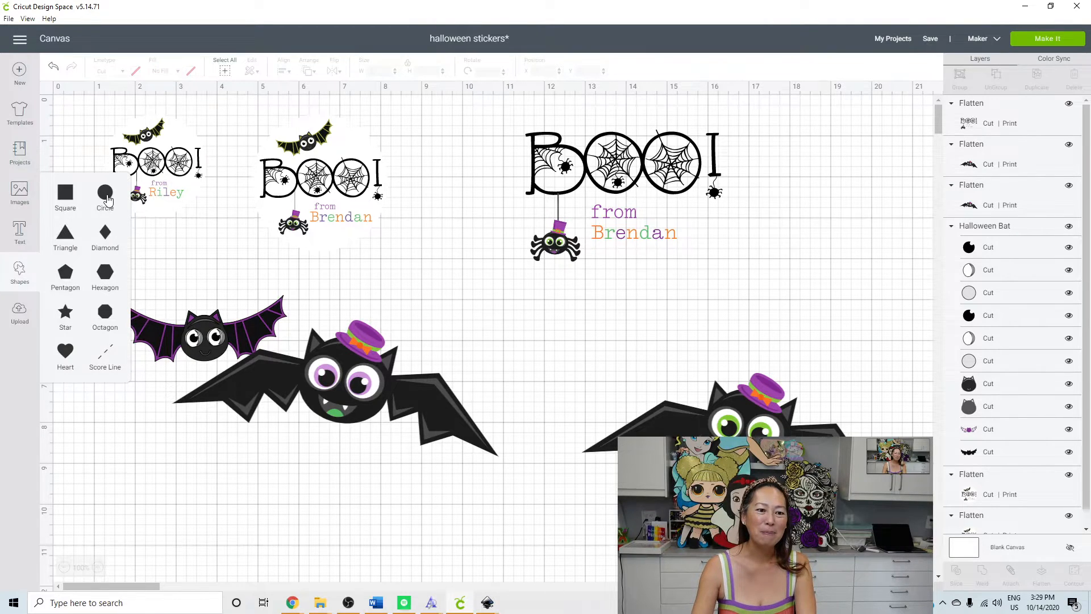
click(105, 195)
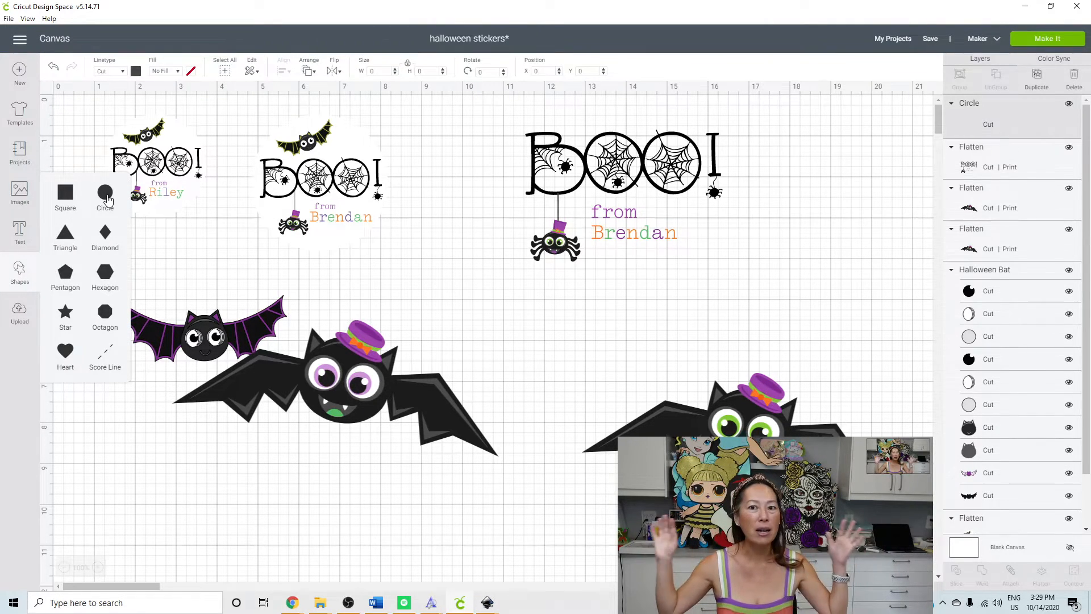
click(104, 198)
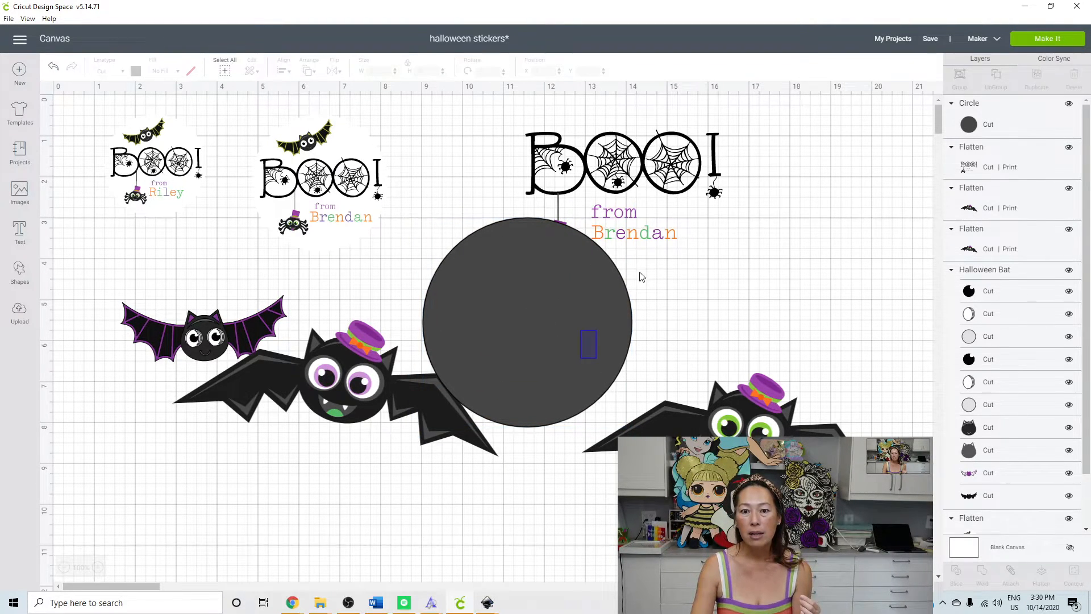
click(528, 324)
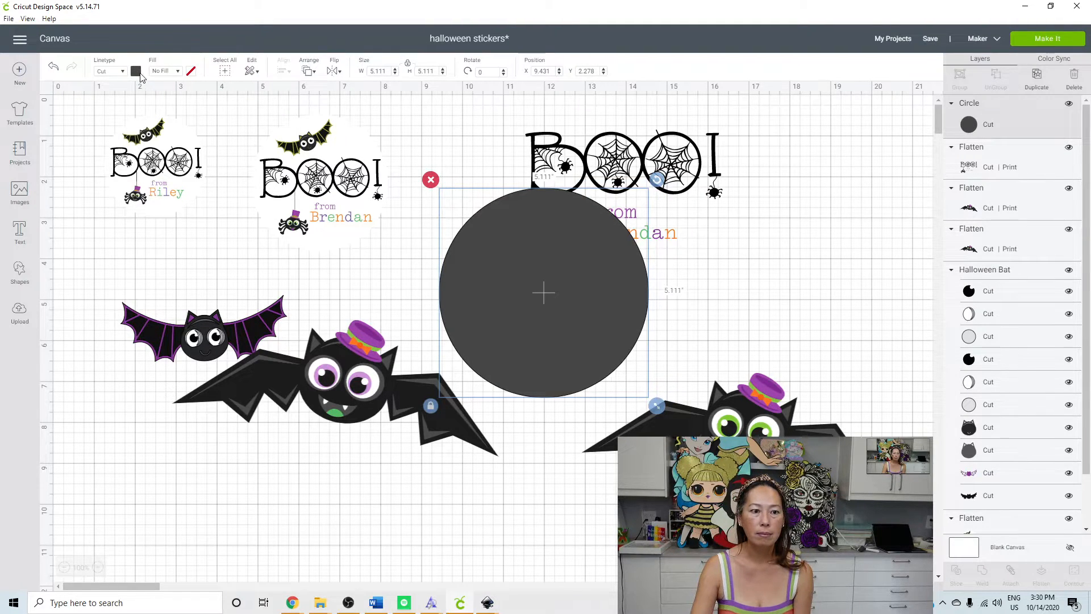
click(136, 70)
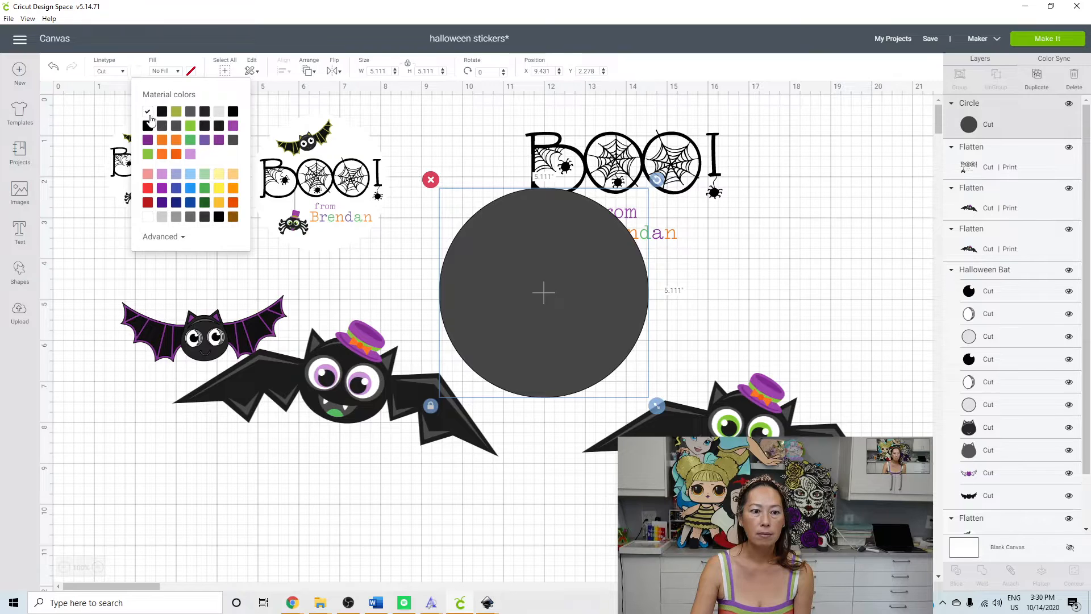
click(161, 110)
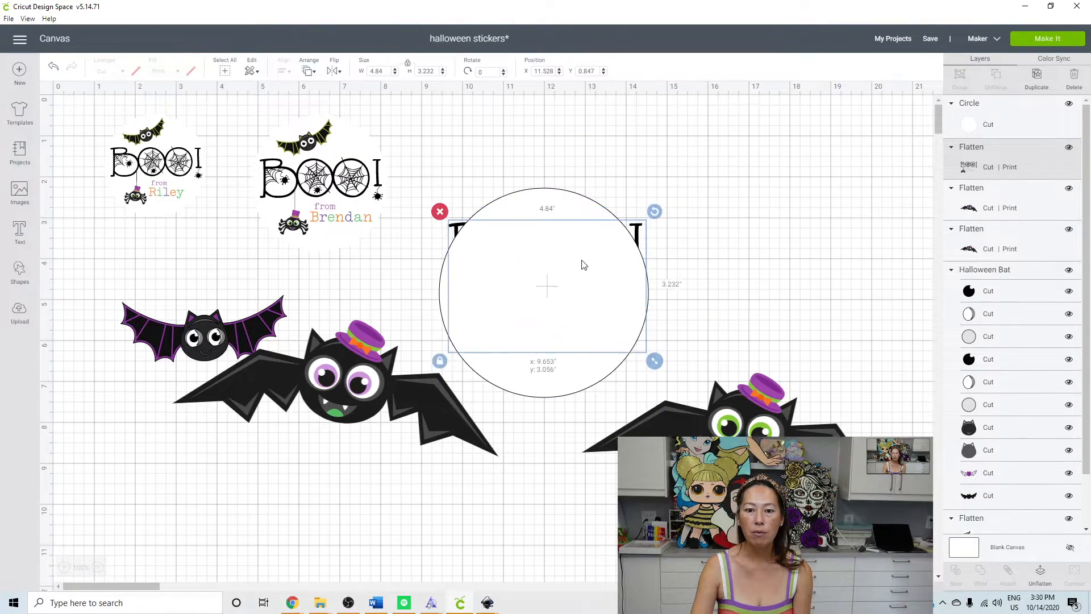
Send the circle behind the BOO! design so the design sits centred inside it
click(309, 70)
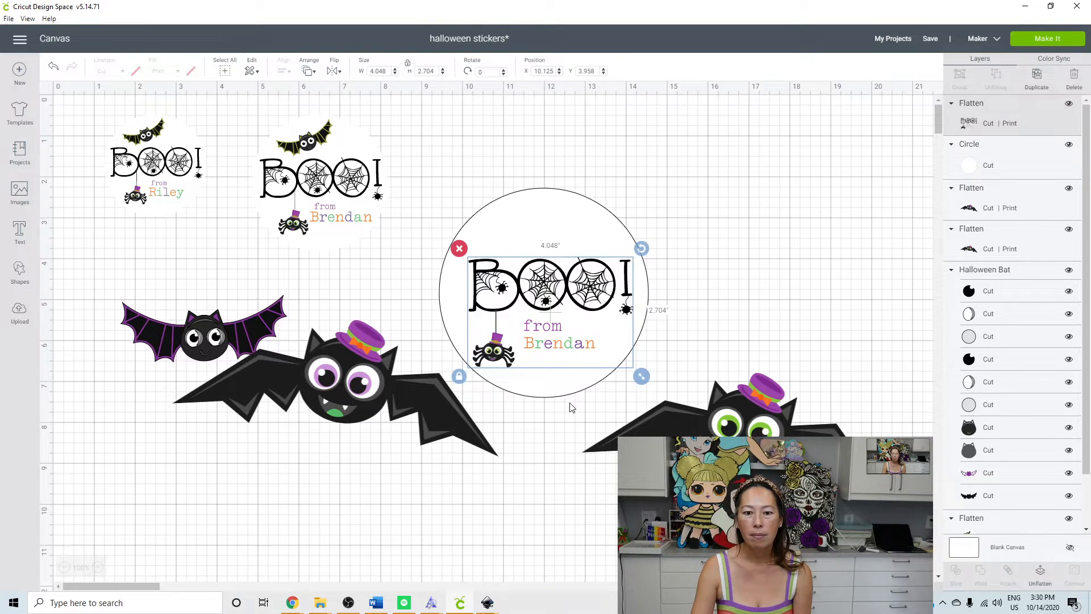
click(219, 301)
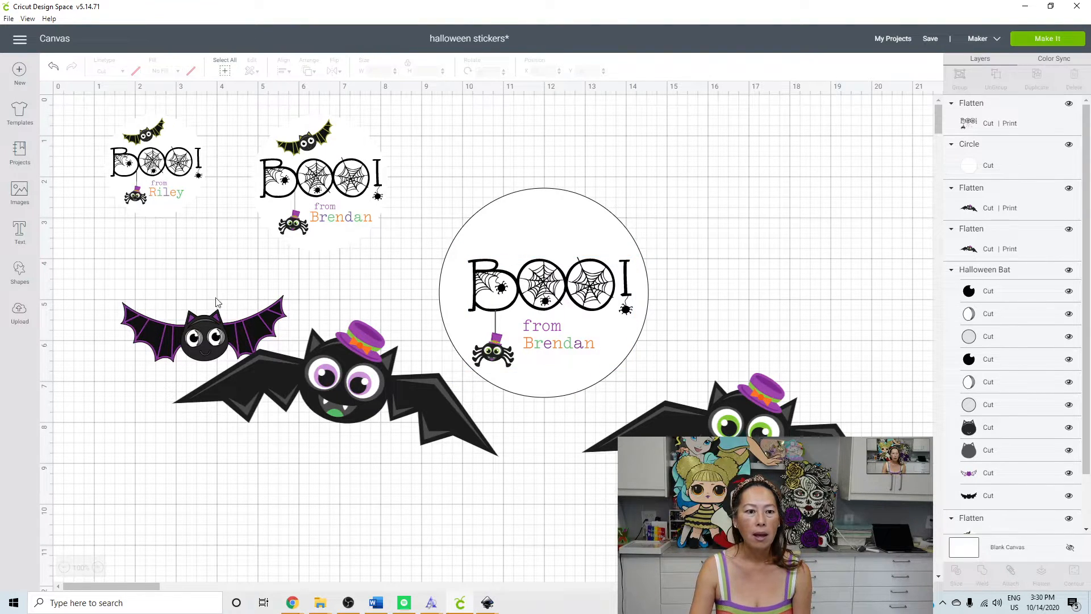
click(202, 334)
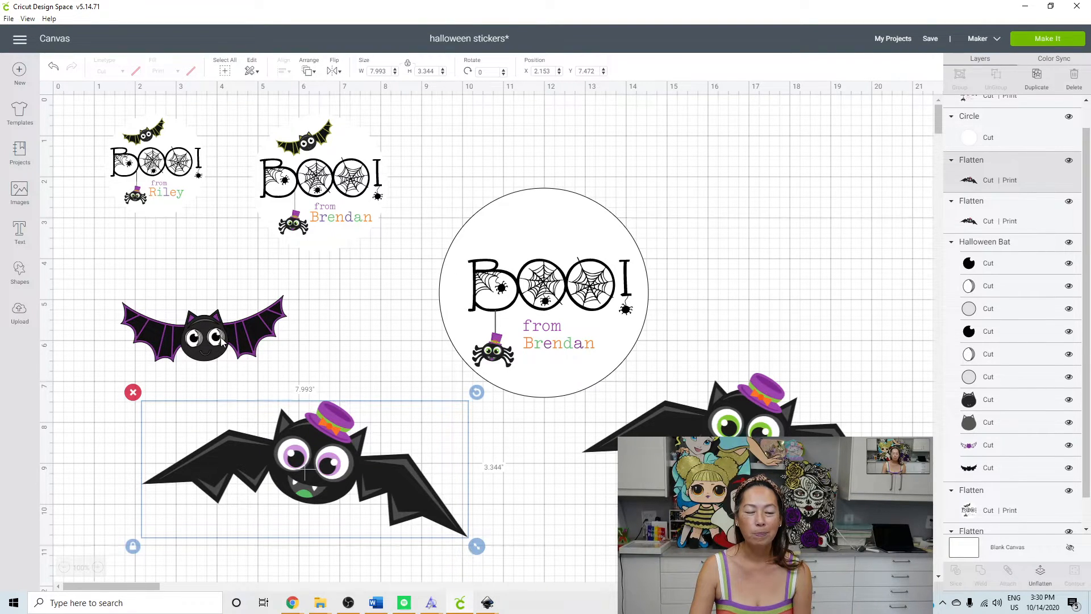
Bring the small purple bat to the front and perch it above the BOO! lettering
click(203, 334)
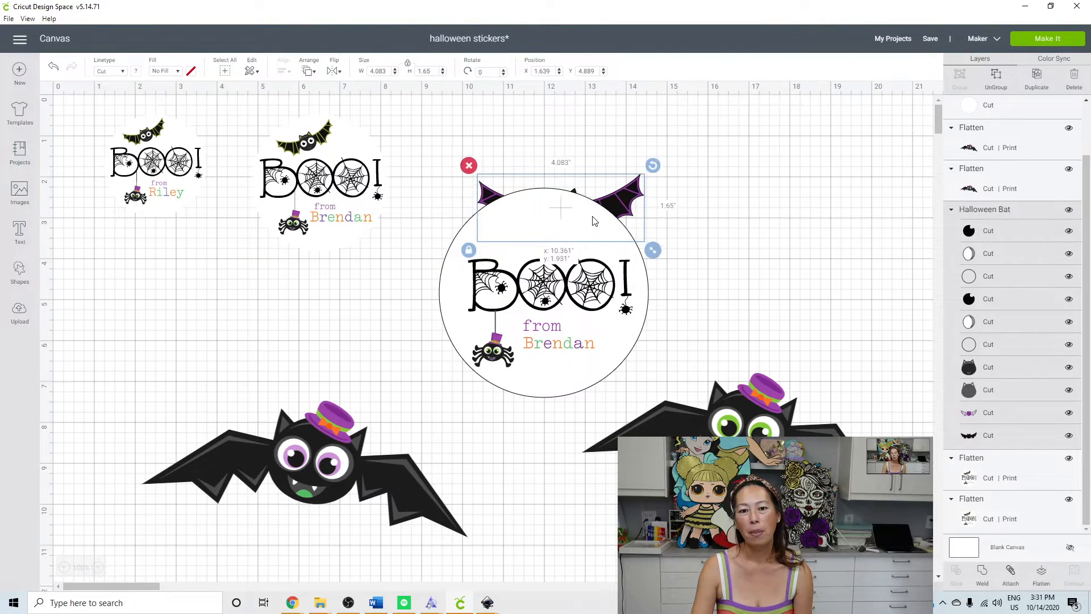
click(309, 64)
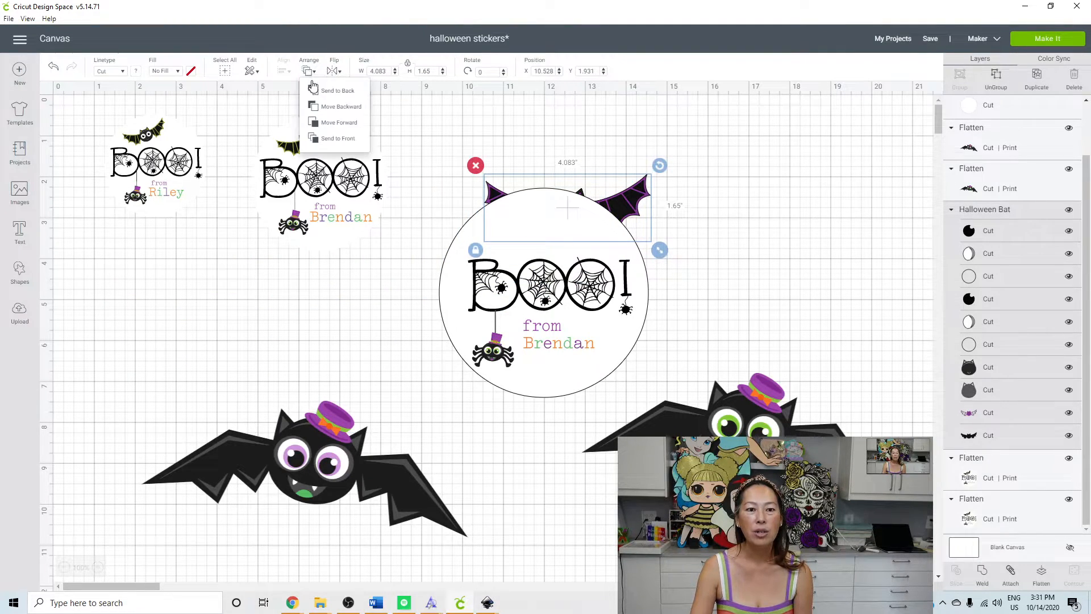
click(341, 137)
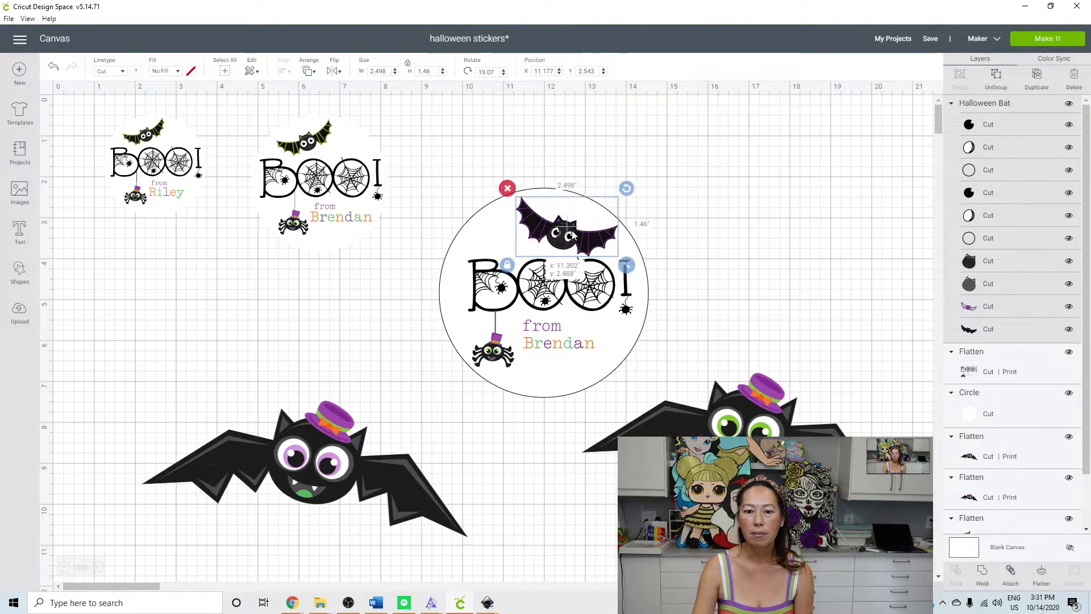
click(687, 260)
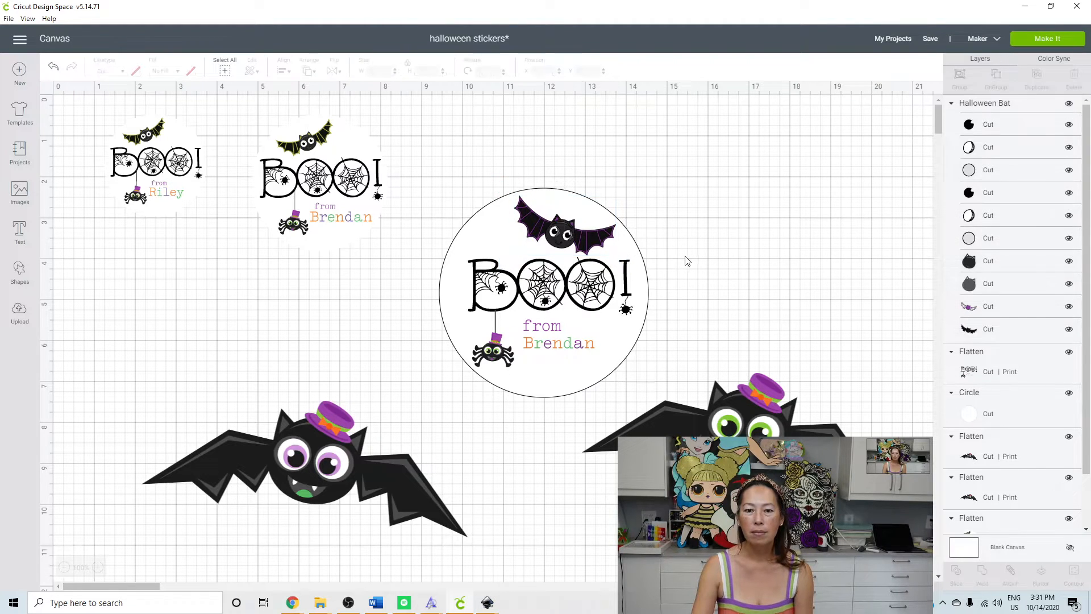
click(453, 163)
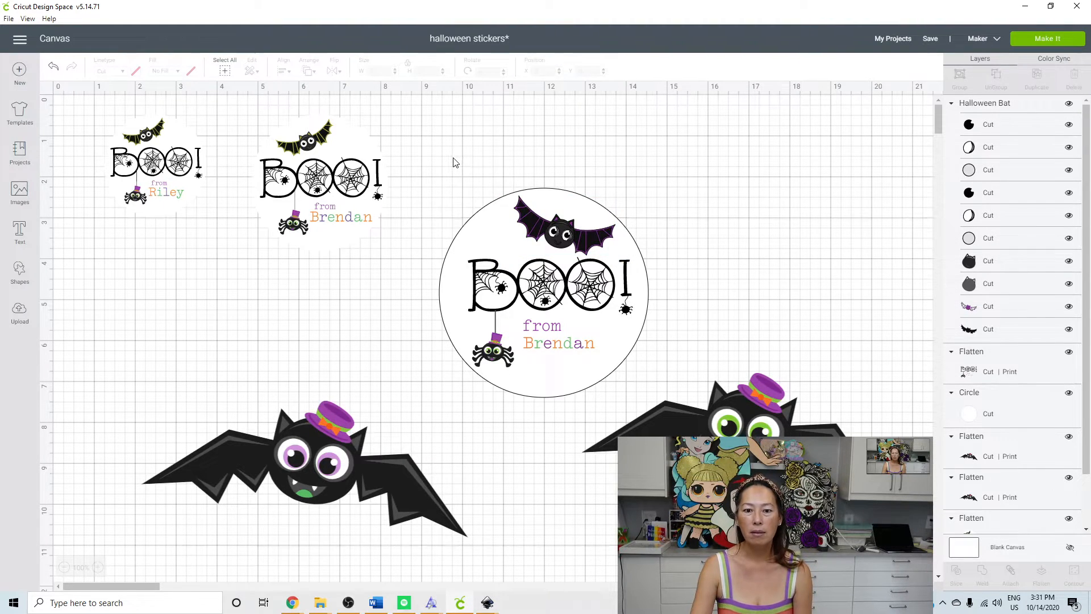
Select the circle, bat and BOO! design together and flatten them into one sticker
click(544, 289)
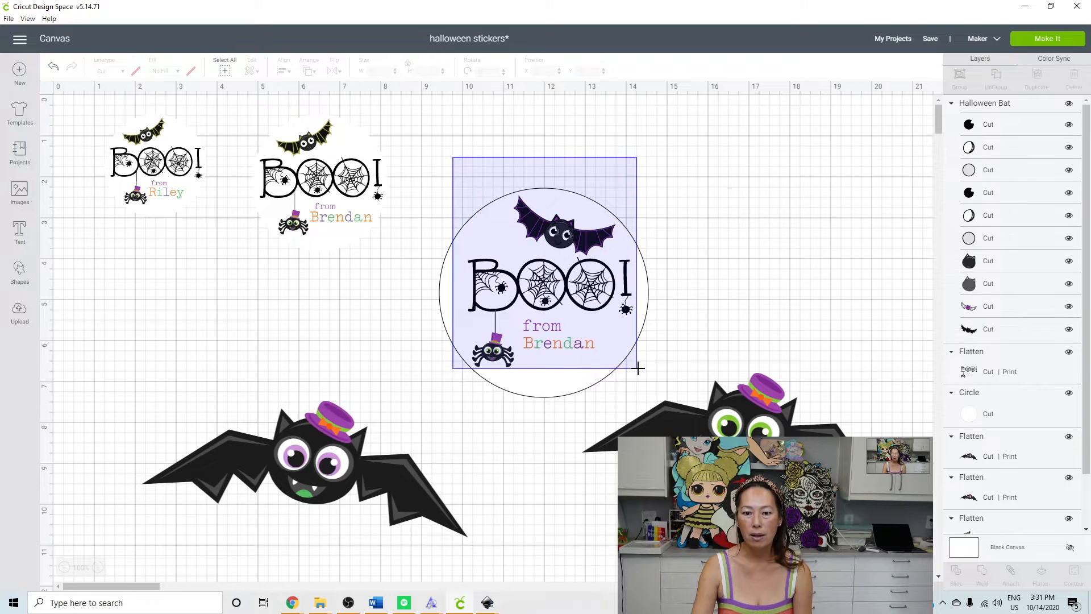
click(543, 292)
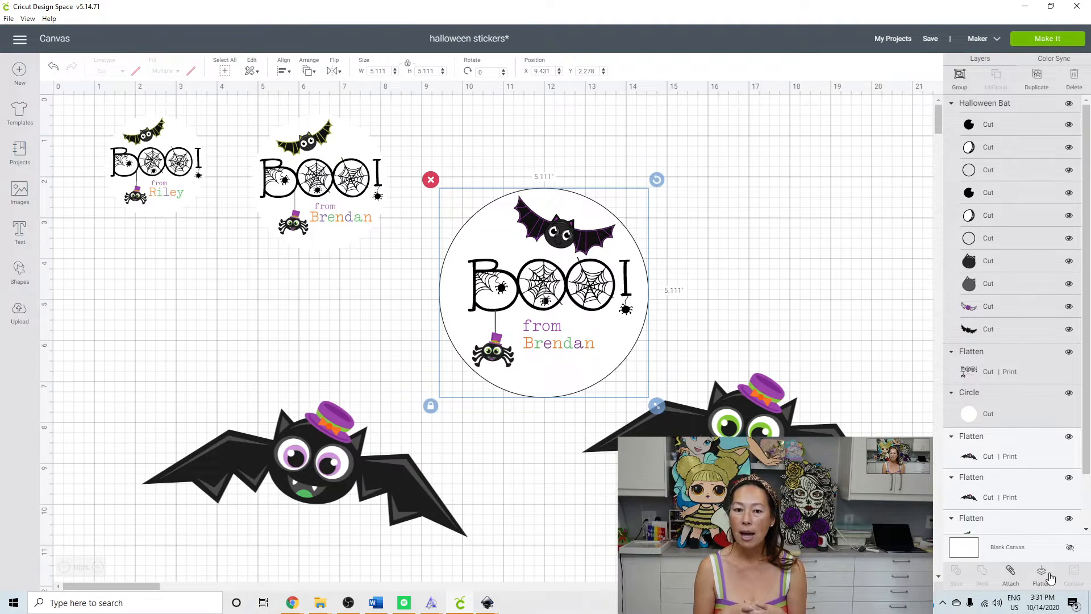
click(1038, 574)
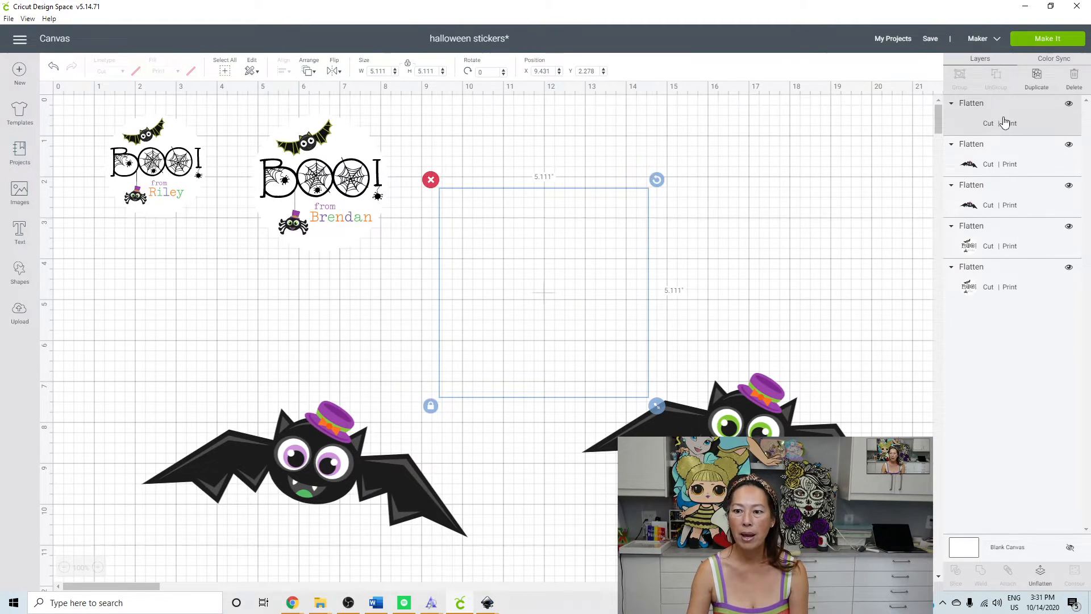
mouse_move(1042, 124)
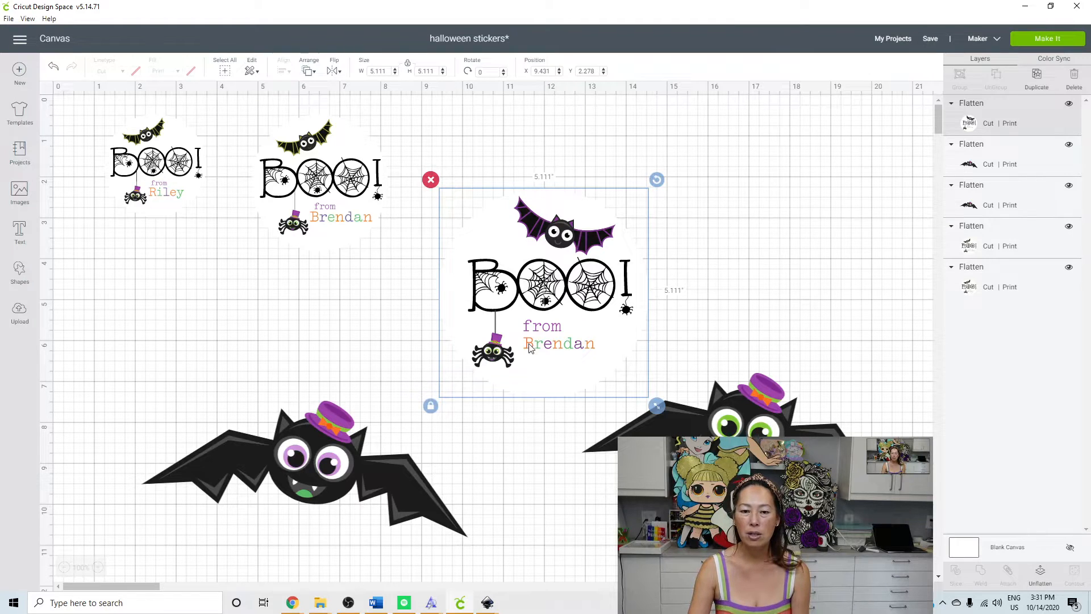
mouse_move(630, 271)
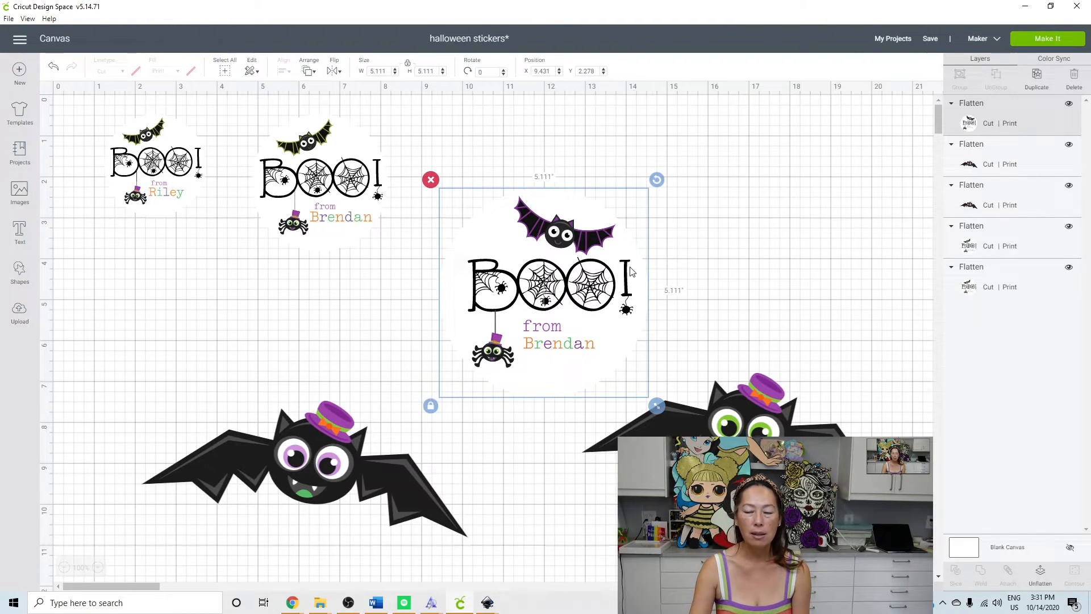
mouse_move(840, 155)
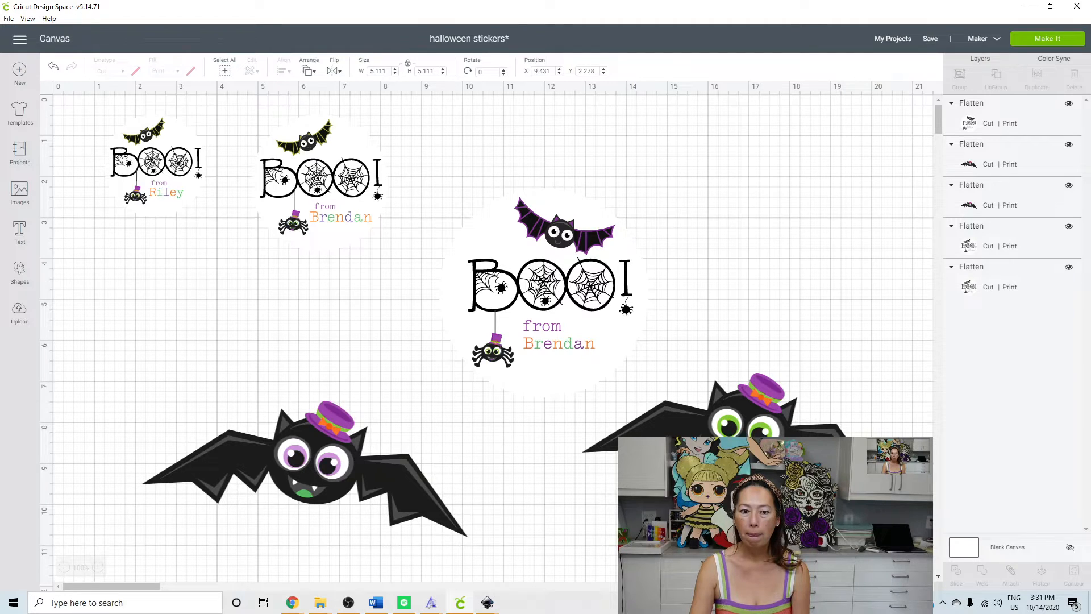
Duplicate the flattened circle sticker to make a second copy
click(550, 285)
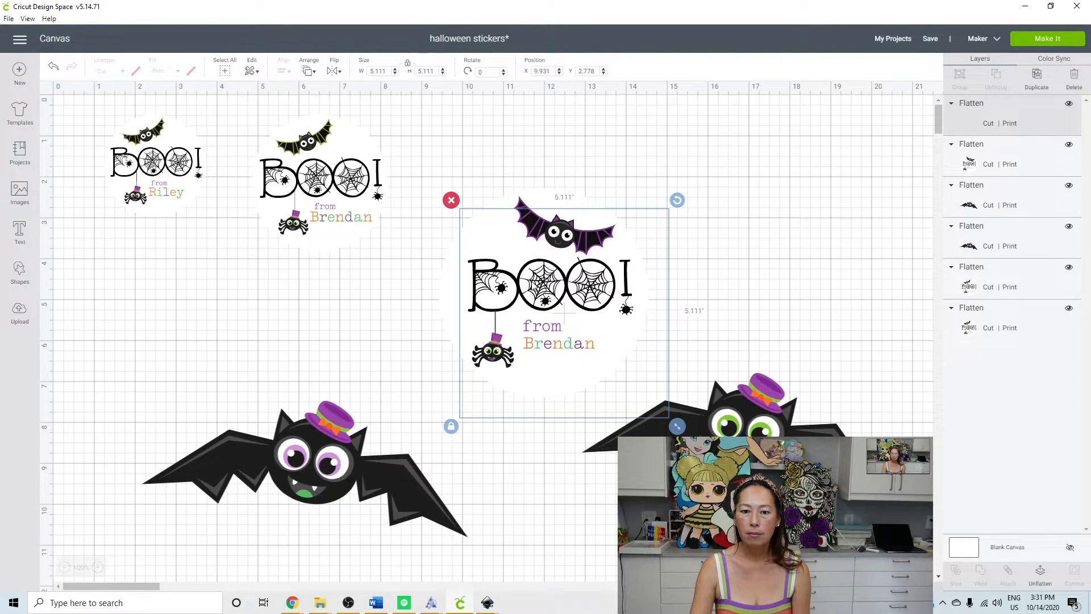
mouse_move(612, 268)
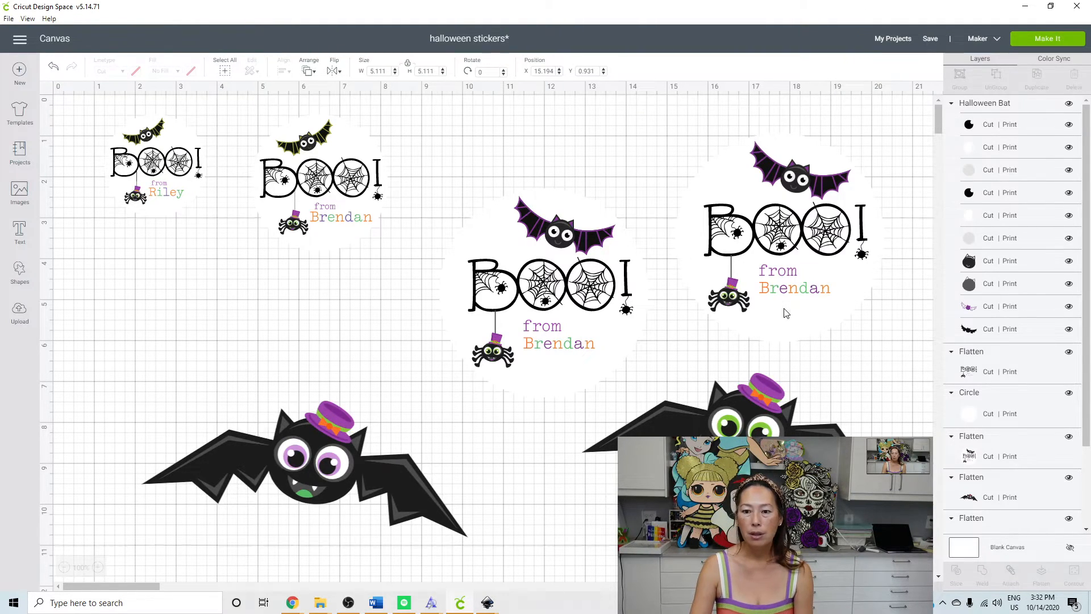
Colour the copied sticker's circle grey and select all its pieces for flattening
click(783, 229)
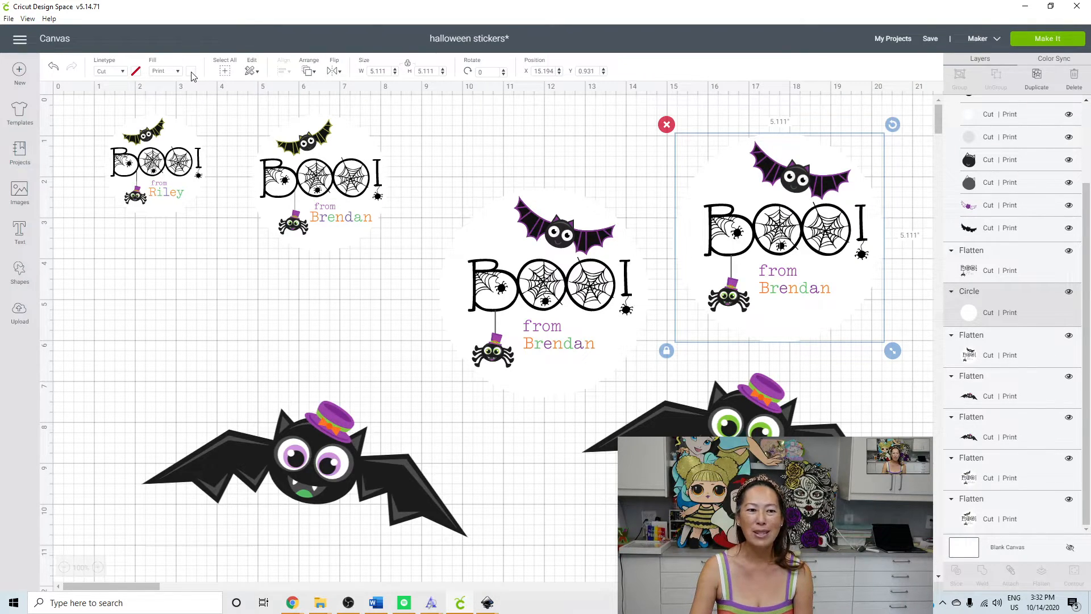
click(177, 71)
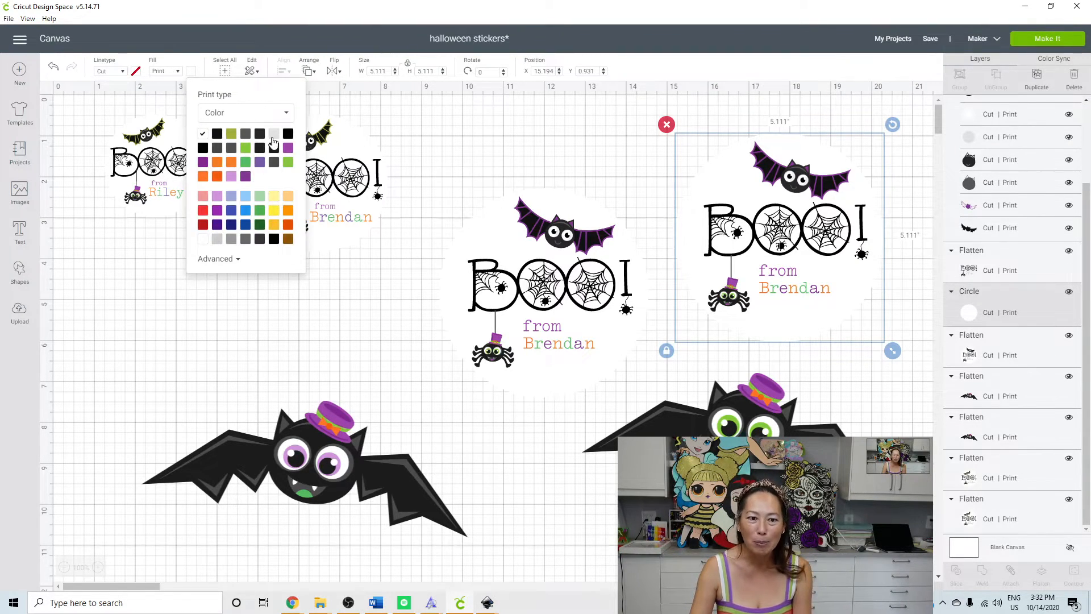
click(259, 176)
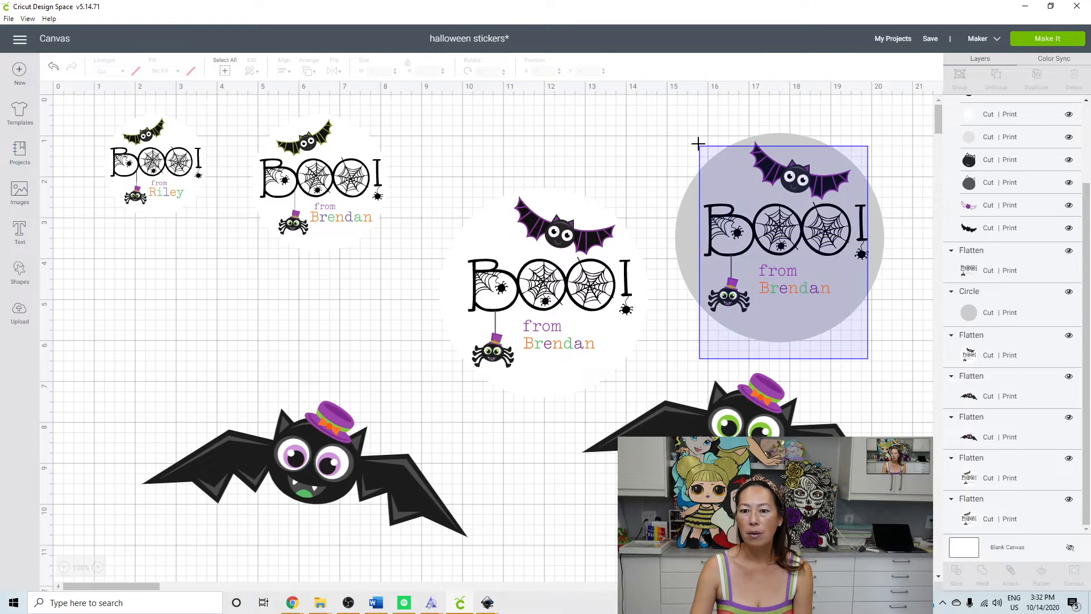
click(784, 244)
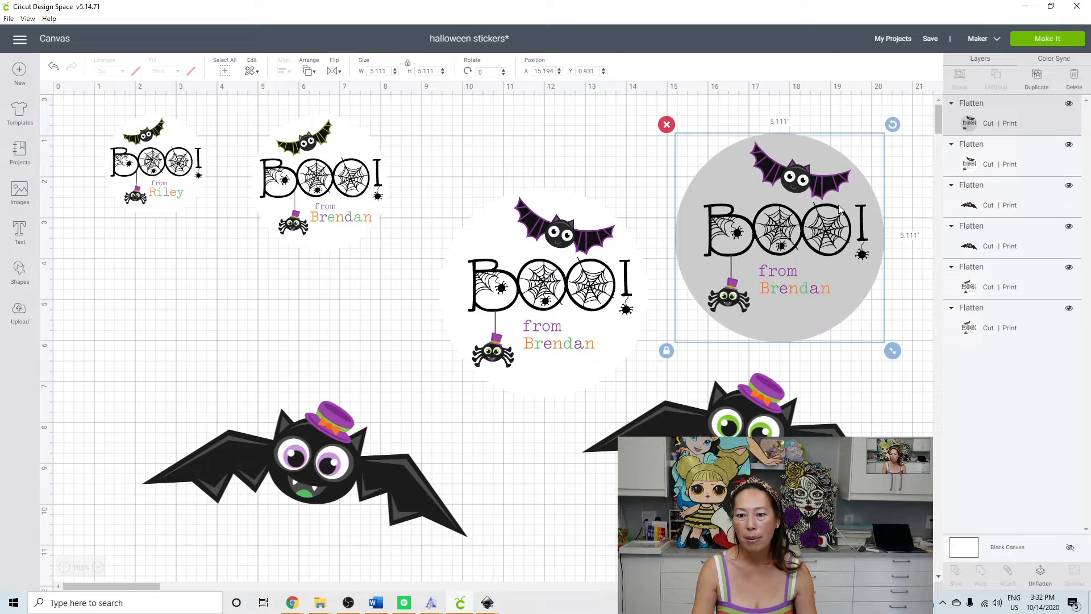
mouse_move(820, 186)
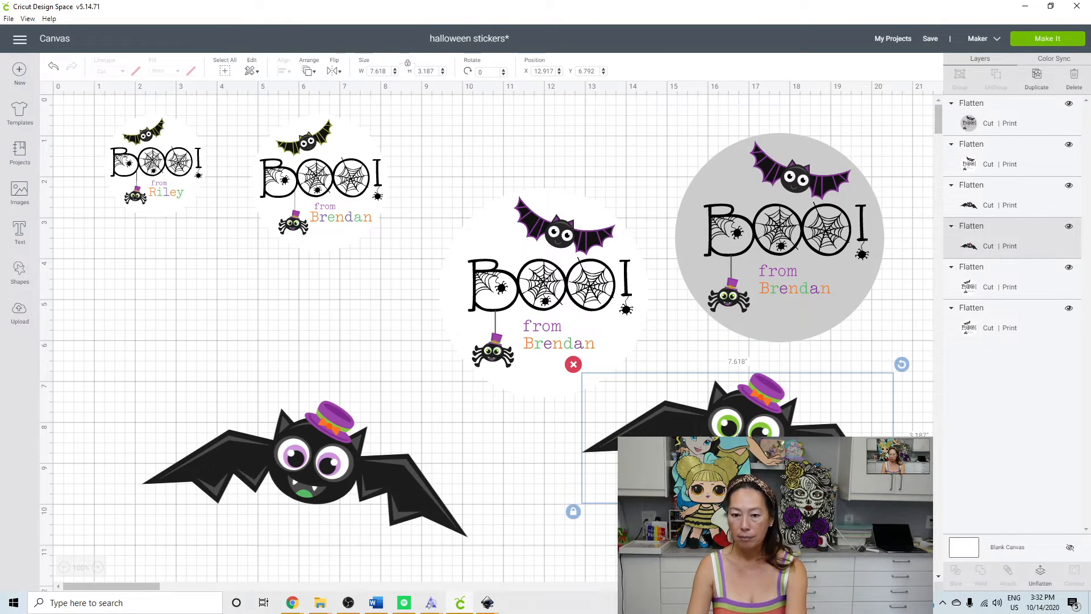
Delete both large hatted bats from the canvas
click(311, 466)
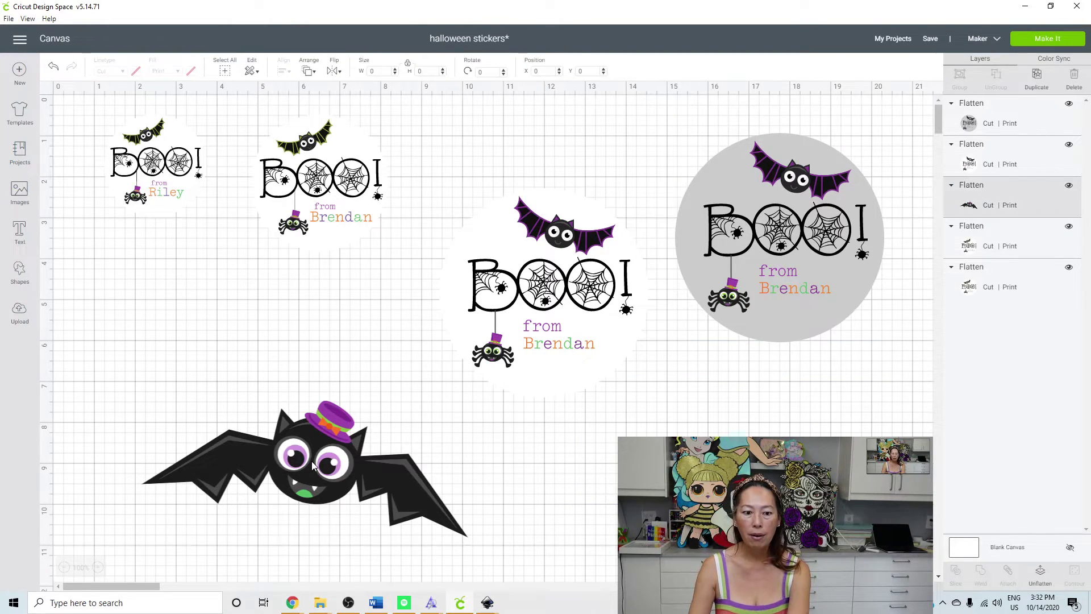
click(306, 466)
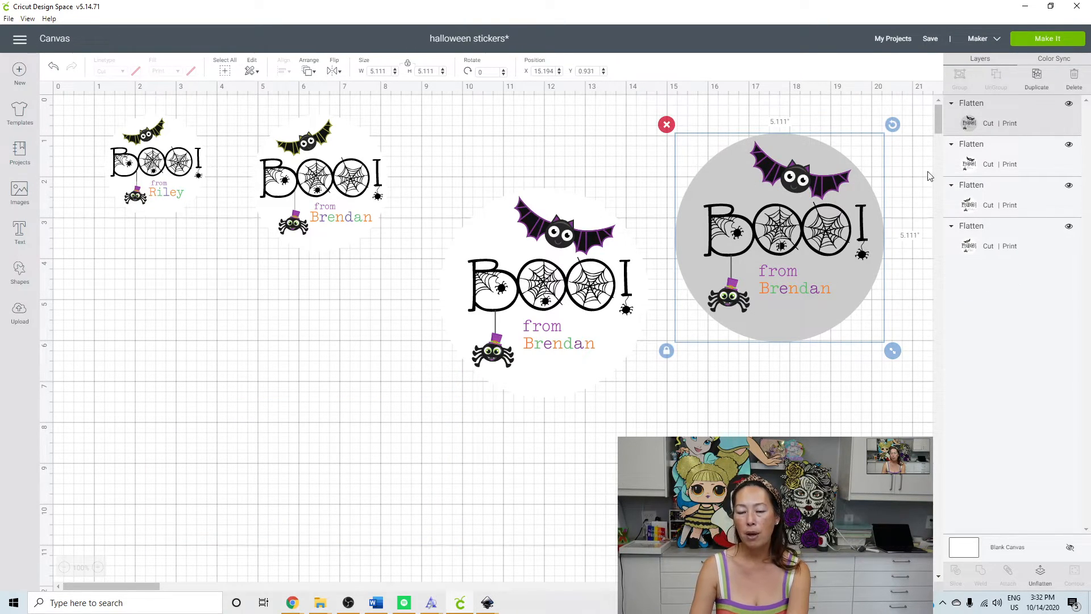
mouse_move(731, 154)
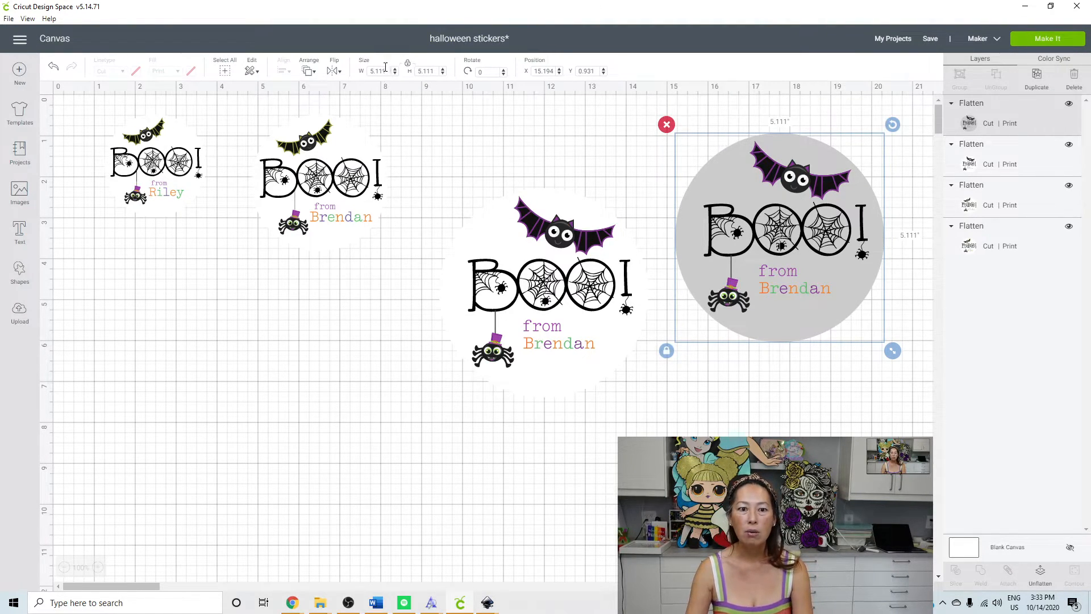
Resize the grey sticker to 1.5 inches wide, then select the white sticker
triple_click(377, 71)
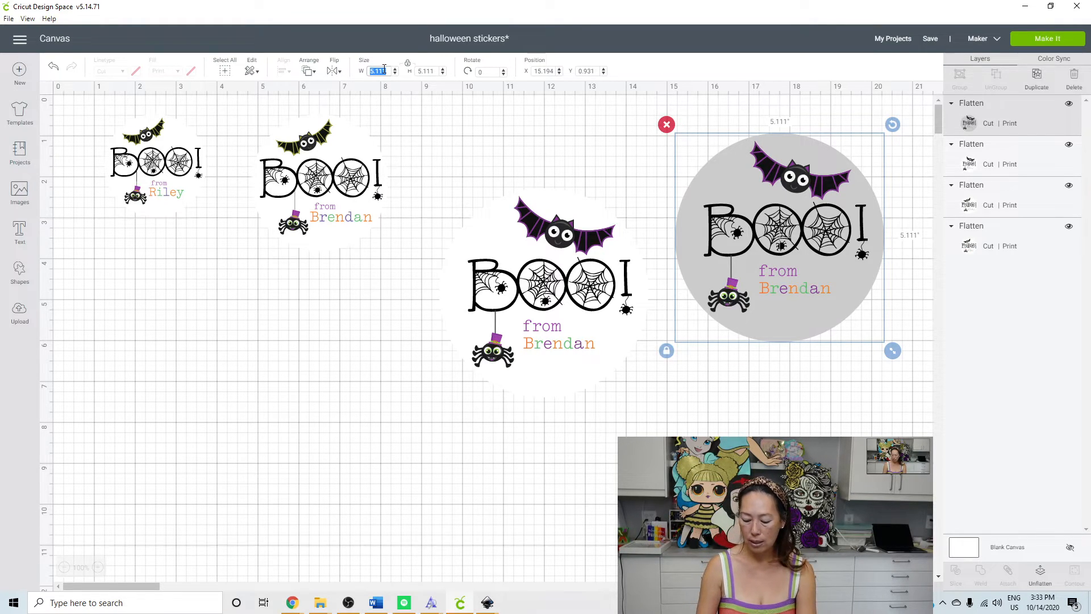
text(1.5)
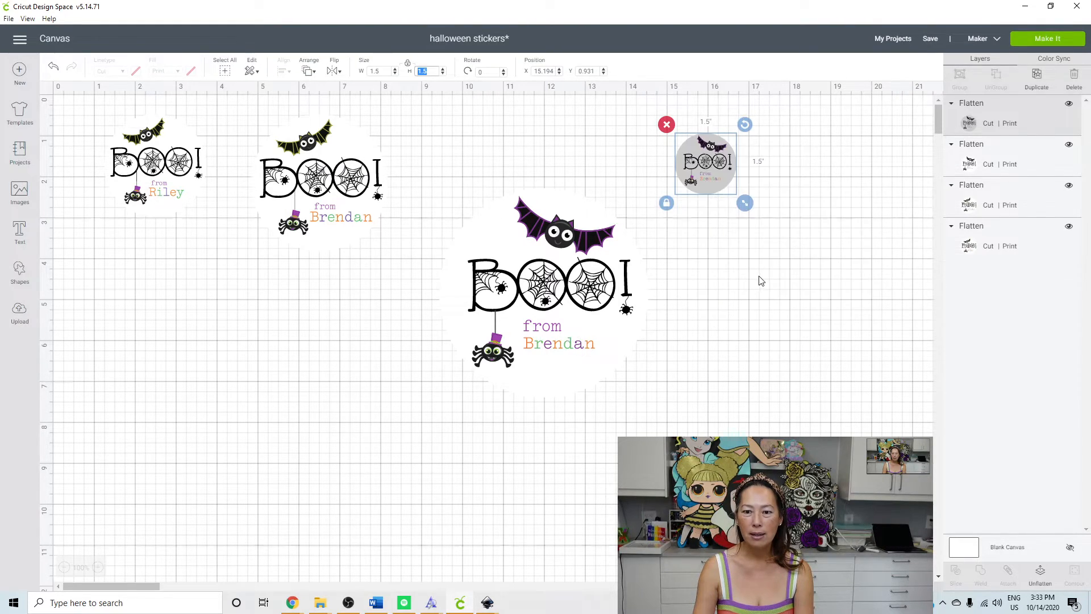
click(548, 285)
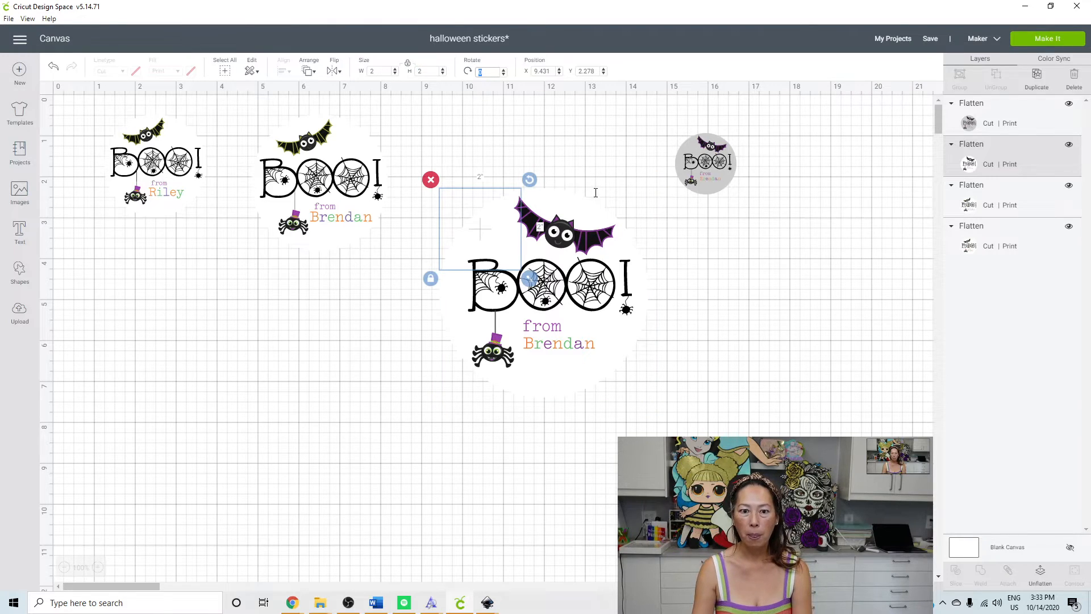
mouse_move(724, 263)
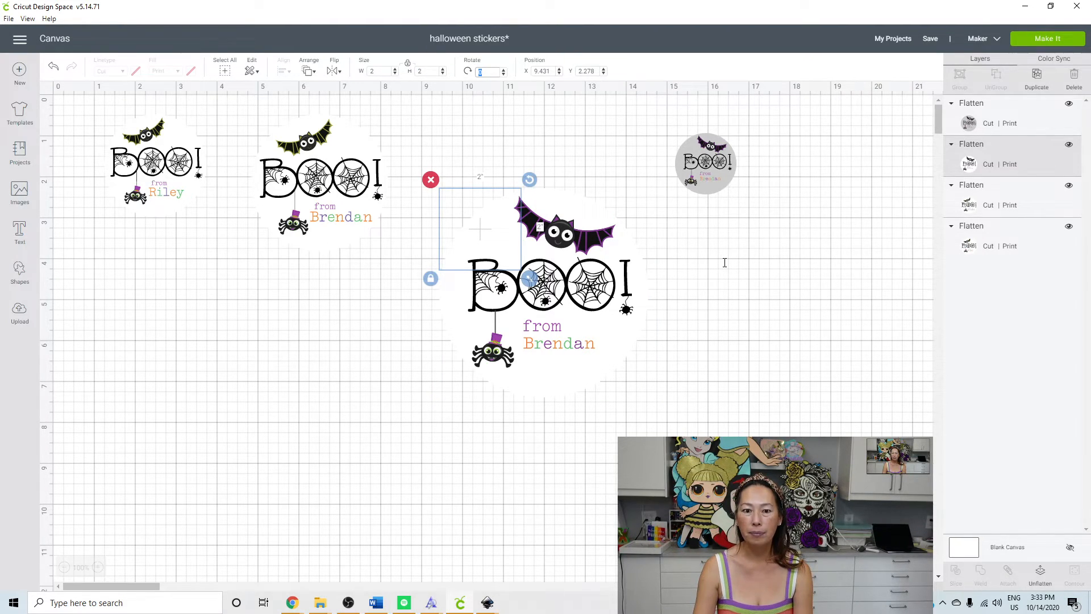
mouse_move(726, 267)
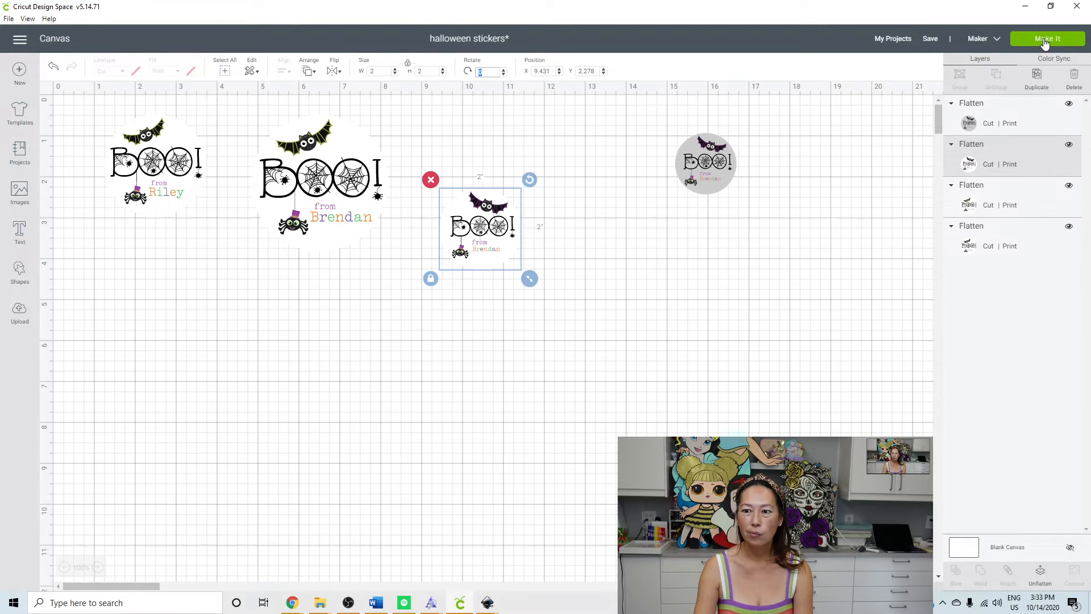
Send the project to Make It so it sorts onto one print-then-cut mat
click(1046, 39)
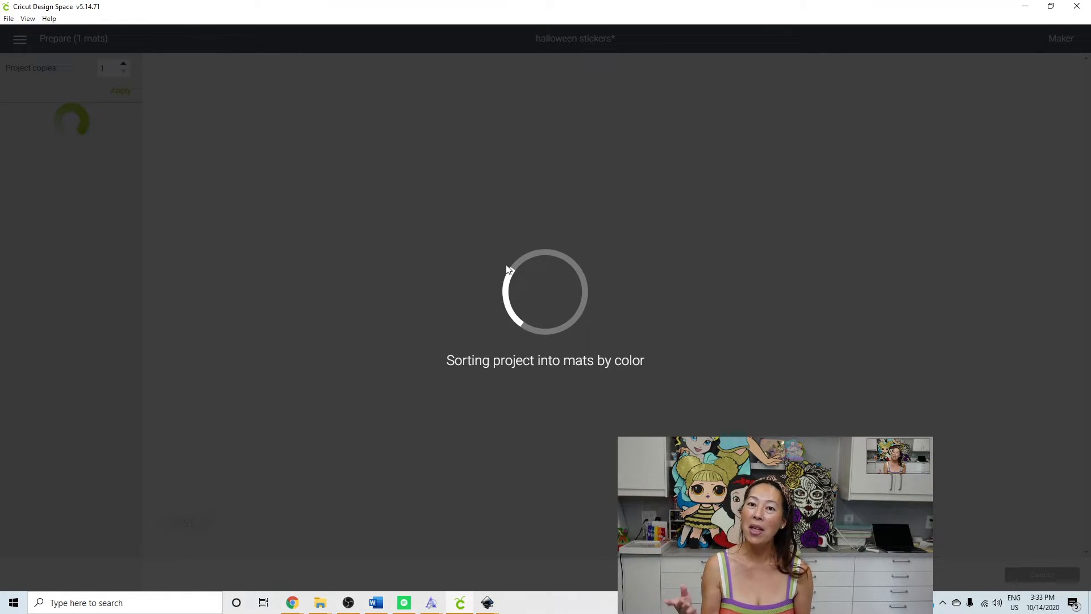
mouse_move(524, 251)
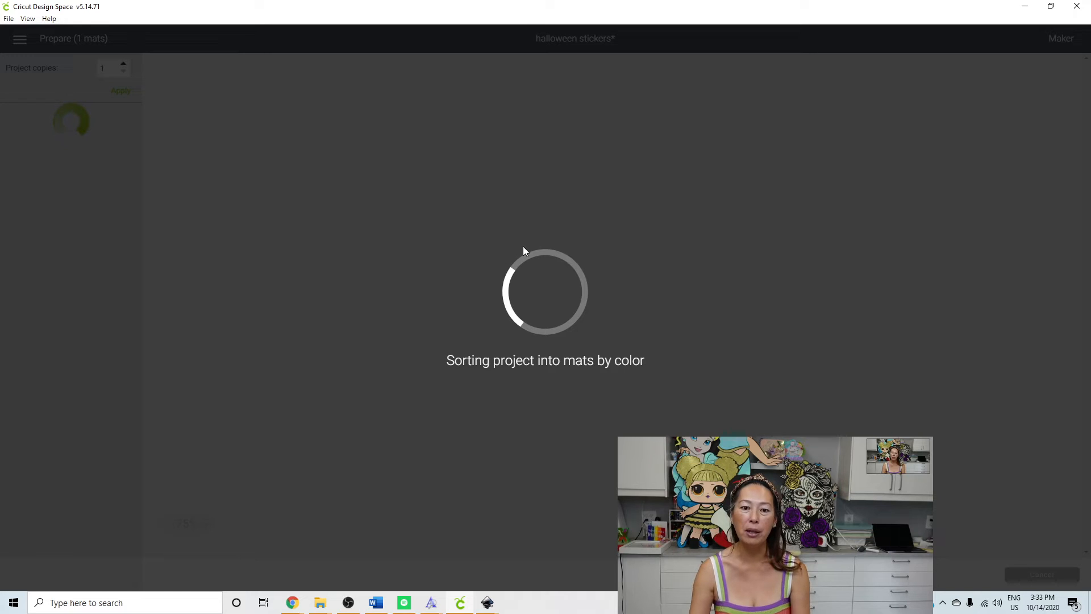
mouse_move(151, 166)
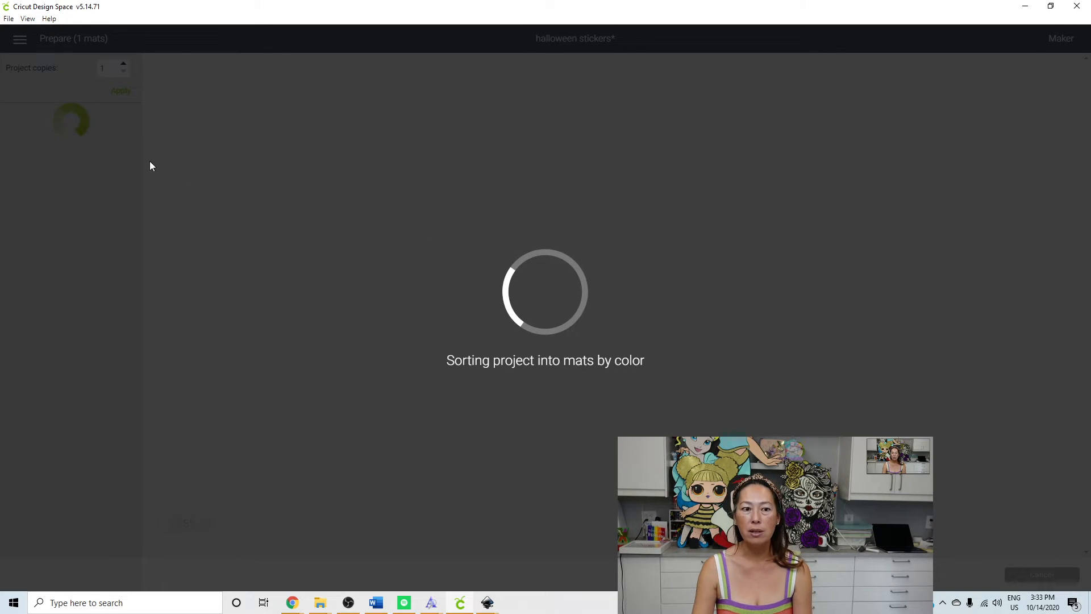
mouse_move(603, 240)
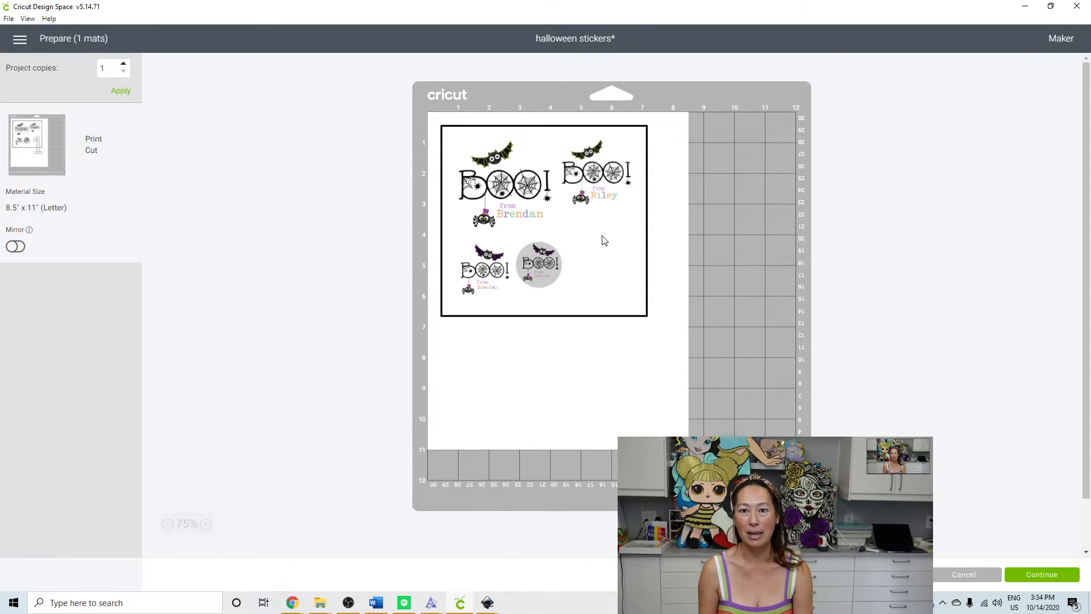
mouse_move(513, 242)
text(20)
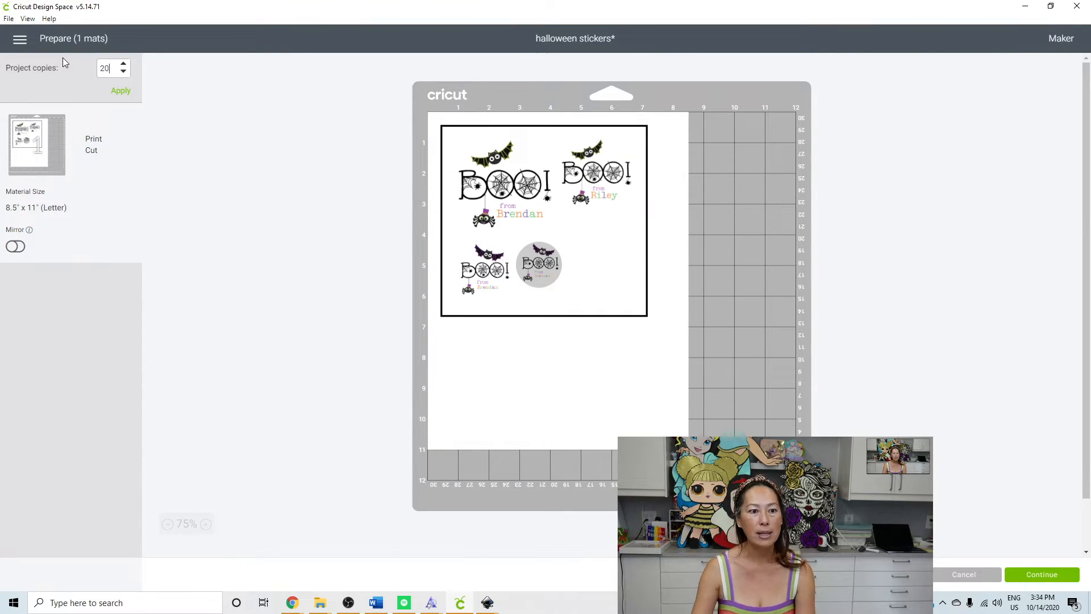
mouse_move(362, 203)
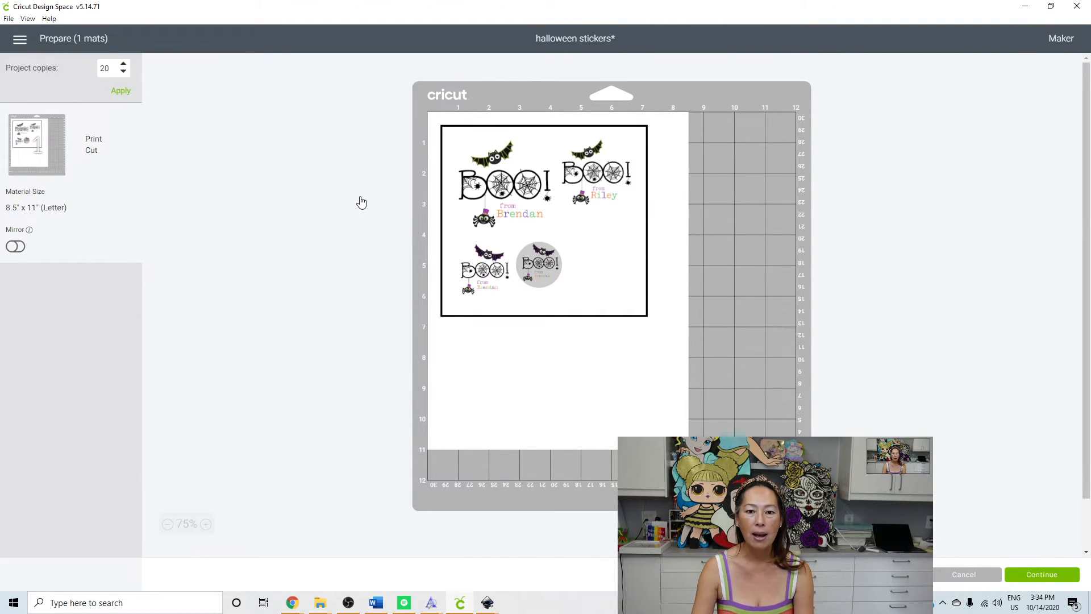
mouse_move(572, 261)
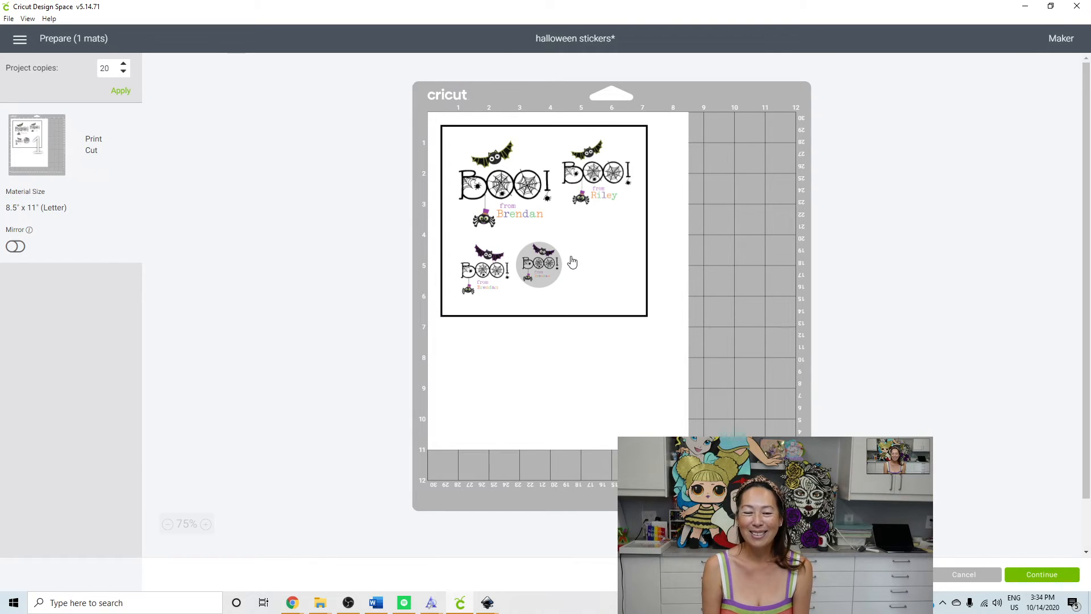
mouse_move(588, 5)
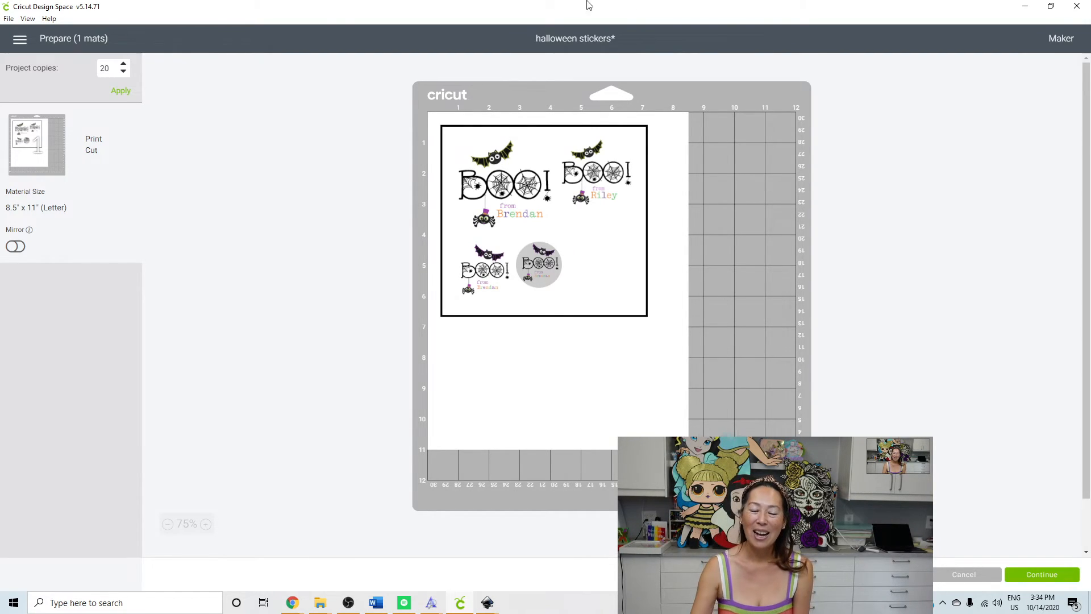
mouse_move(364, 184)
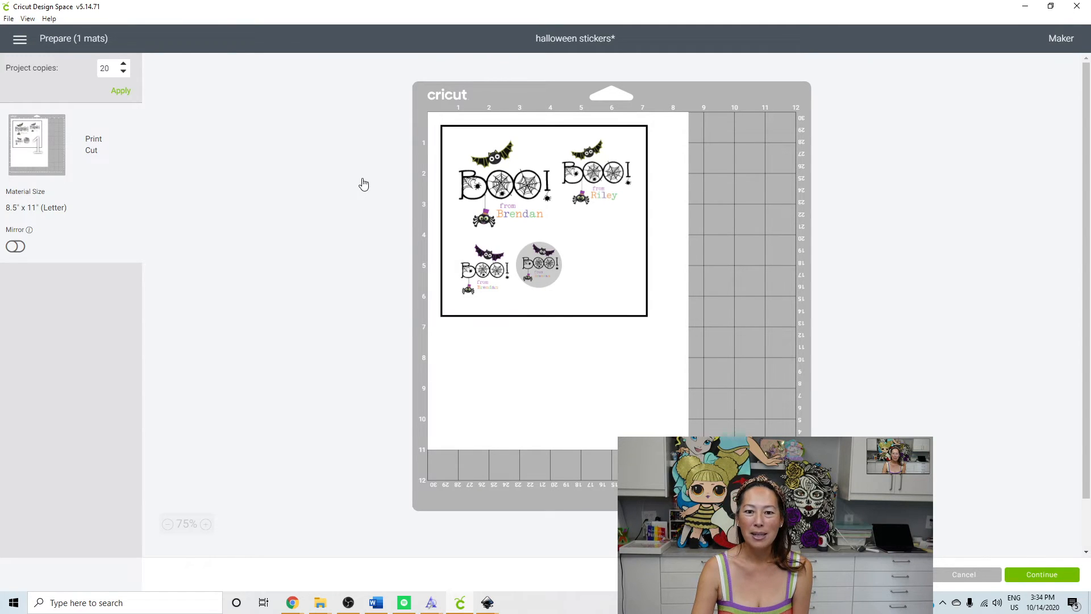
mouse_move(595, 203)
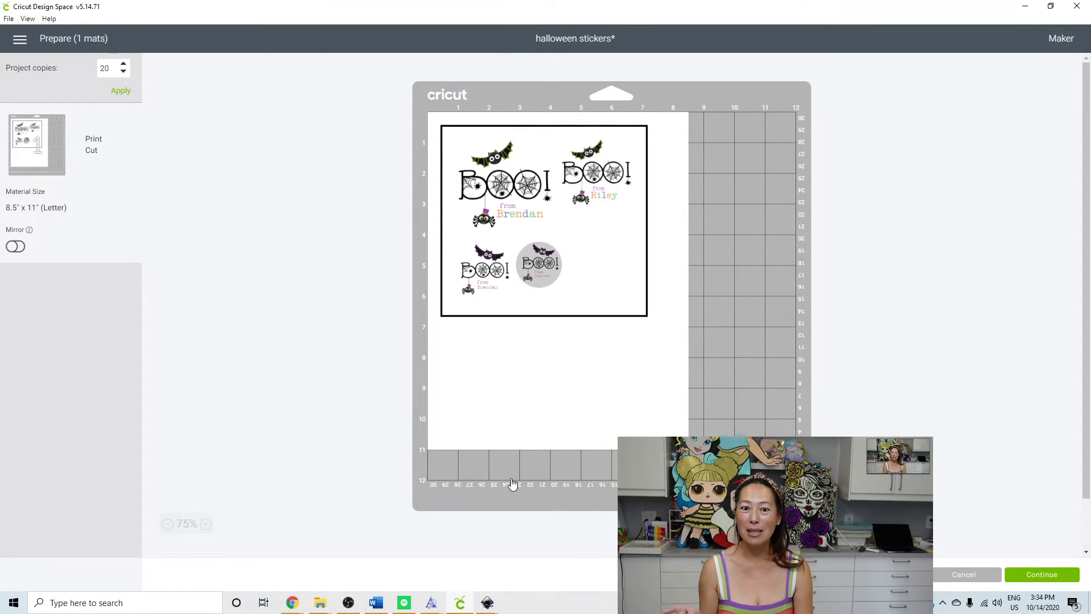
mouse_move(489, 166)
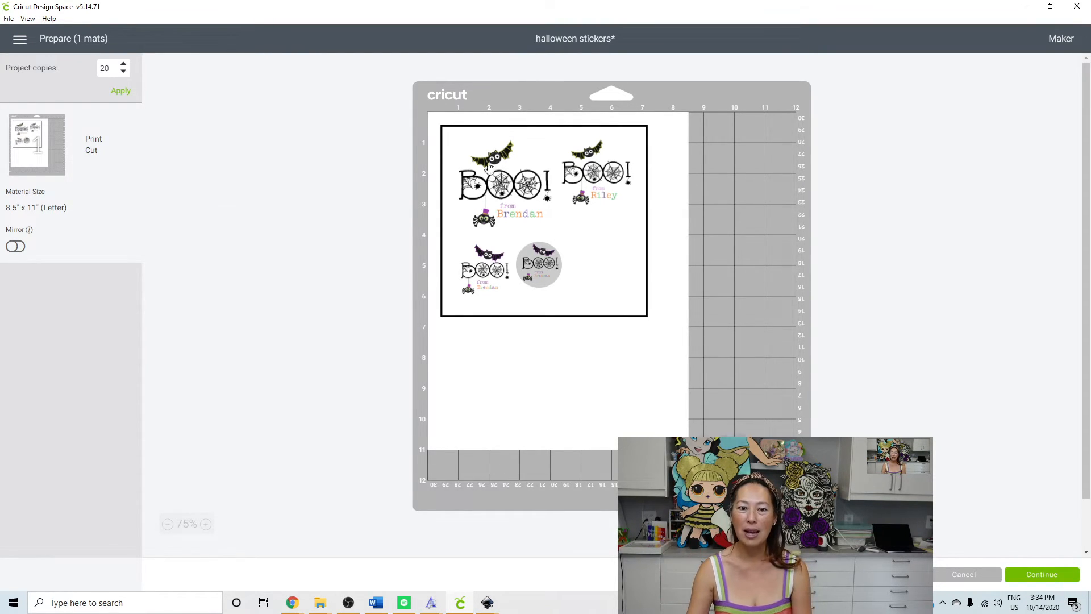
mouse_move(678, 132)
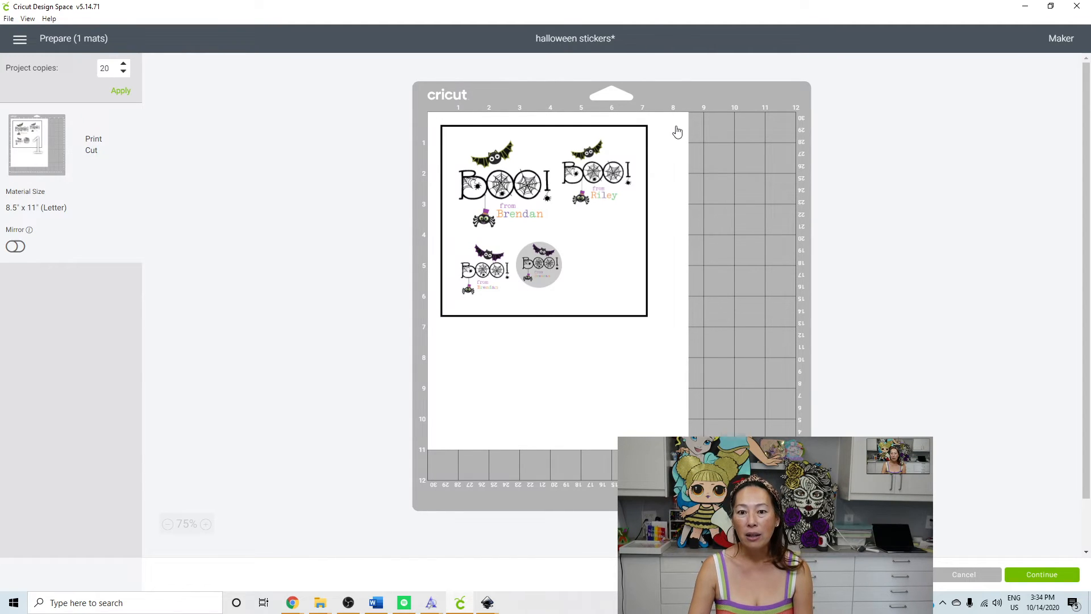
mouse_move(418, 119)
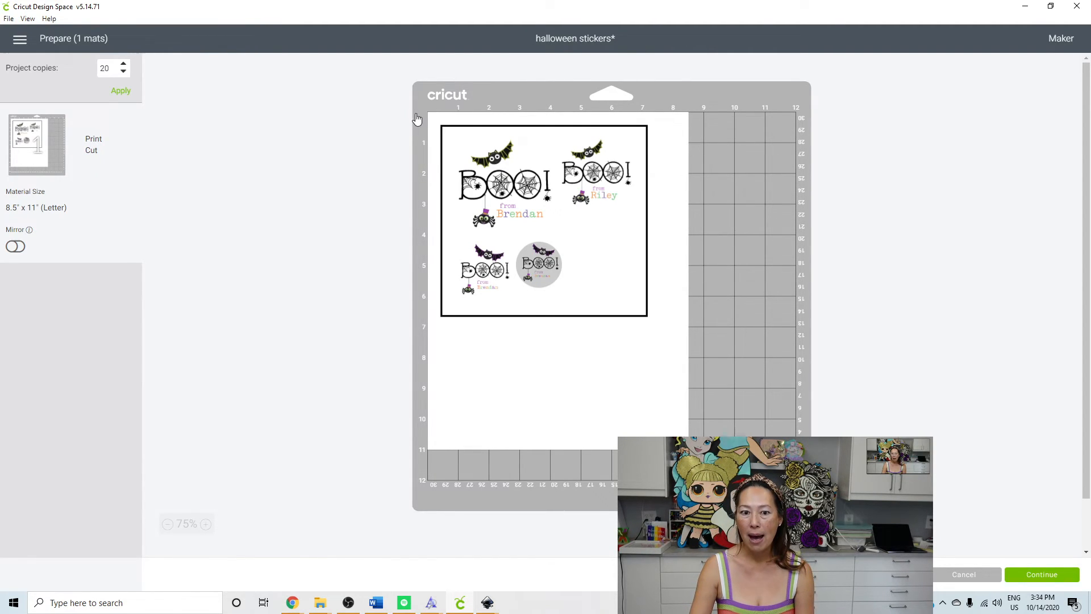
mouse_move(656, 156)
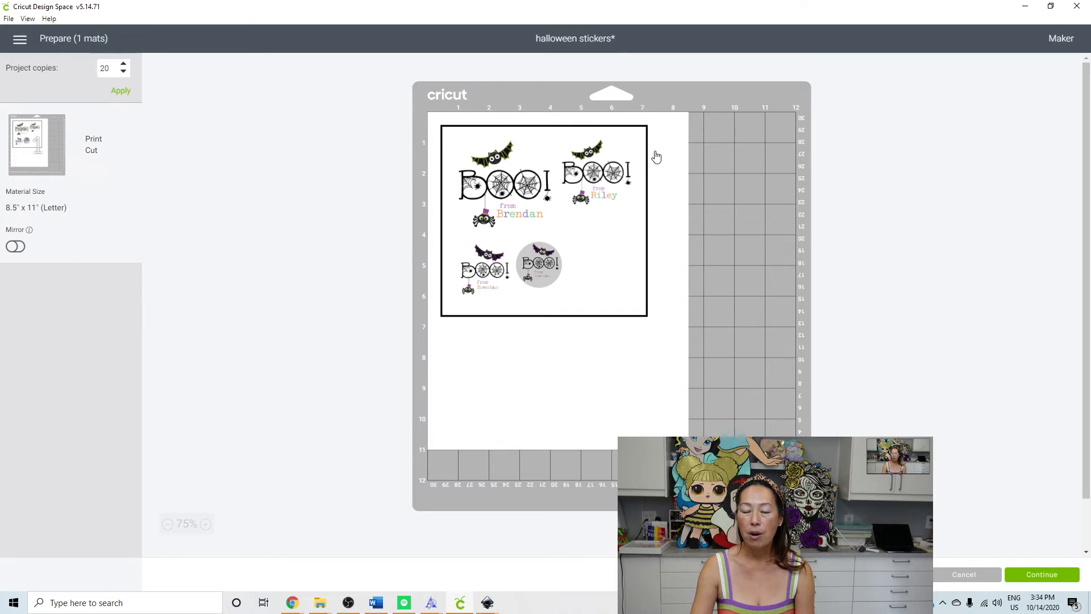
mouse_move(437, 123)
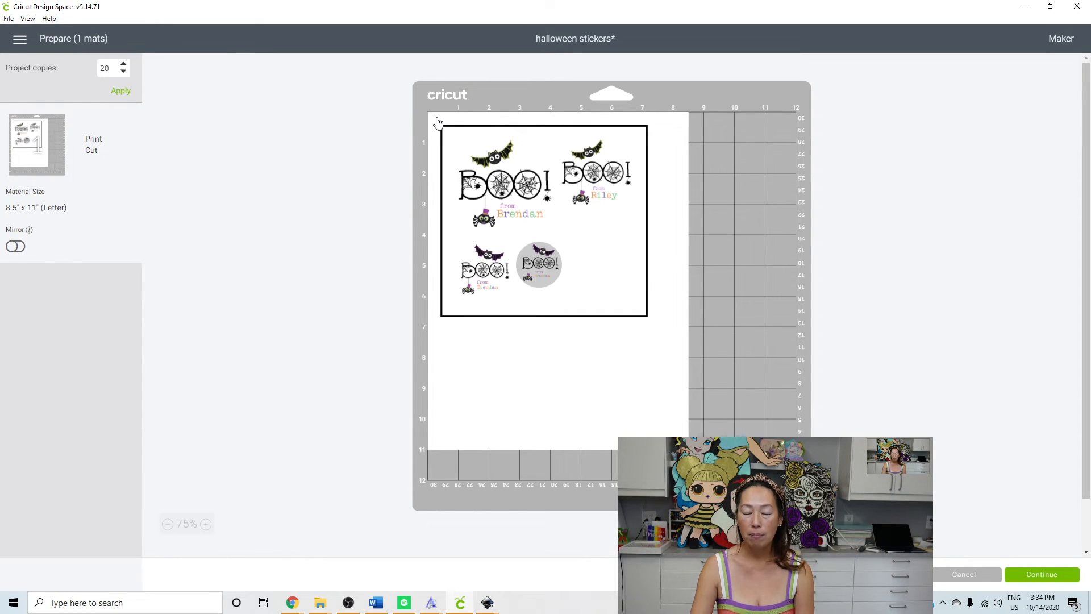
mouse_move(445, 182)
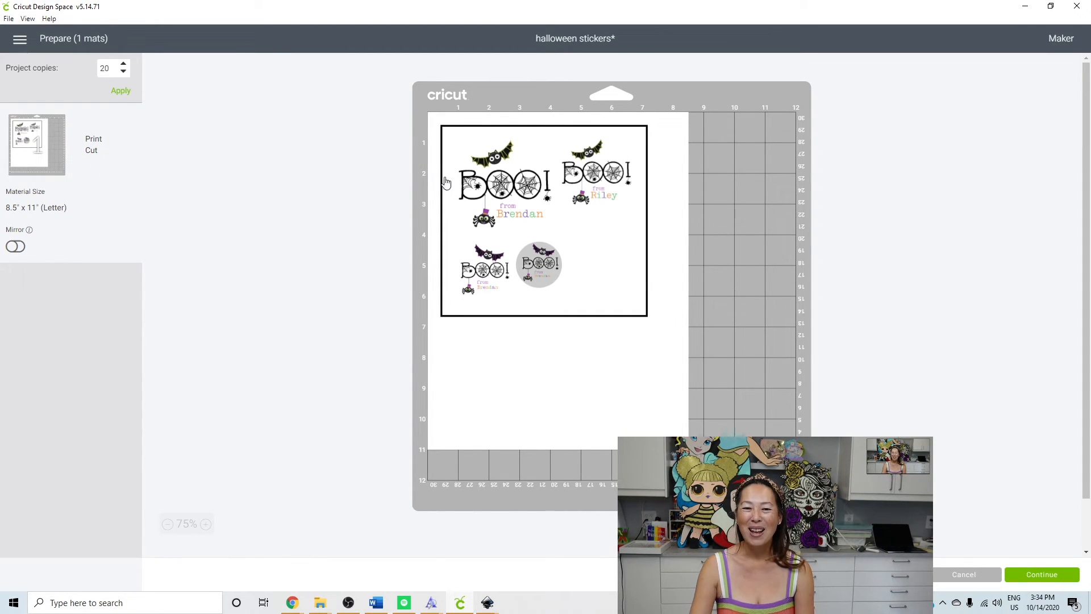
mouse_move(637, 145)
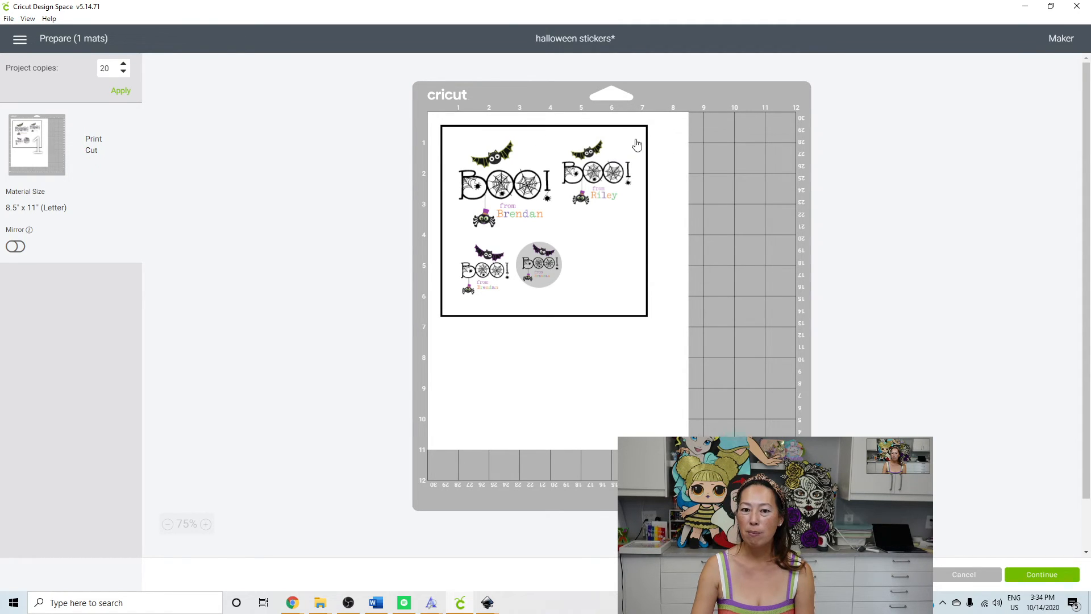
mouse_move(655, 405)
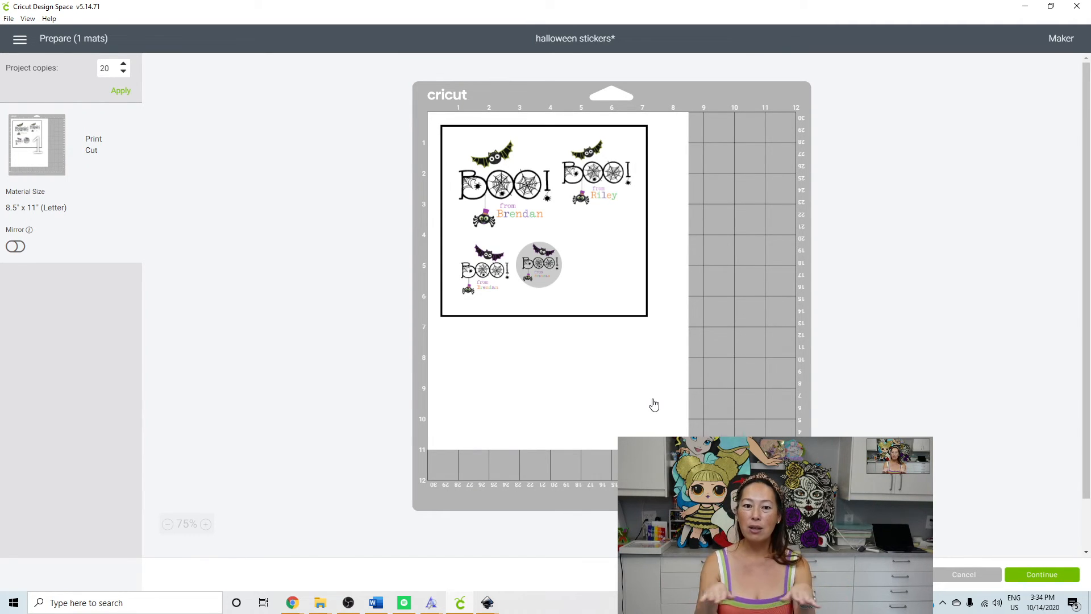
mouse_move(487, 138)
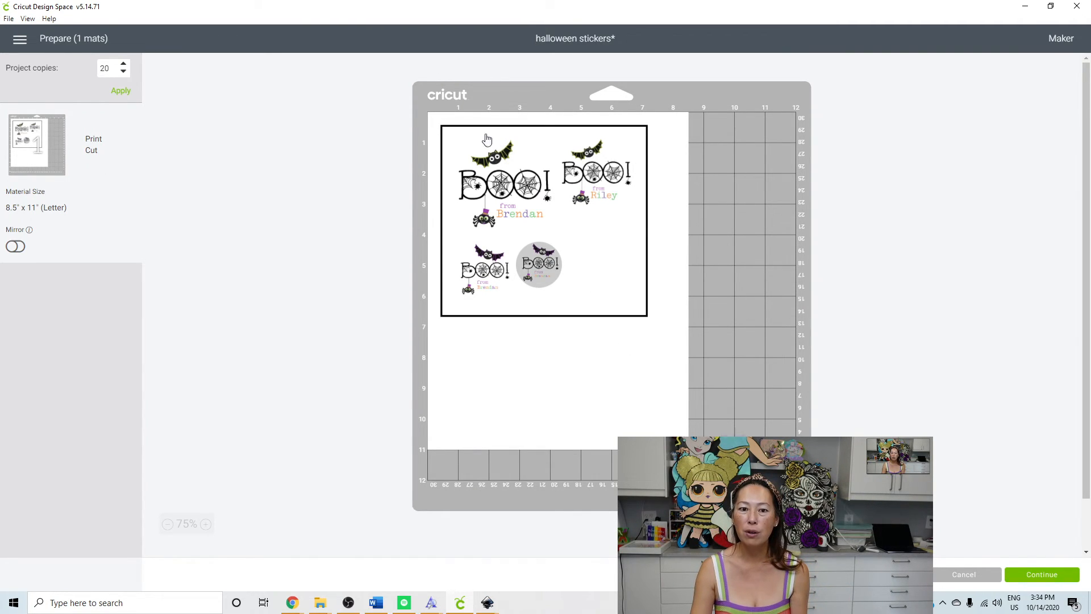
mouse_move(436, 194)
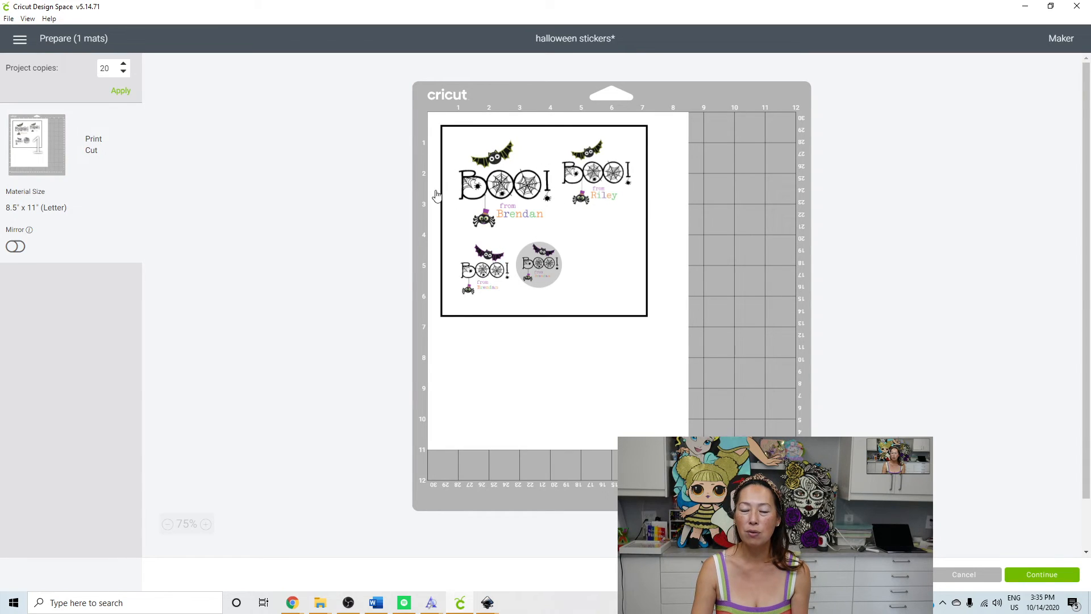
mouse_move(538, 349)
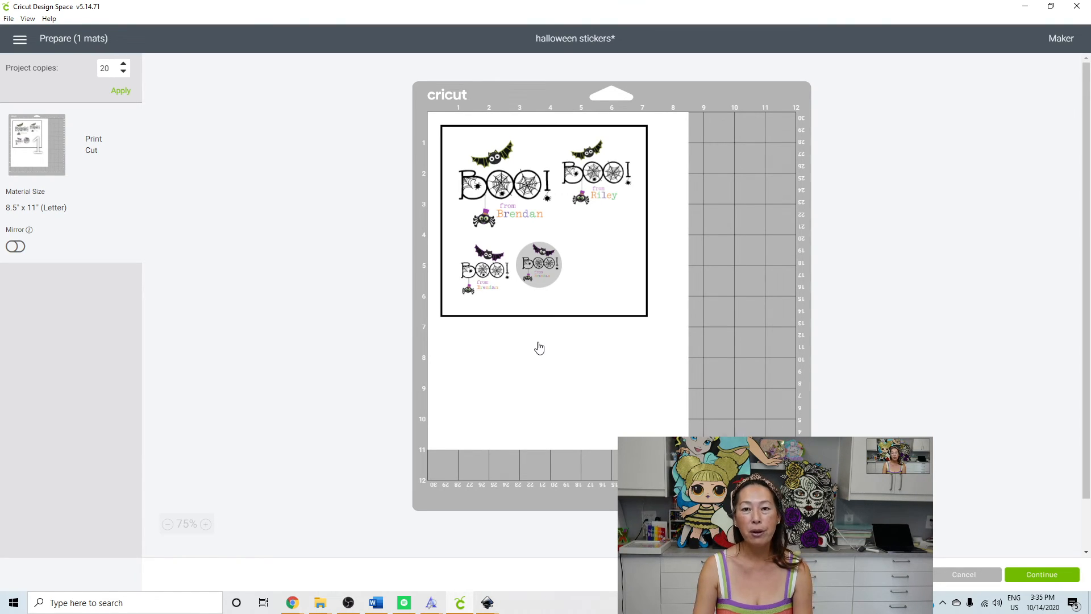
mouse_move(492, 294)
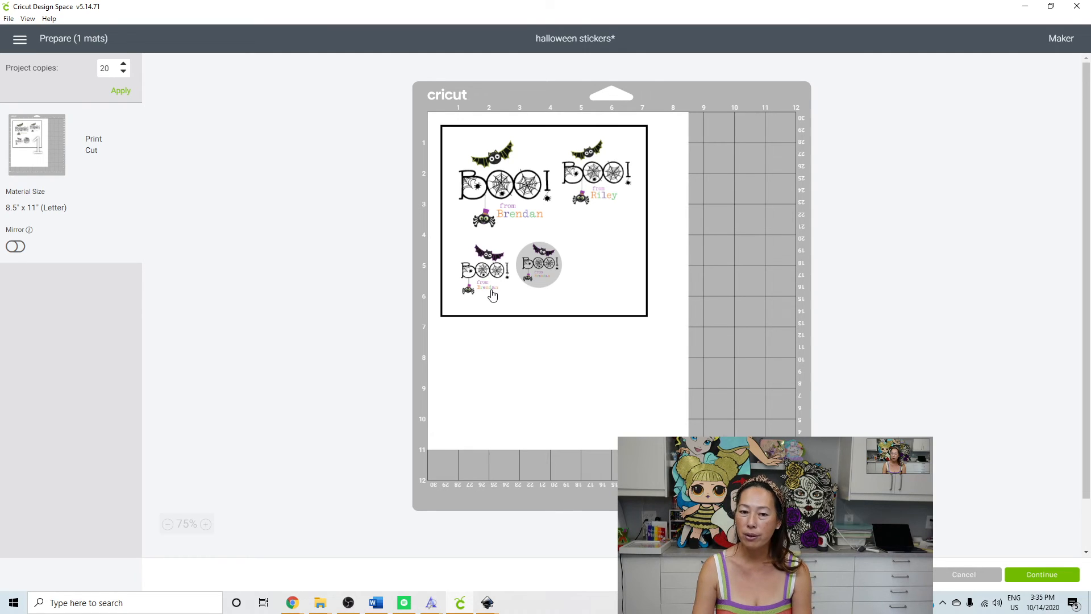
mouse_move(557, 392)
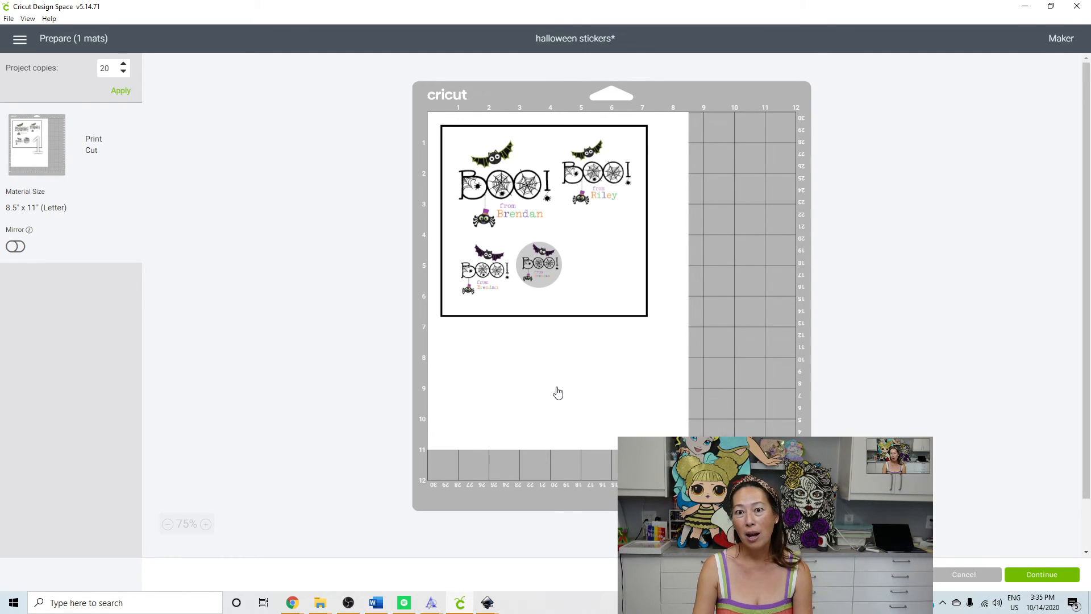
mouse_move(552, 278)
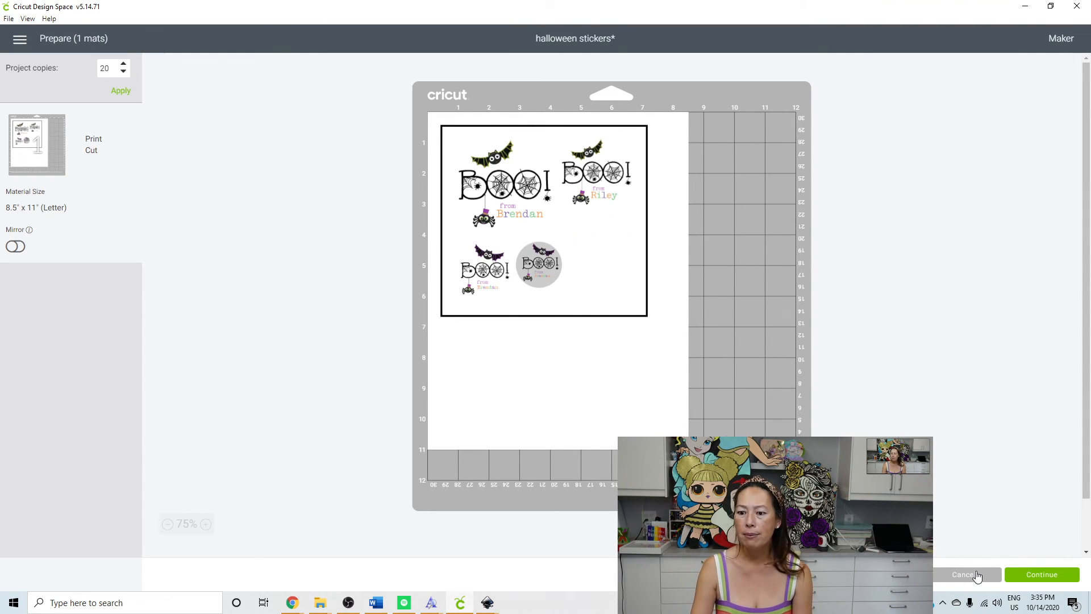
mouse_move(605, 451)
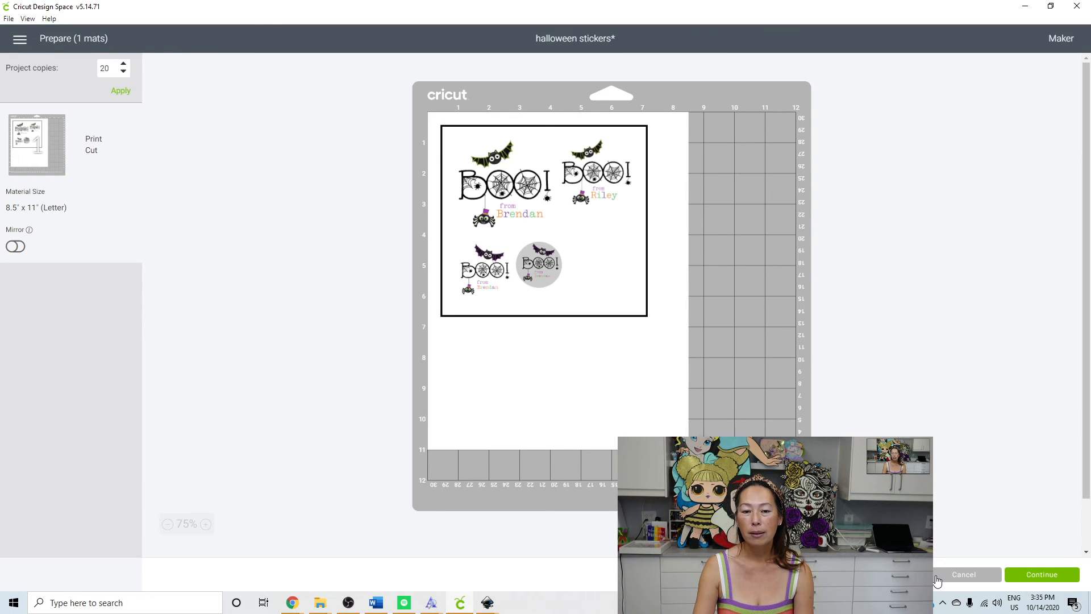
mouse_move(936, 581)
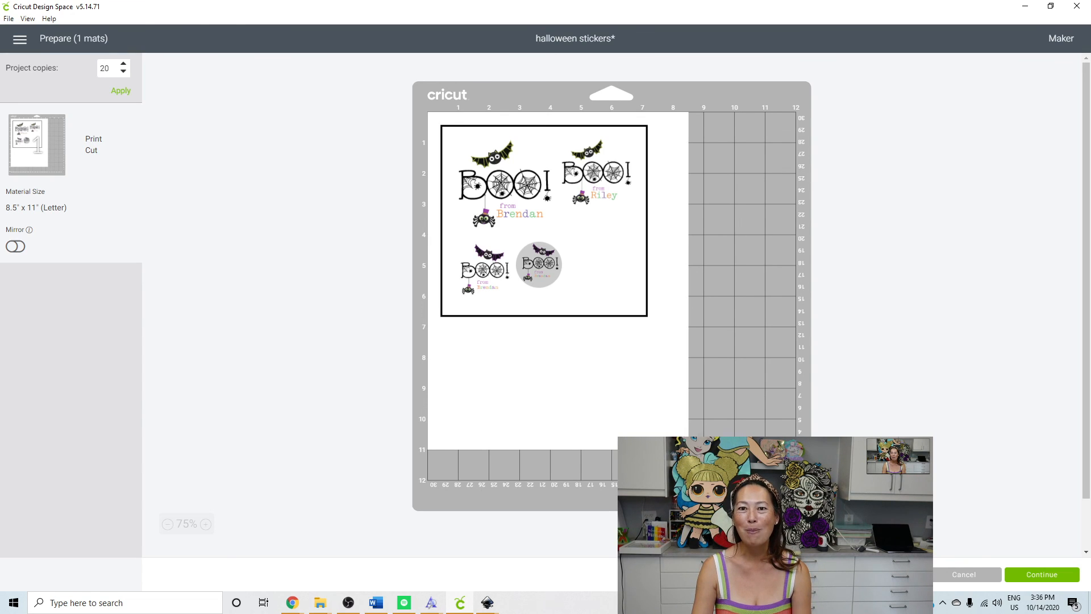
mouse_move(473, 563)
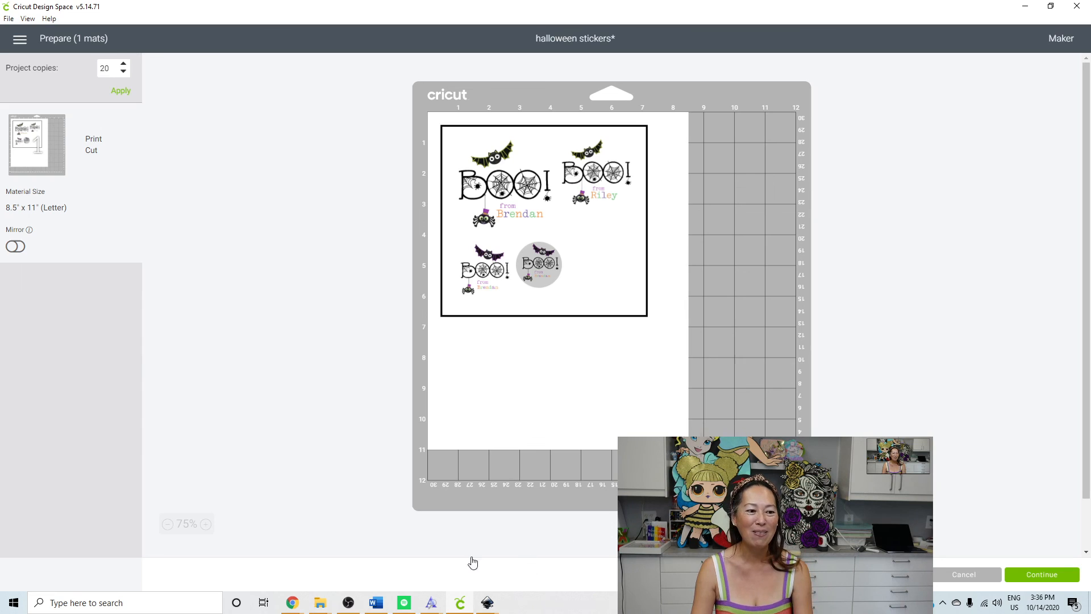